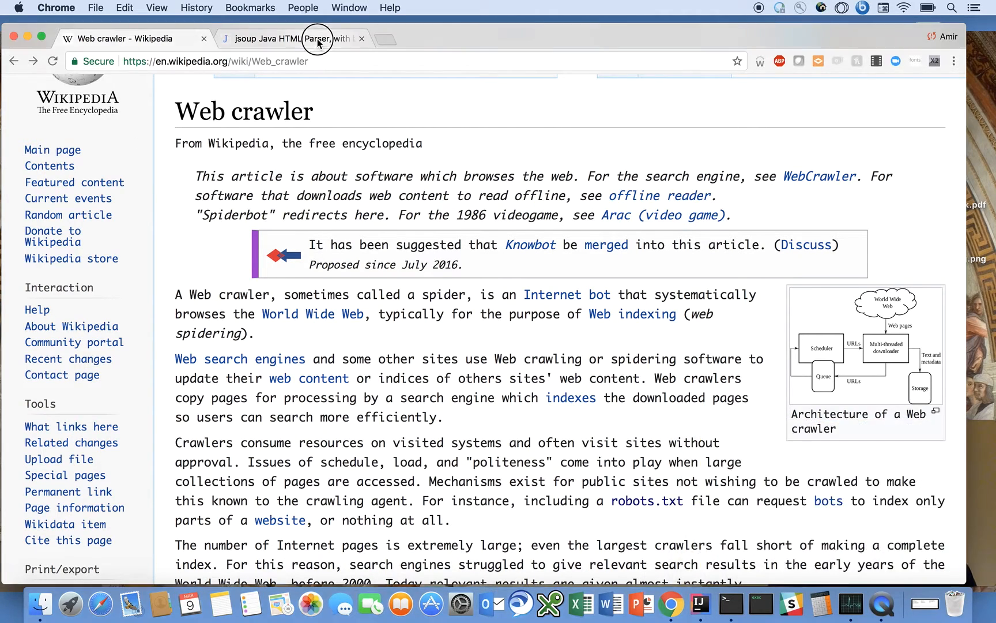
# - Download the jsoup-1.11.2.jar core library from the jsoup download page
pyautogui.click(292, 39)
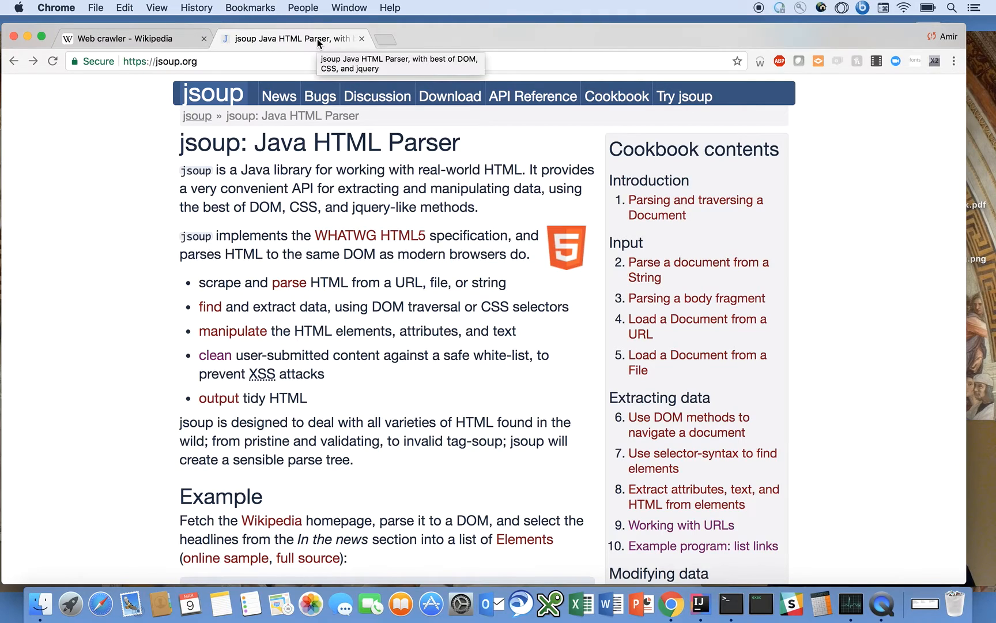
pyautogui.moveTo(737, 284)
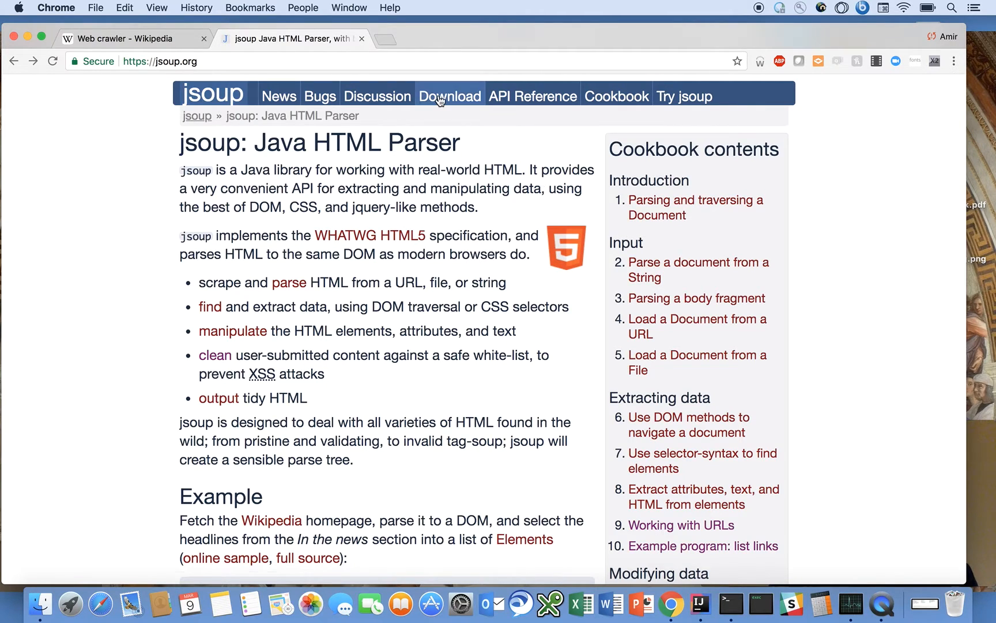
pyautogui.click(450, 96)
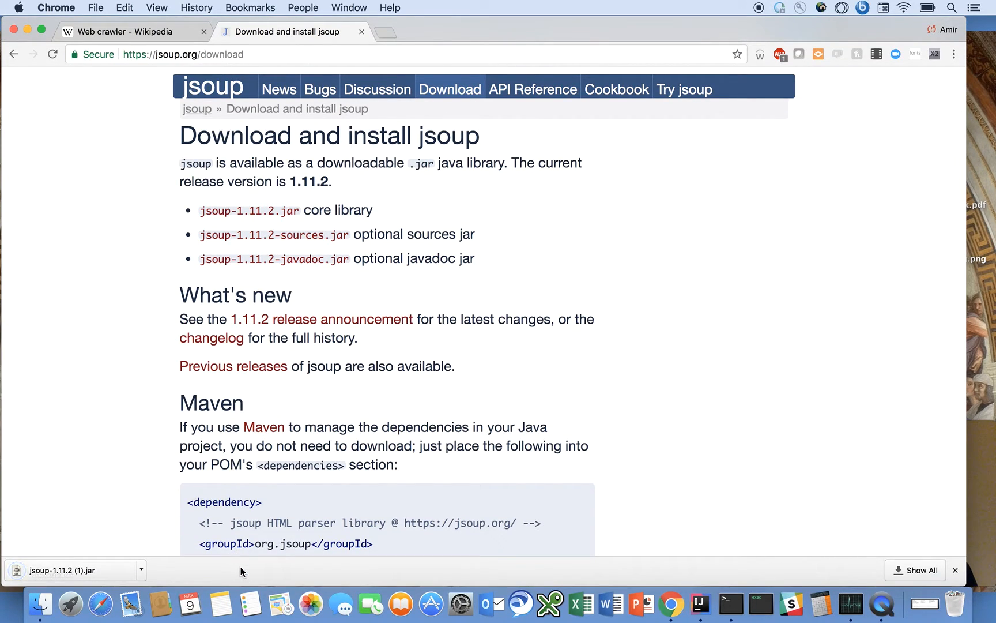
pyautogui.moveTo(98, 577)
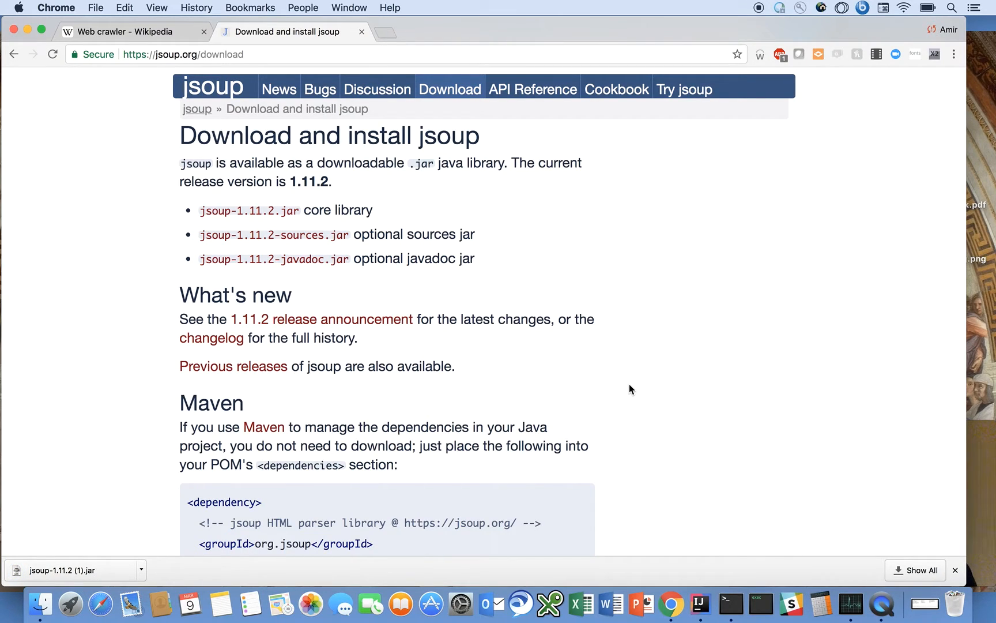
pyautogui.moveTo(791, 601)
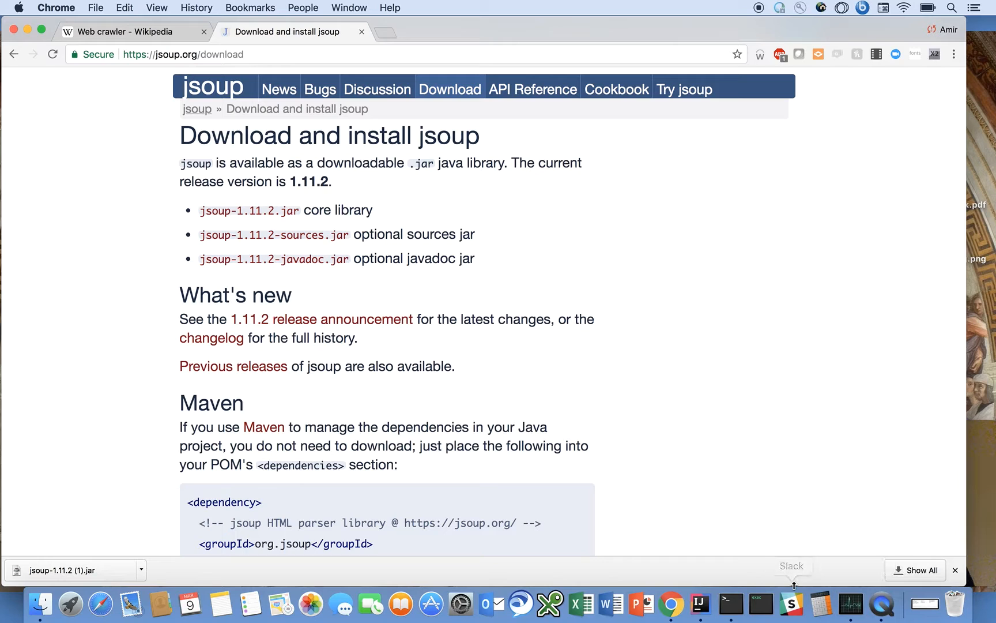
# - Create a new plain Java project named WebSpider in IntelliJ IDEA
pyautogui.click(701, 603)
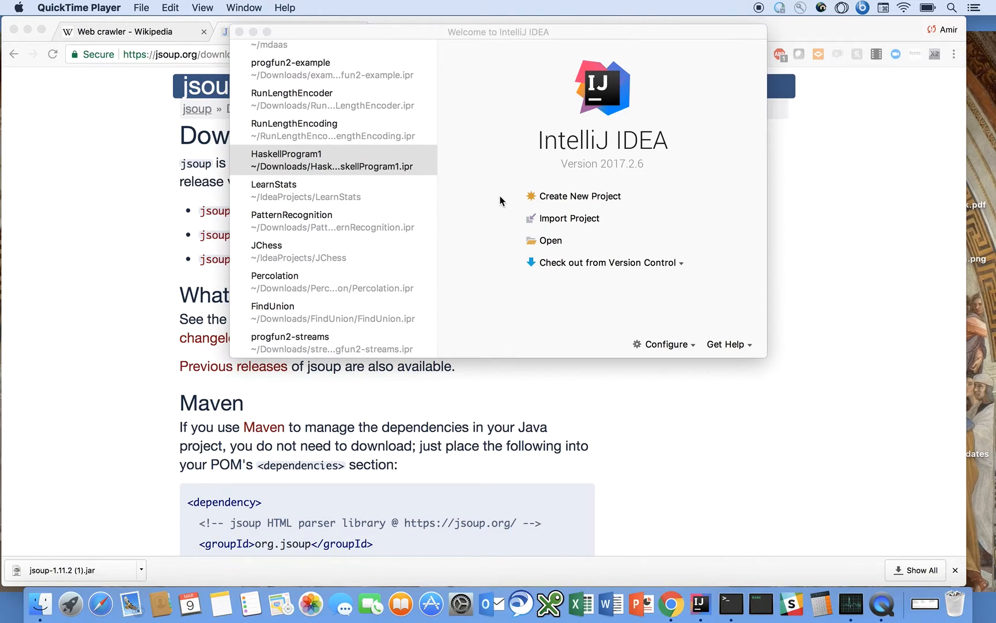
pyautogui.click(581, 196)
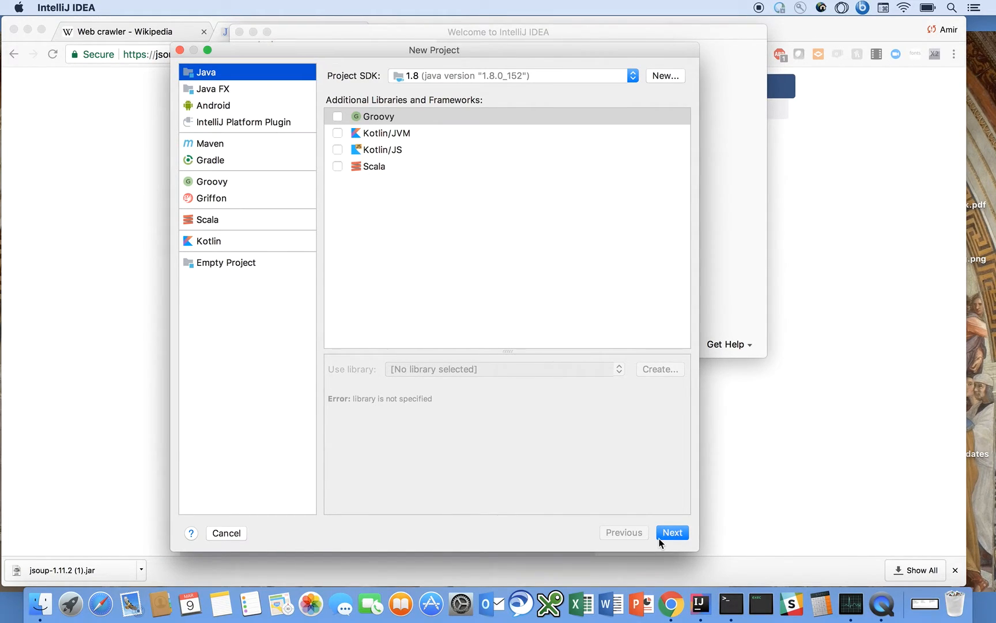
pyautogui.click(671, 532)
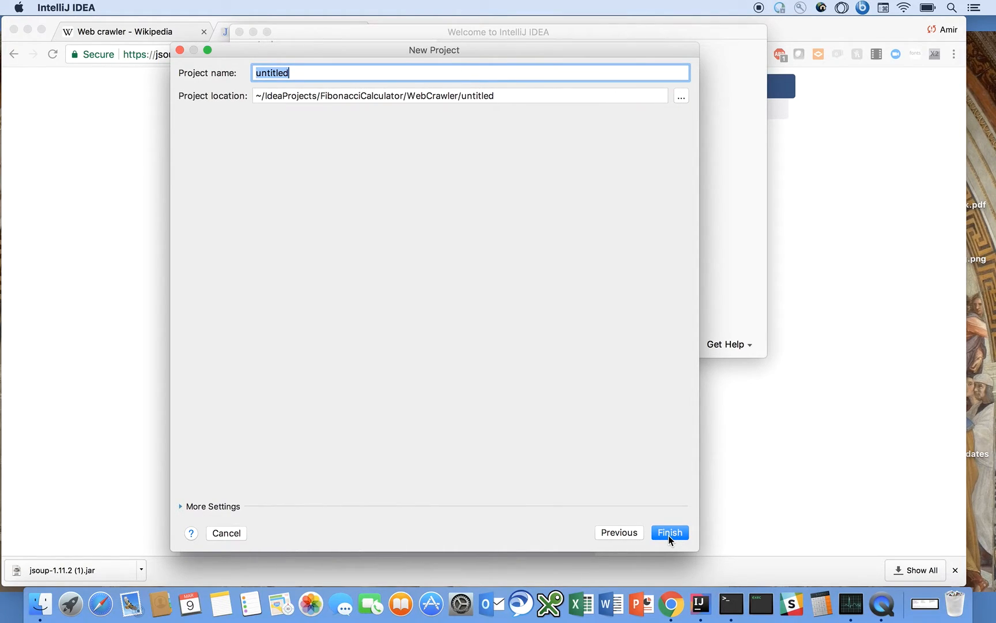
pyautogui.write('Web')
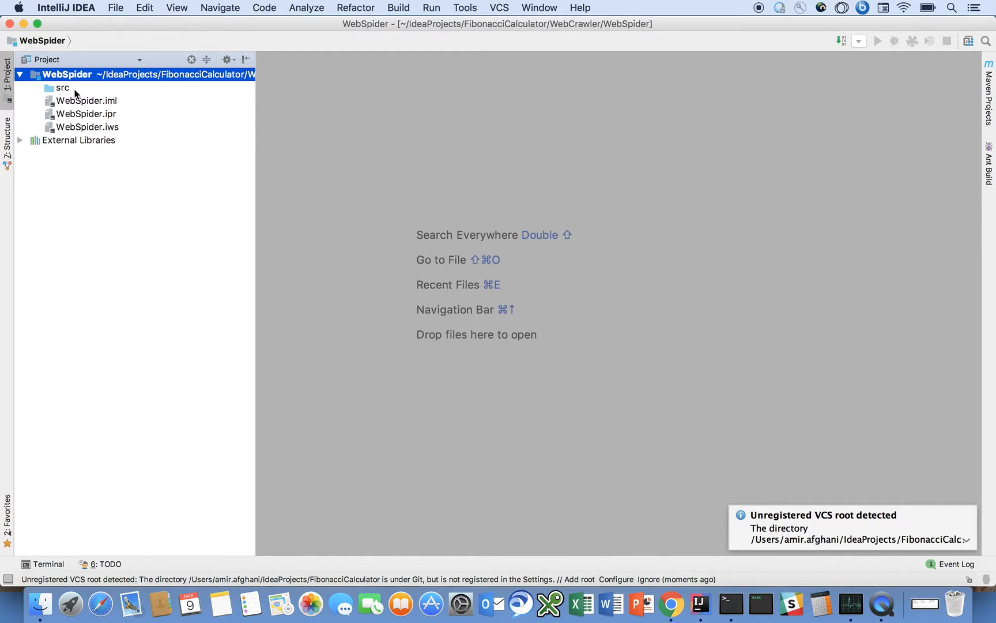
# - Create a new Java class named WebSpider in the src folder
pyautogui.rightClick(62, 87)
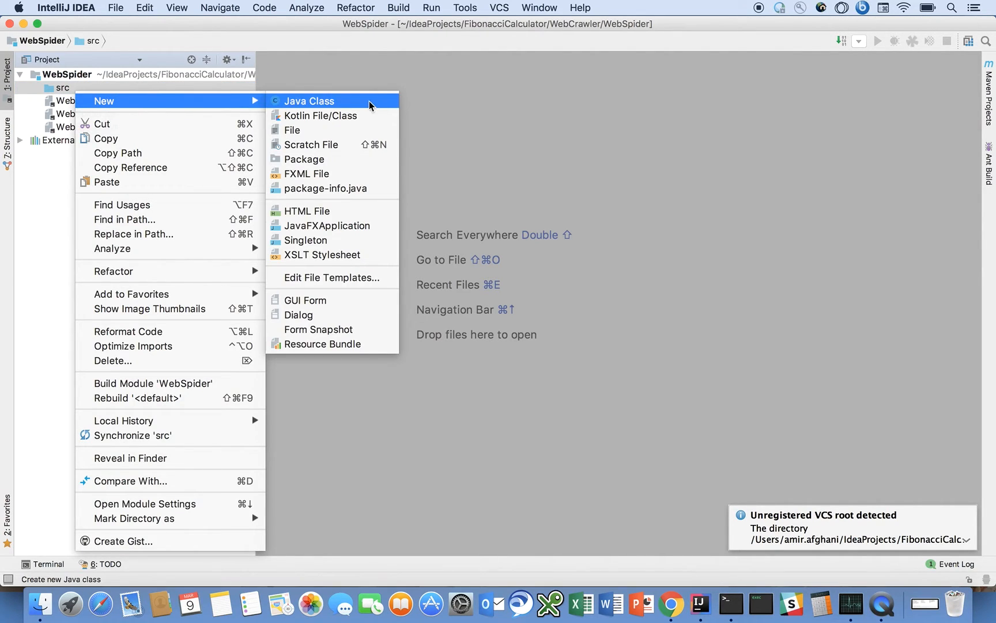
pyautogui.click(310, 102)
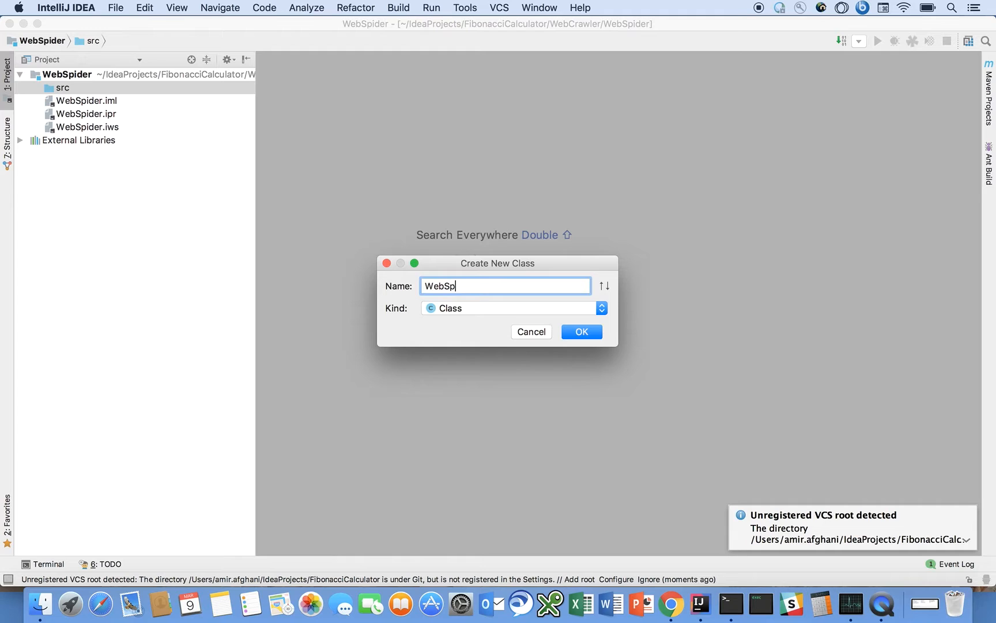
pyautogui.click(580, 331)
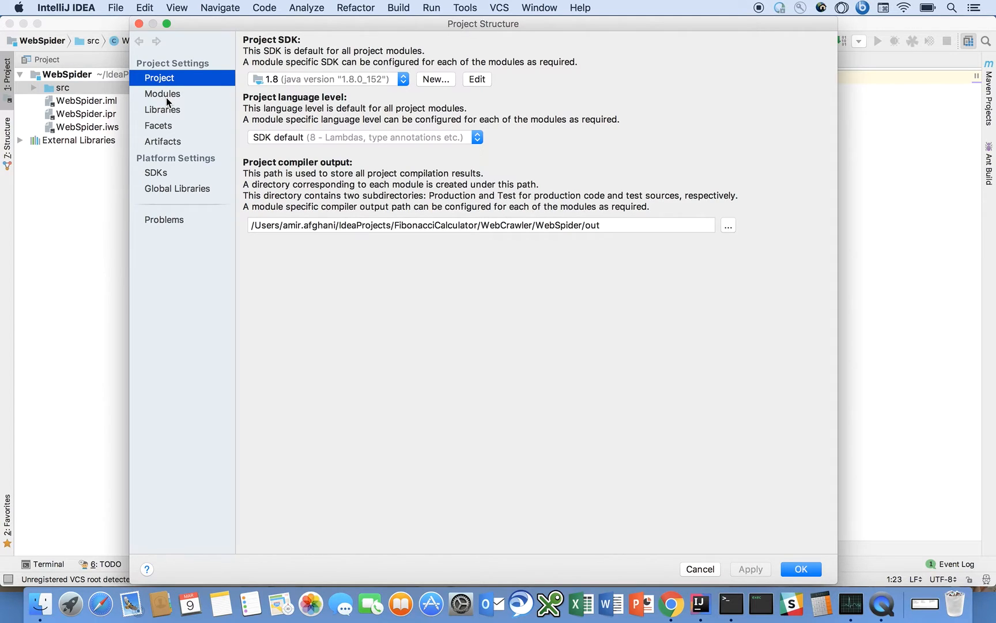
# - Add jsoup-1.11.2.jar from Downloads as a project library in Project Structure
pyautogui.click(162, 109)
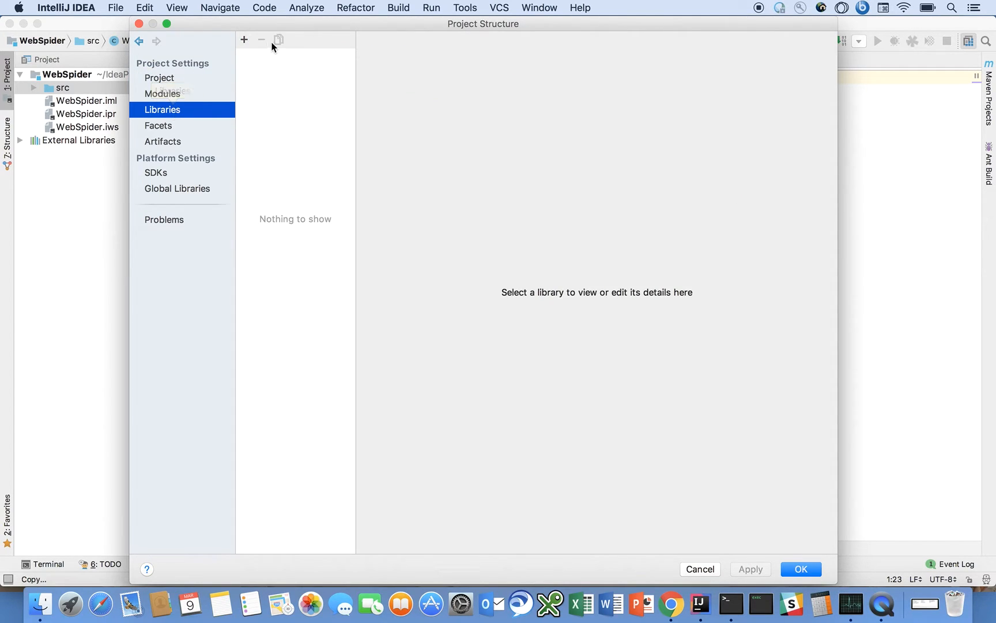
pyautogui.click(244, 41)
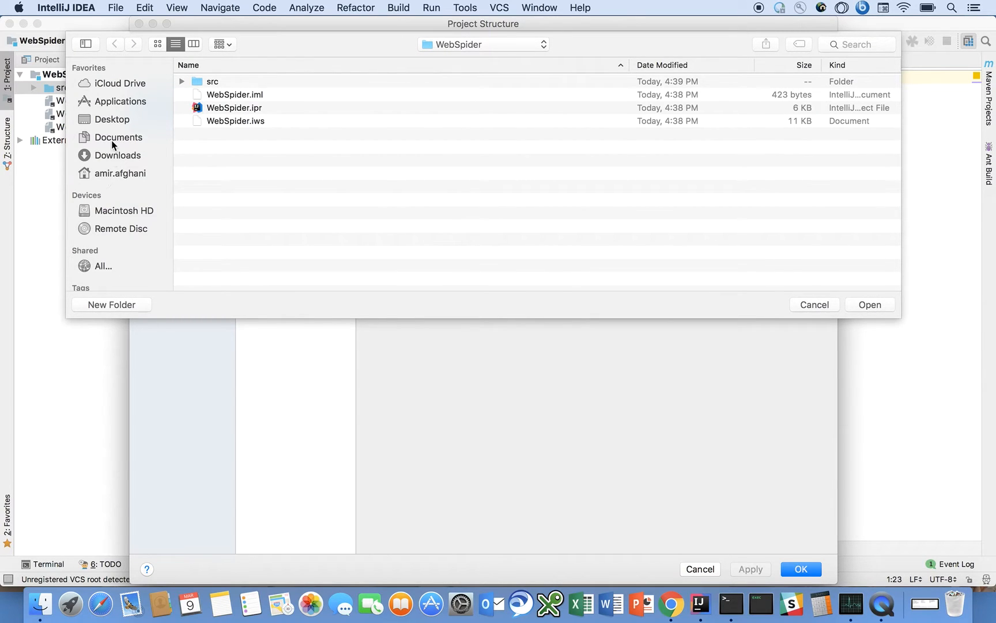
pyautogui.click(119, 154)
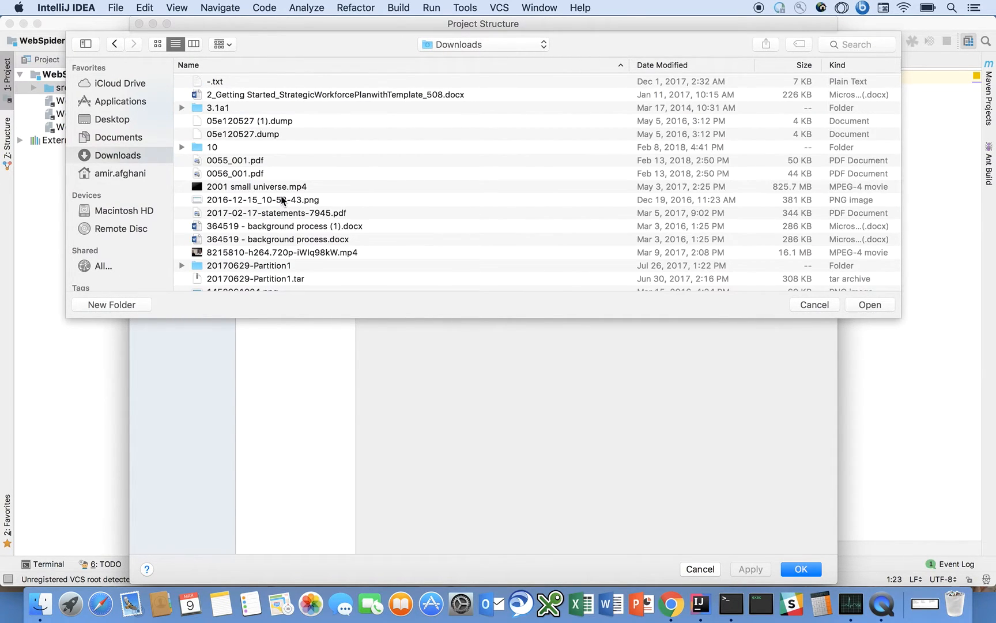
pyautogui.scroll(-3)
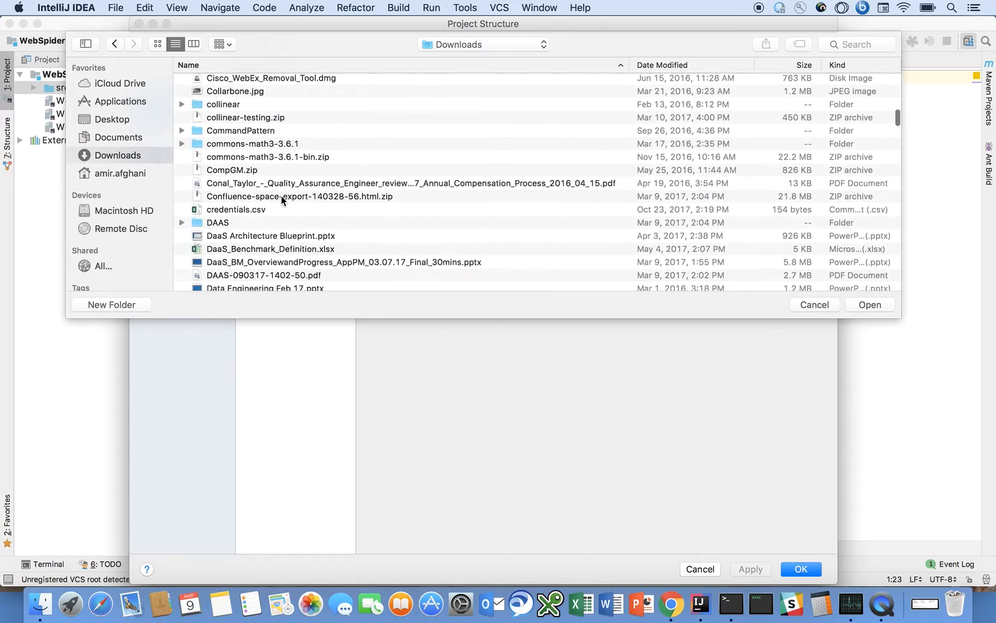
pyautogui.scroll(-3)
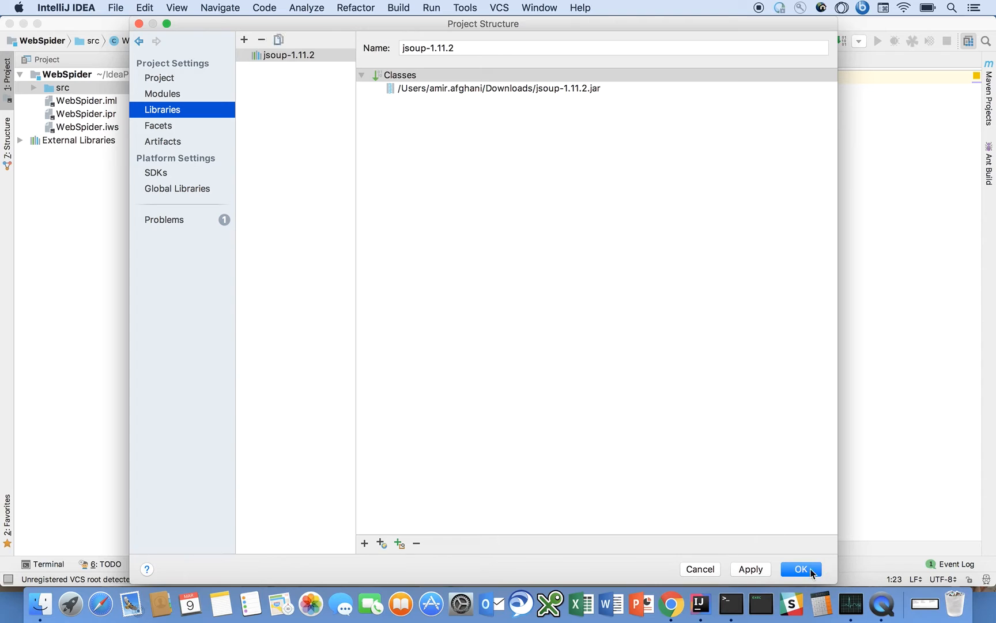
pyautogui.click(801, 568)
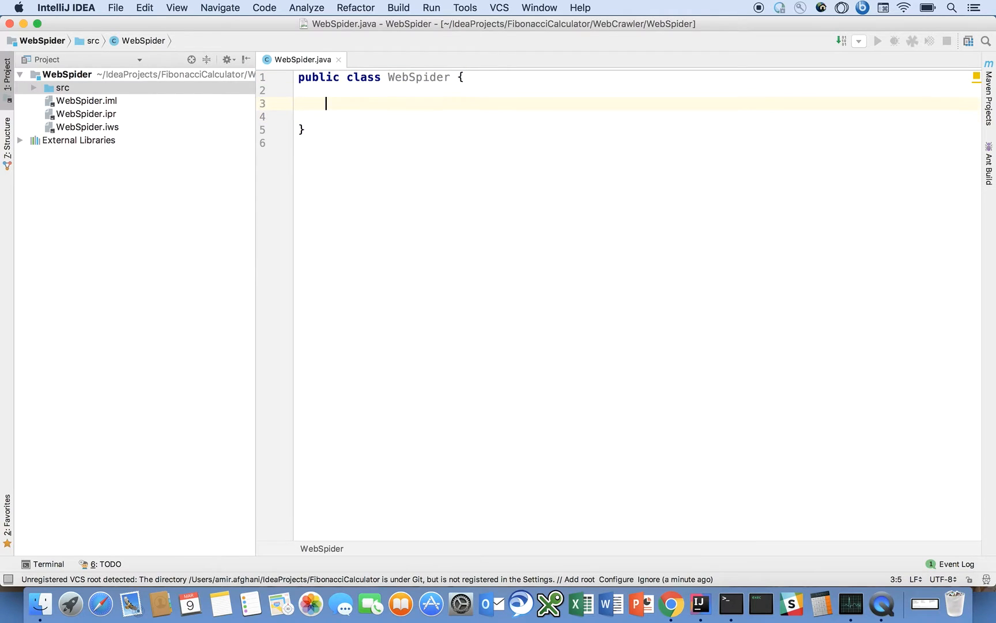
pyautogui.moveTo(670, 602)
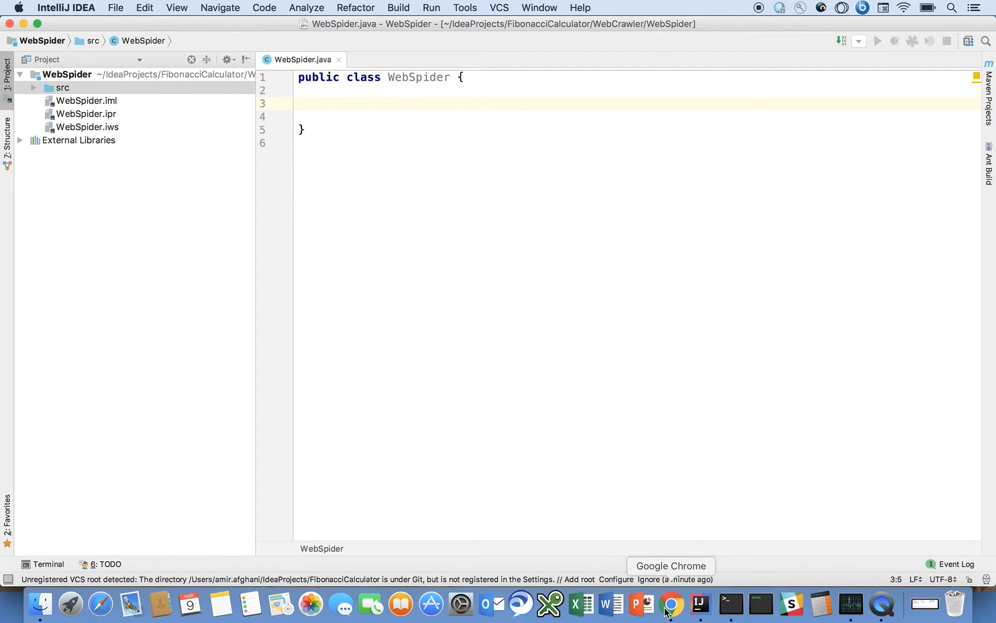
# - Bring Chrome back to the Wikipedia Web crawler article
pyautogui.click(671, 603)
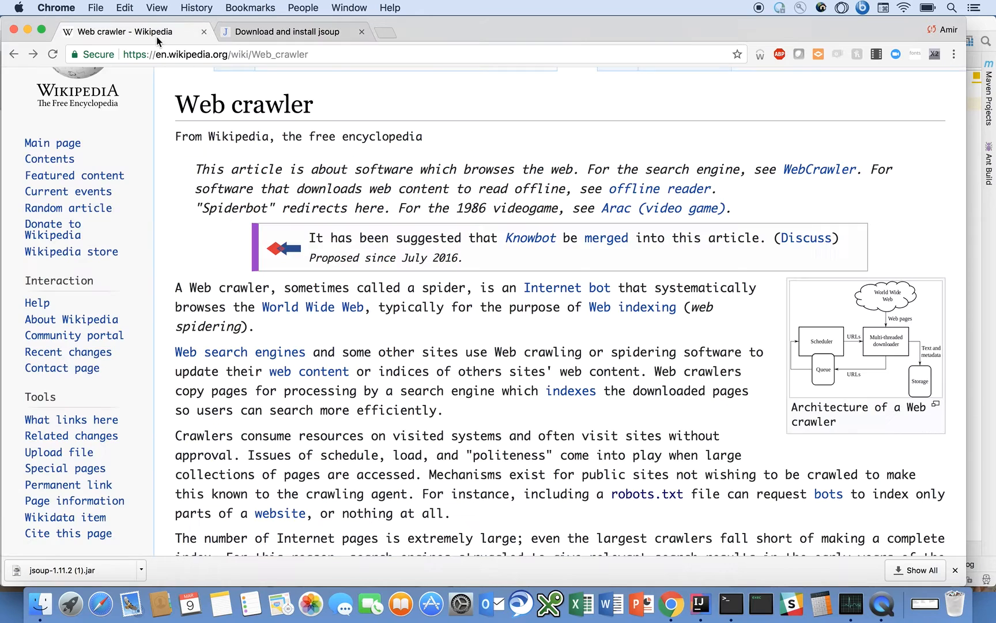
pyautogui.moveTo(407, 337)
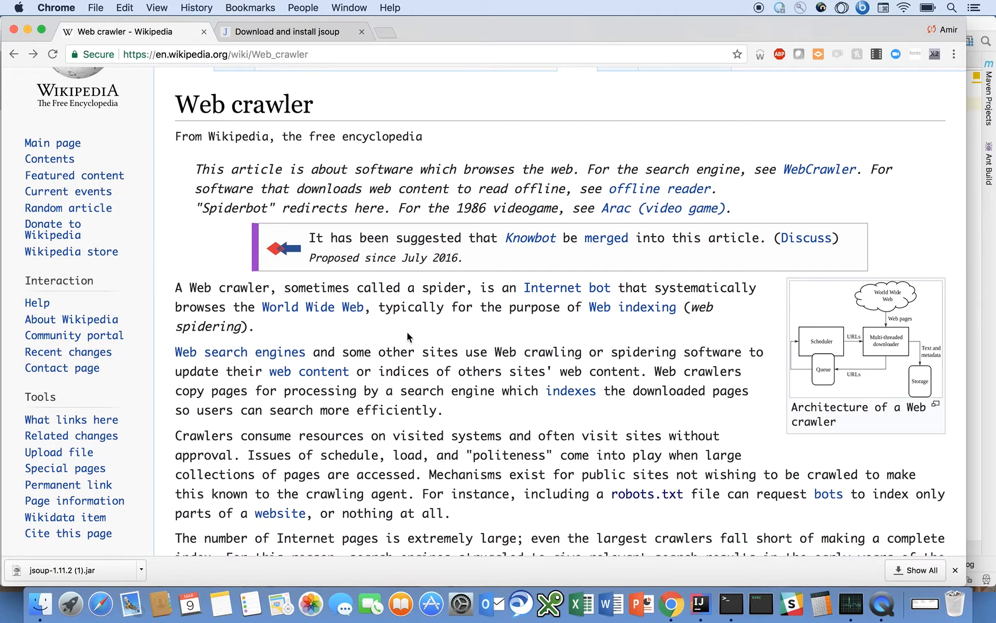
pyautogui.moveTo(750, 533)
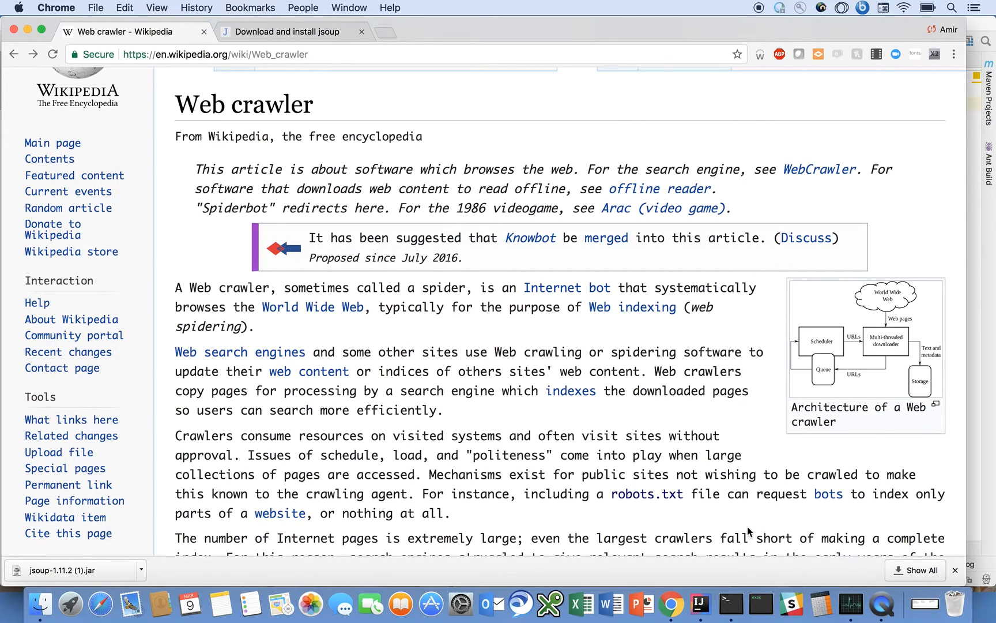
# - Write the public static void main(String[] args) method in WebSpider
pyautogui.click(700, 604)
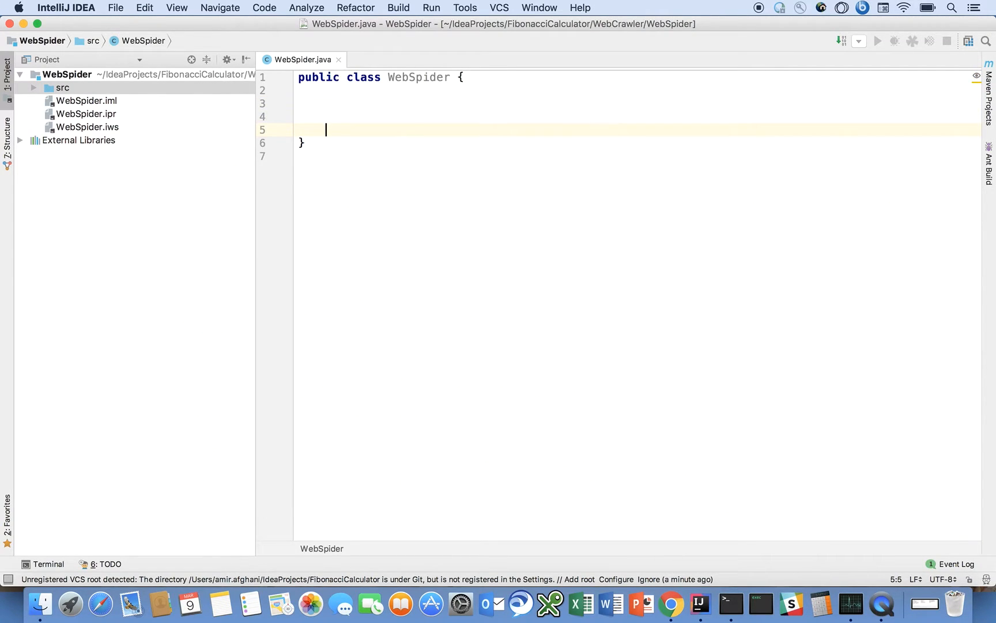
pyautogui.press('enter')
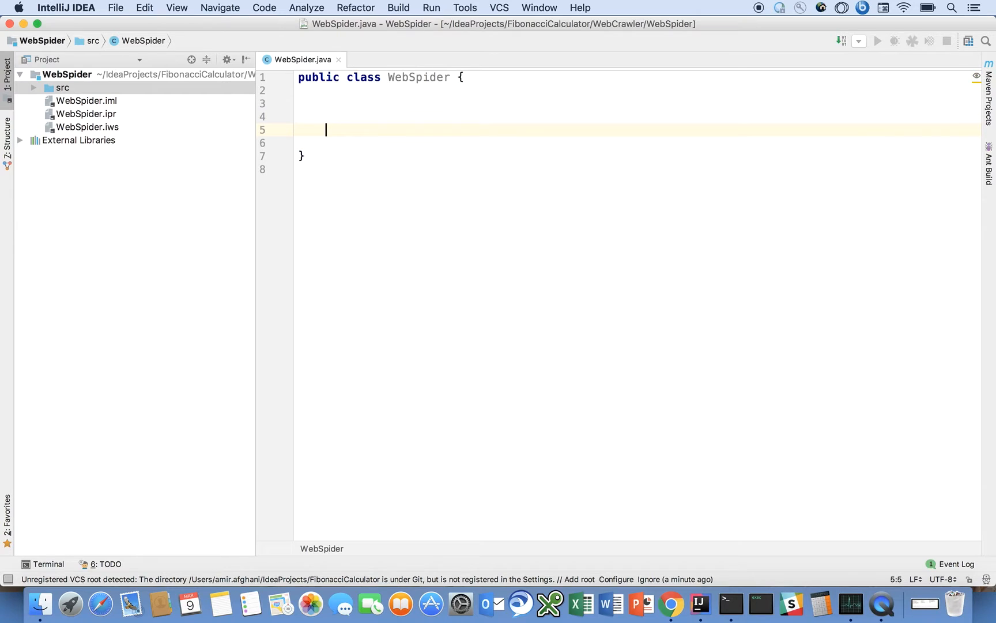
pyautogui.write('public static void main(Strin')
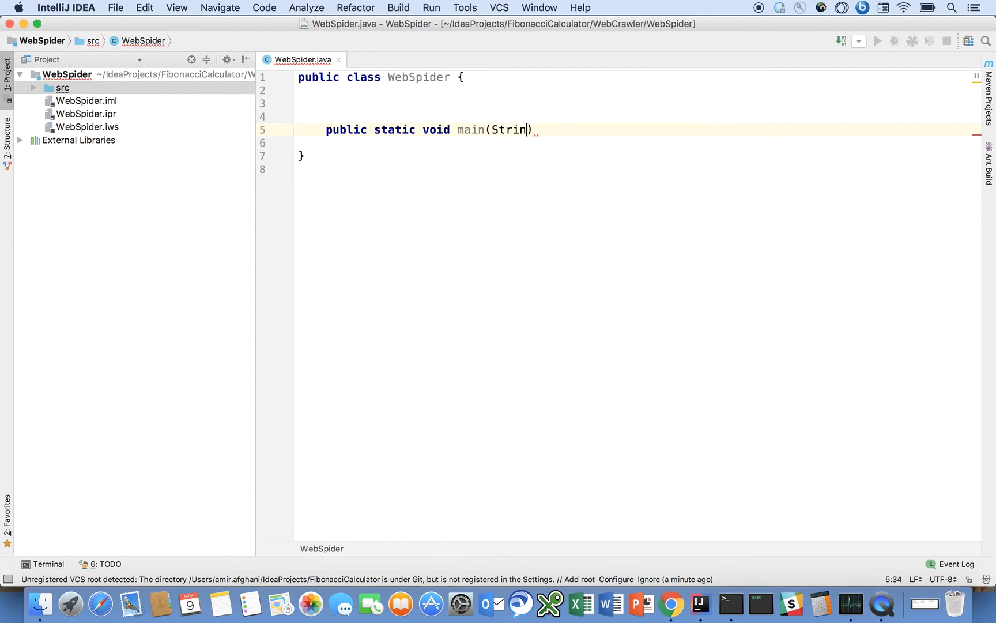
pyautogui.write('g[] args) {')
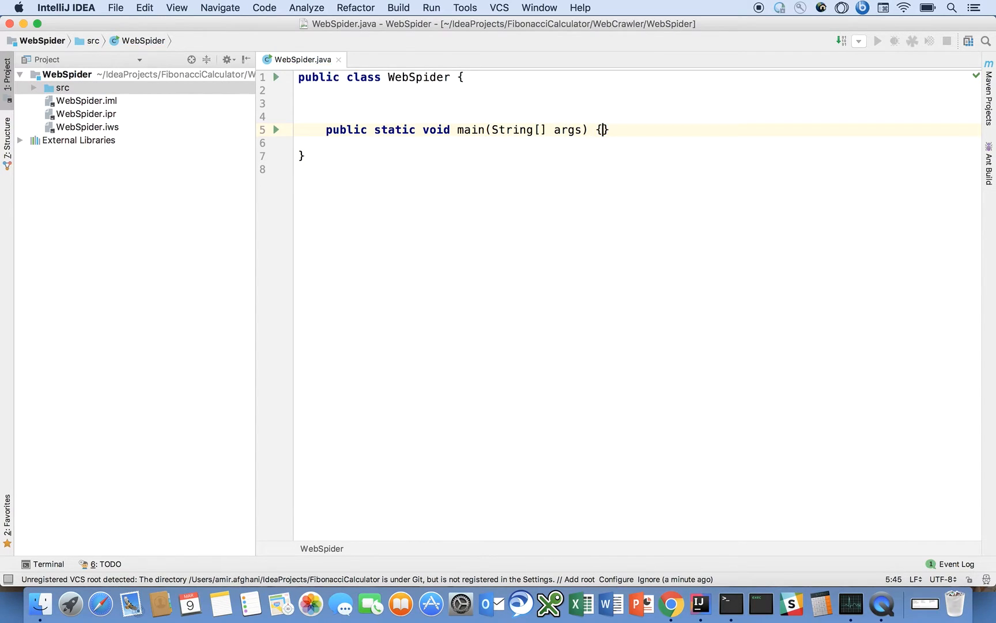
pyautogui.press('enter')
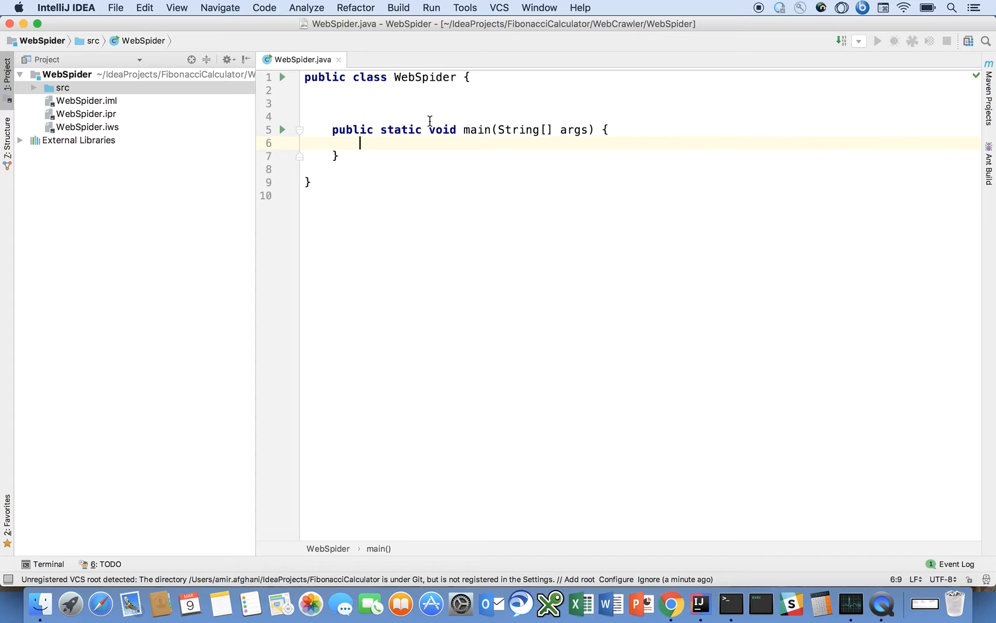
pyautogui.write('final')
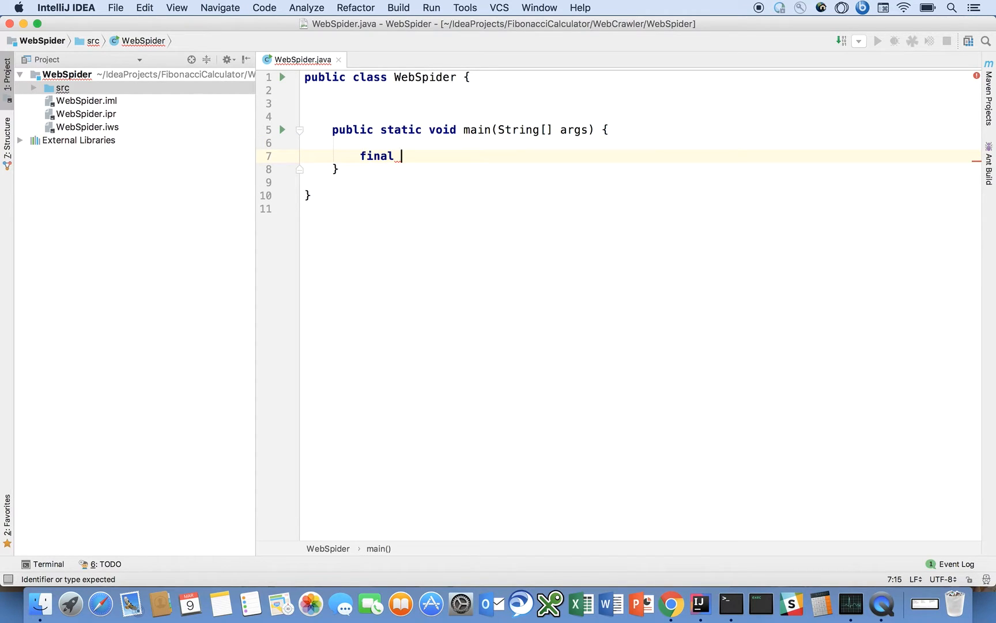
pyautogui.write('WebSpider')
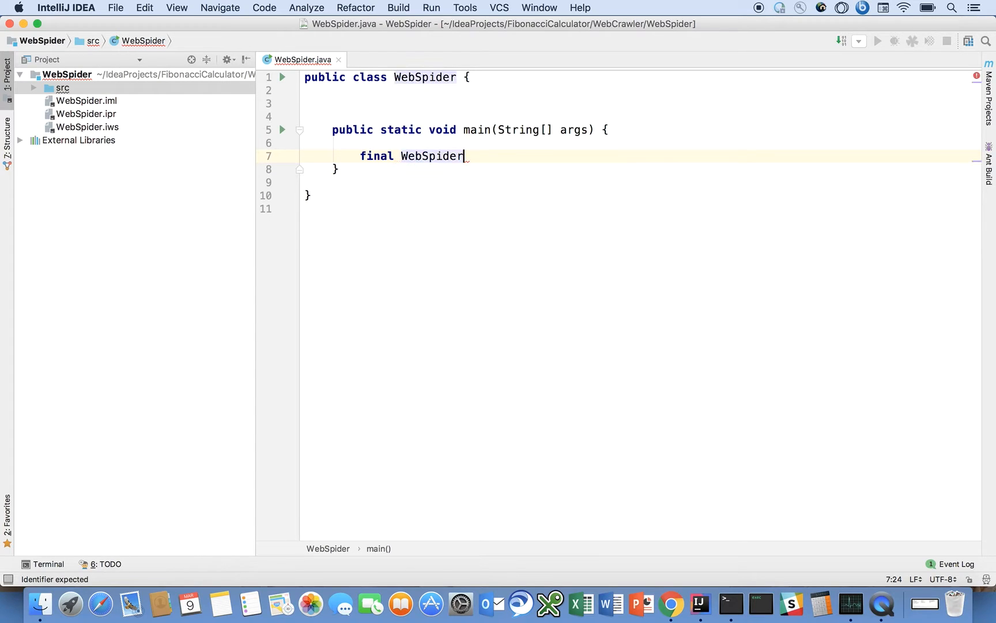
pyautogui.write('spider')
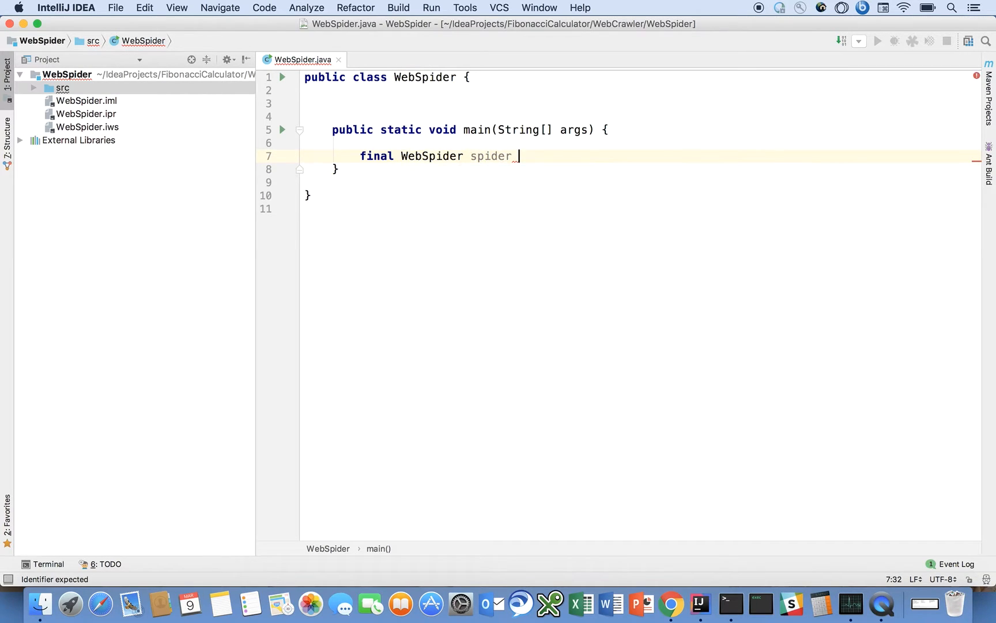
pyautogui.write('= new We')
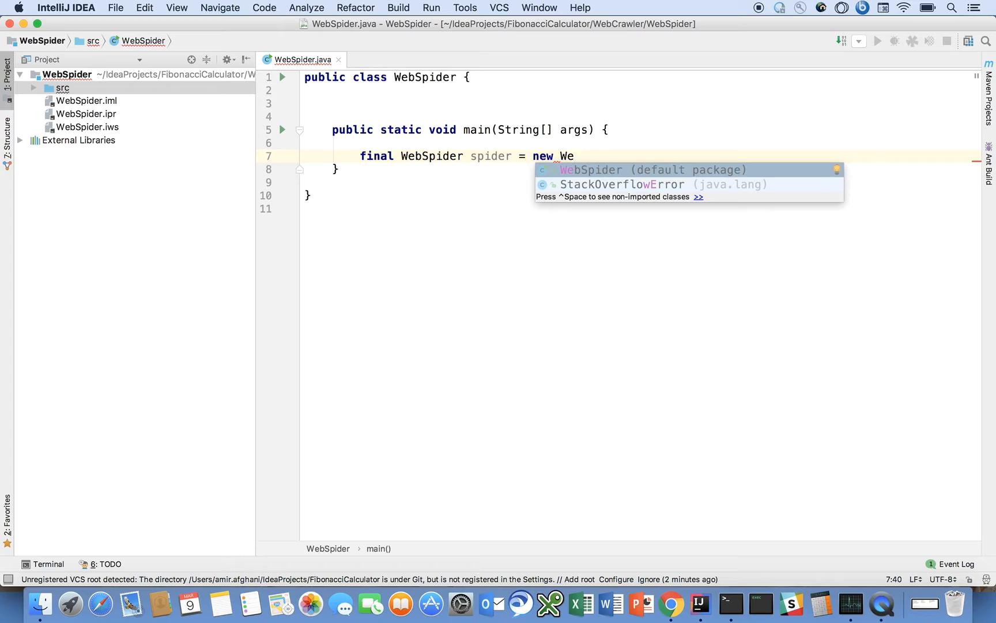
pyautogui.press('Enter')
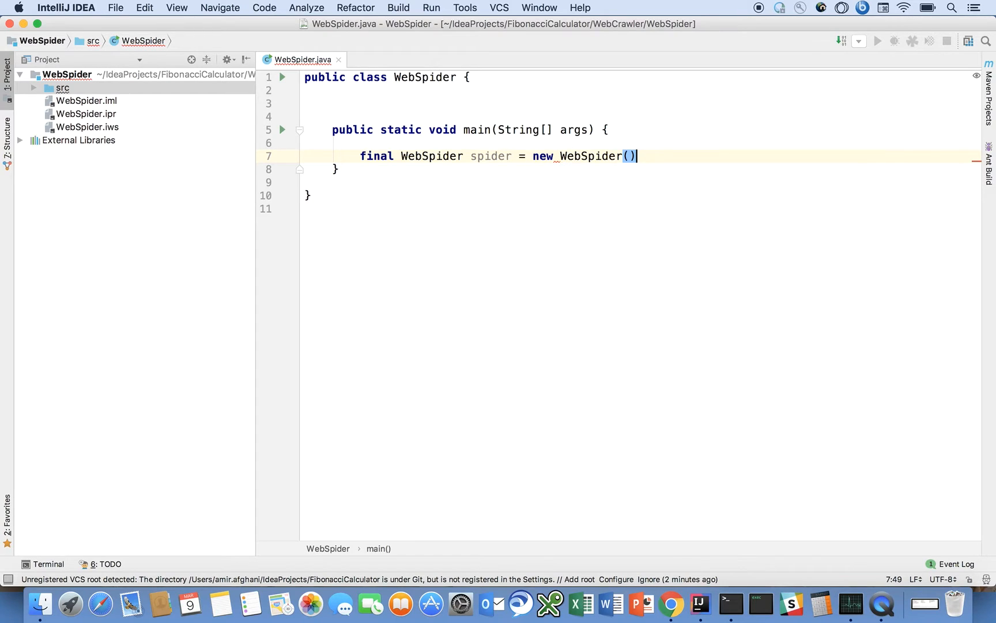
pyautogui.write(';')
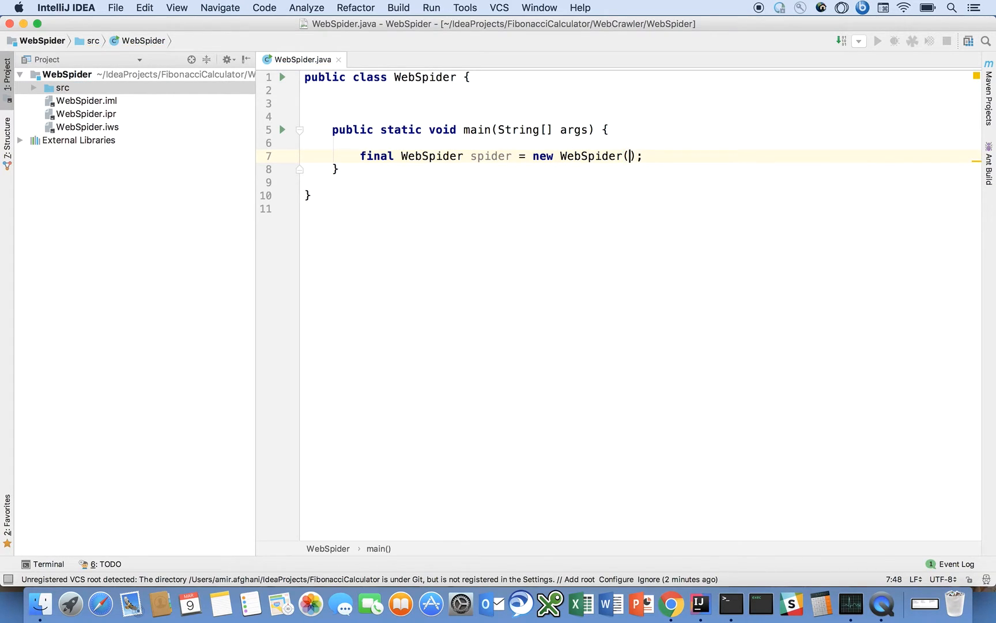
pyautogui.write('new URL("')
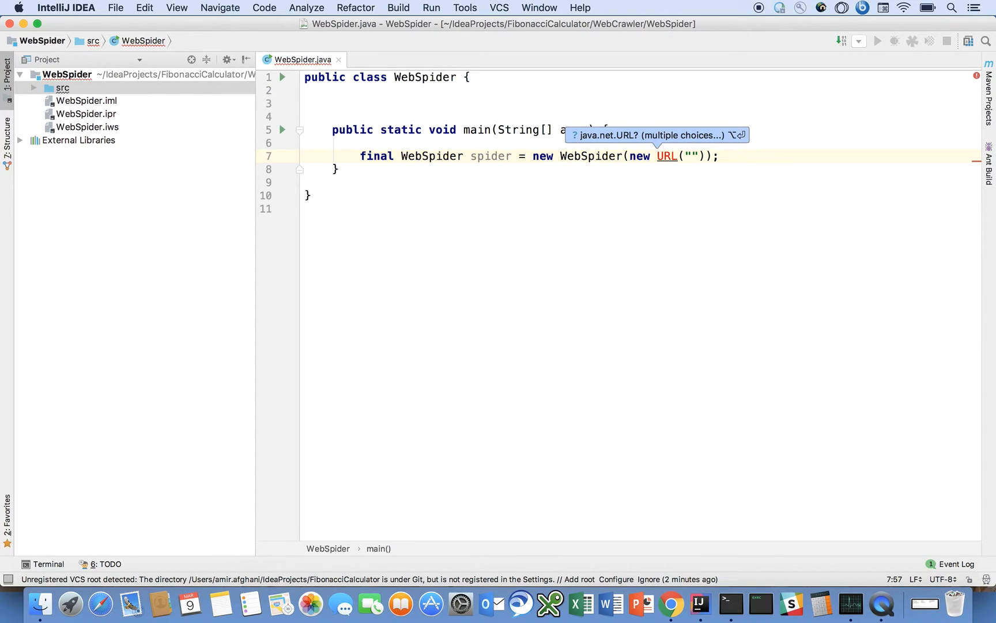
pyautogui.write('http:')
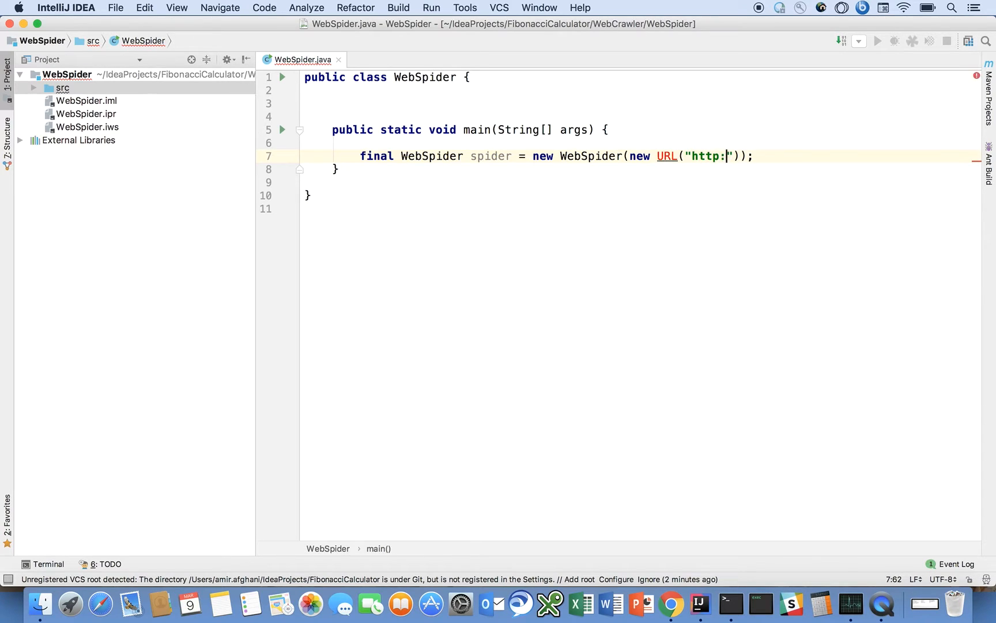
pyautogui.write('//www.')
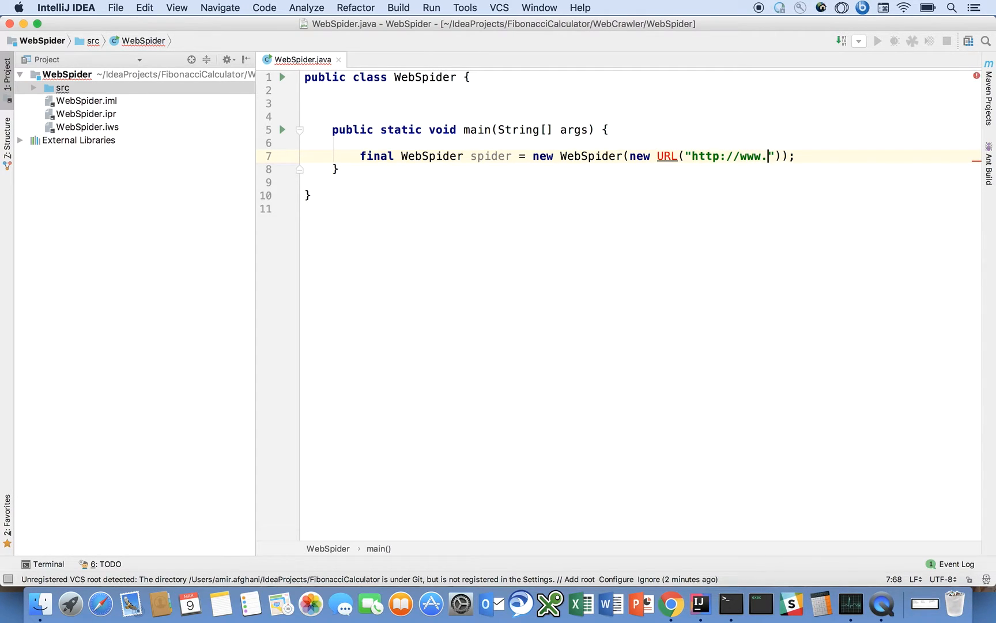
pyautogui.write('gute')
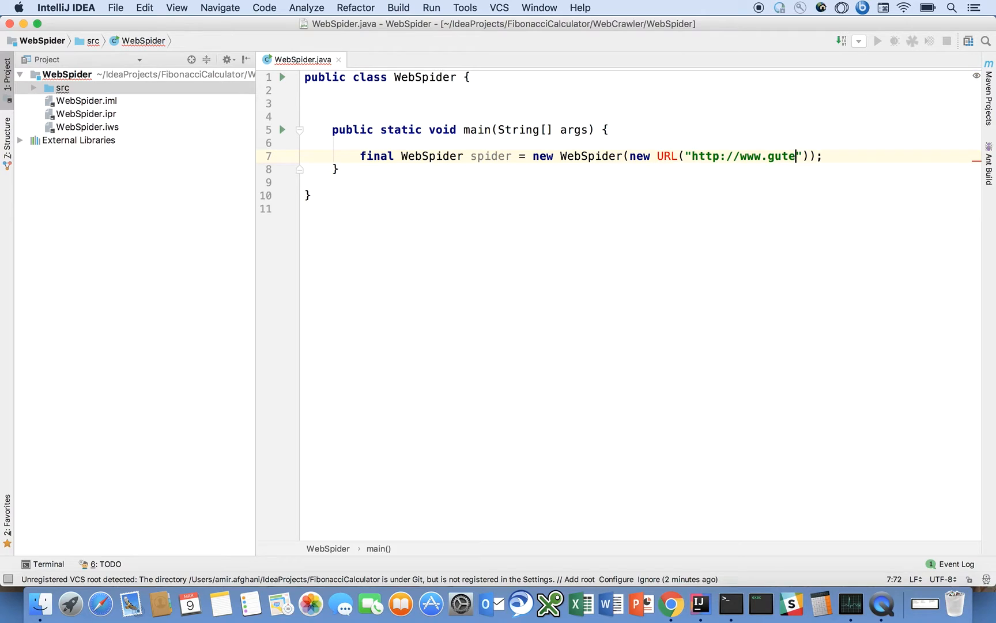
pyautogui.write('nberg.o')
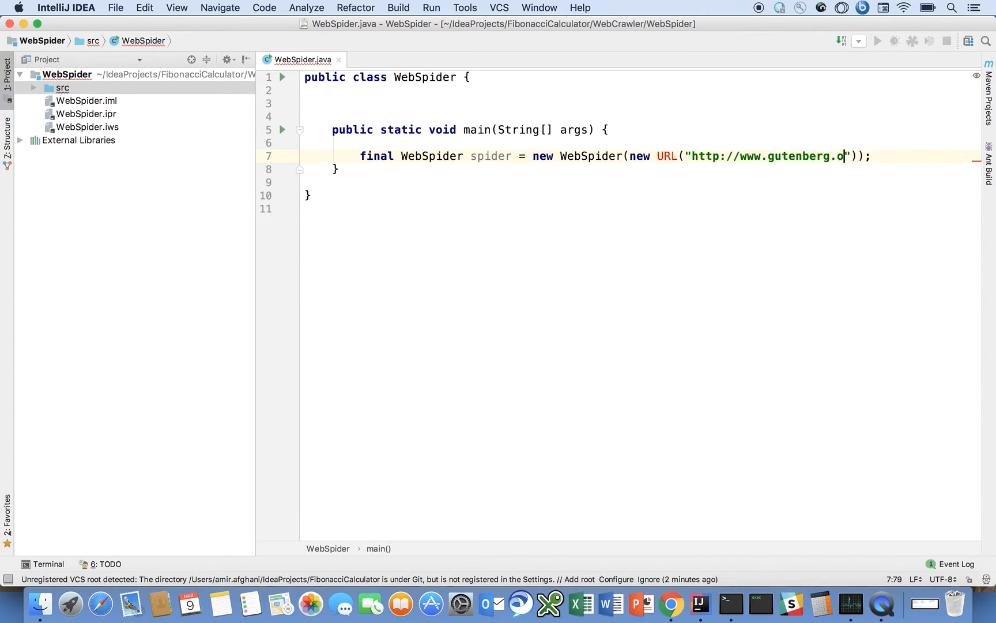
pyautogui.write('rg/')
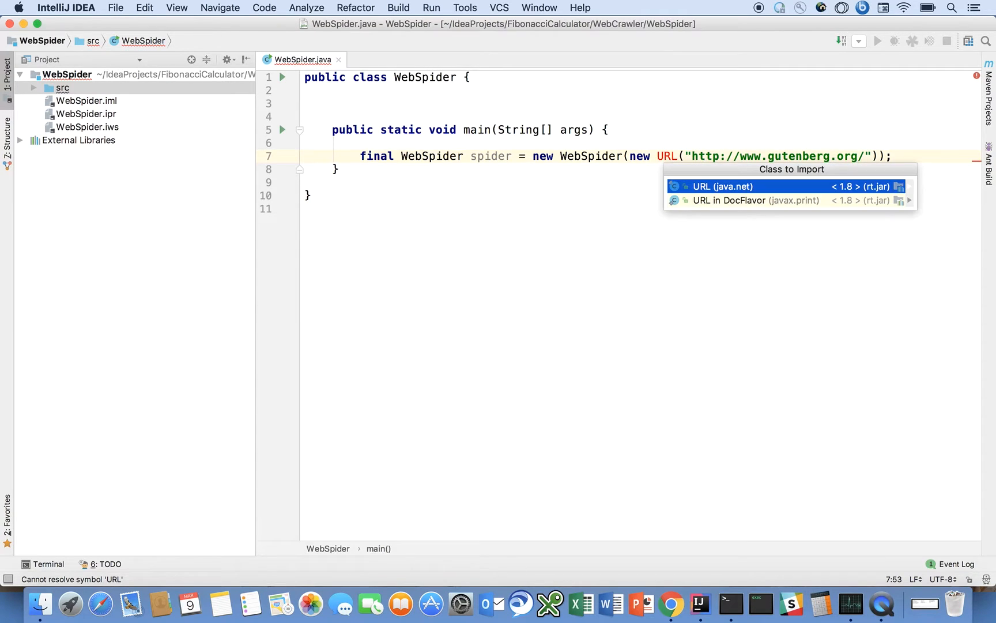
# - Import java.net.URL and declare that main throws IOException
pyautogui.click(723, 186)
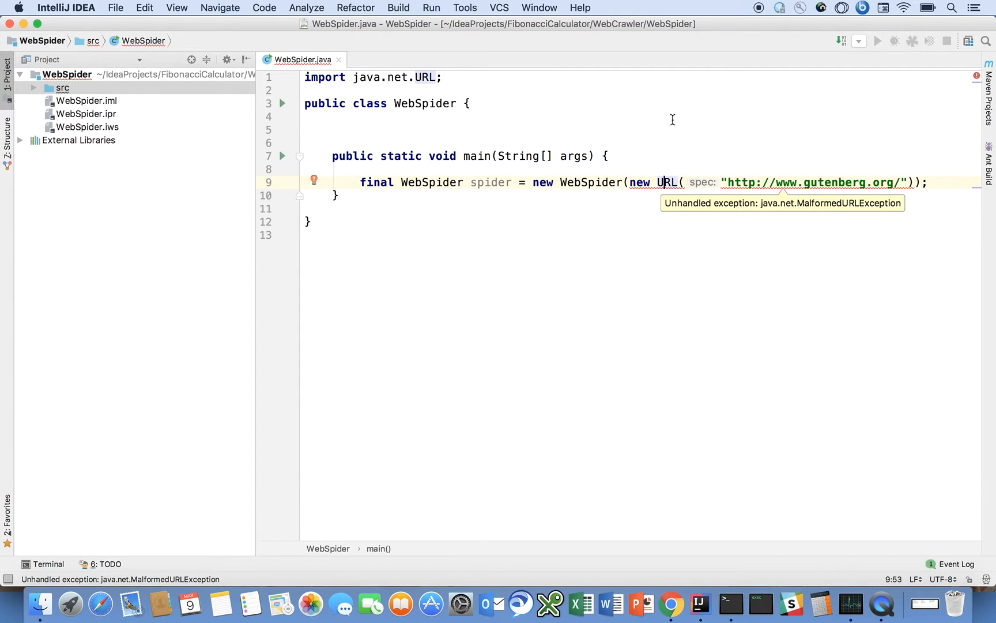
pyautogui.write('throws IOException')
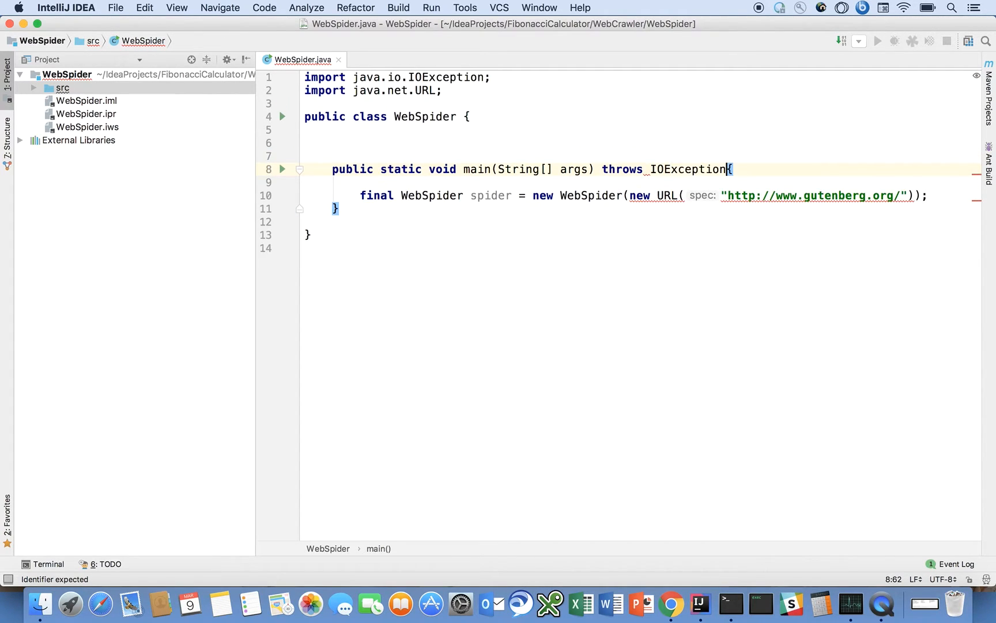
pyautogui.moveTo(657, 214)
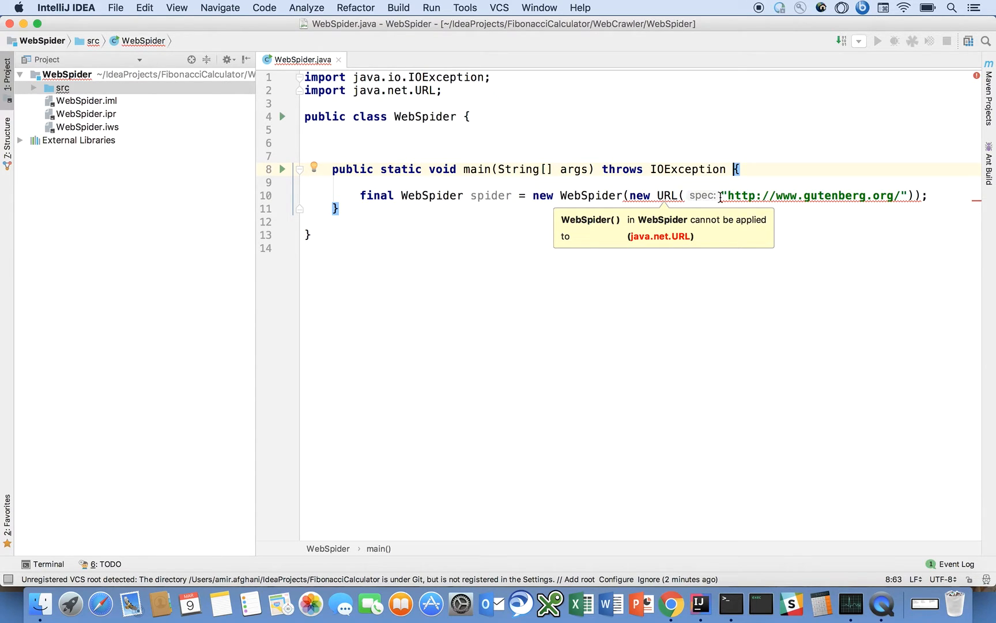
pyautogui.moveTo(372, 160)
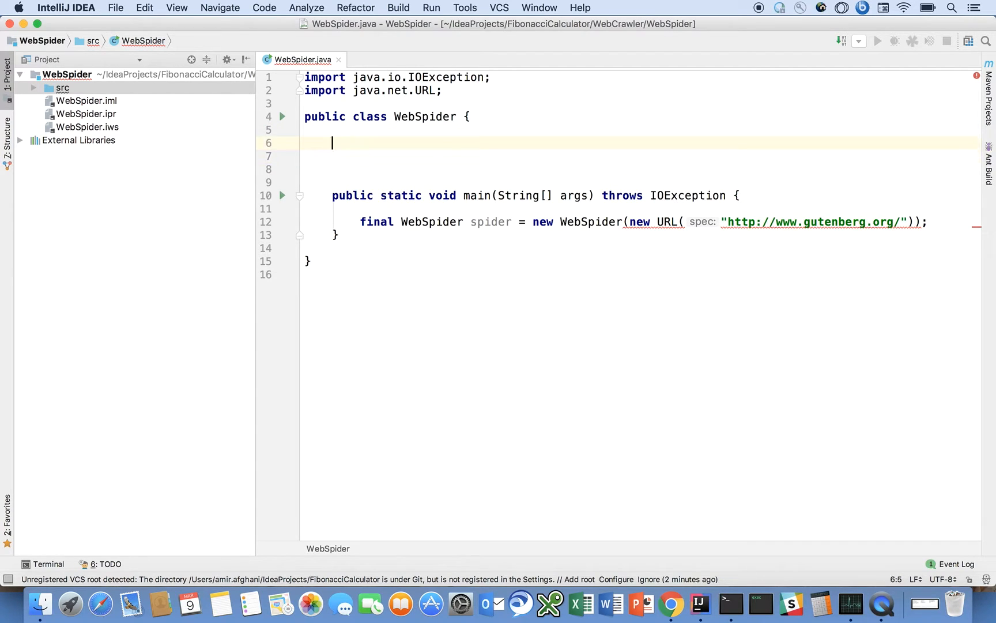
# - Declare private final fields: a URL links set and a long startTime
pyautogui.write('private final Set<>')
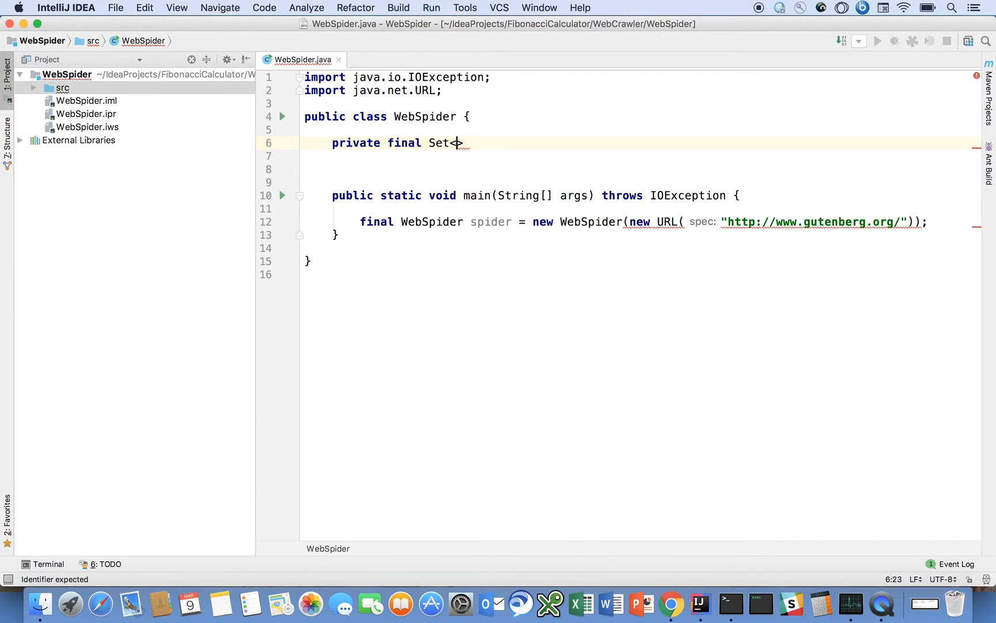
pyautogui.write('URL')
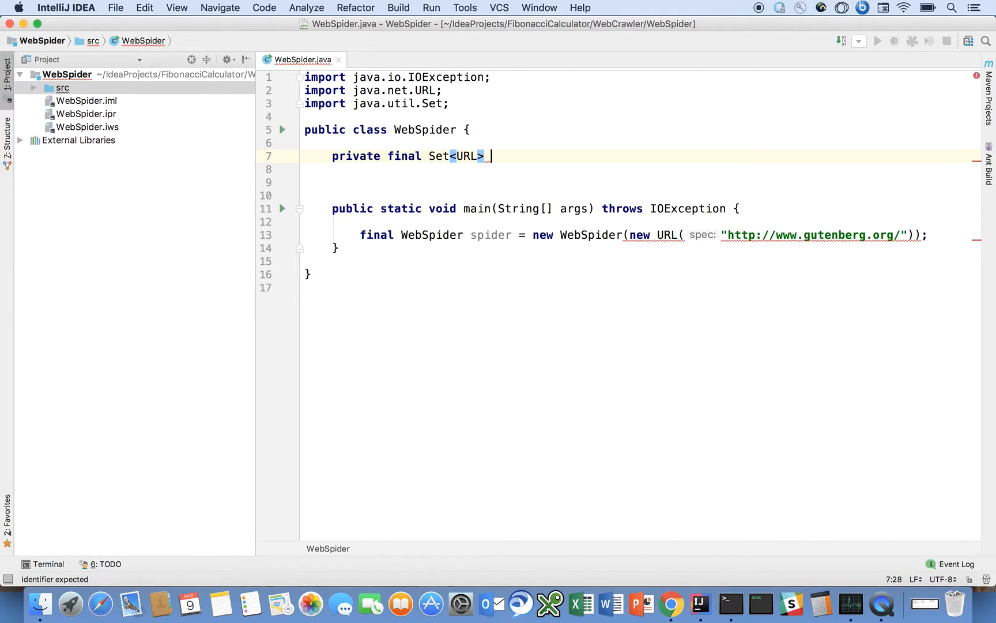
pyautogui.write('links;')
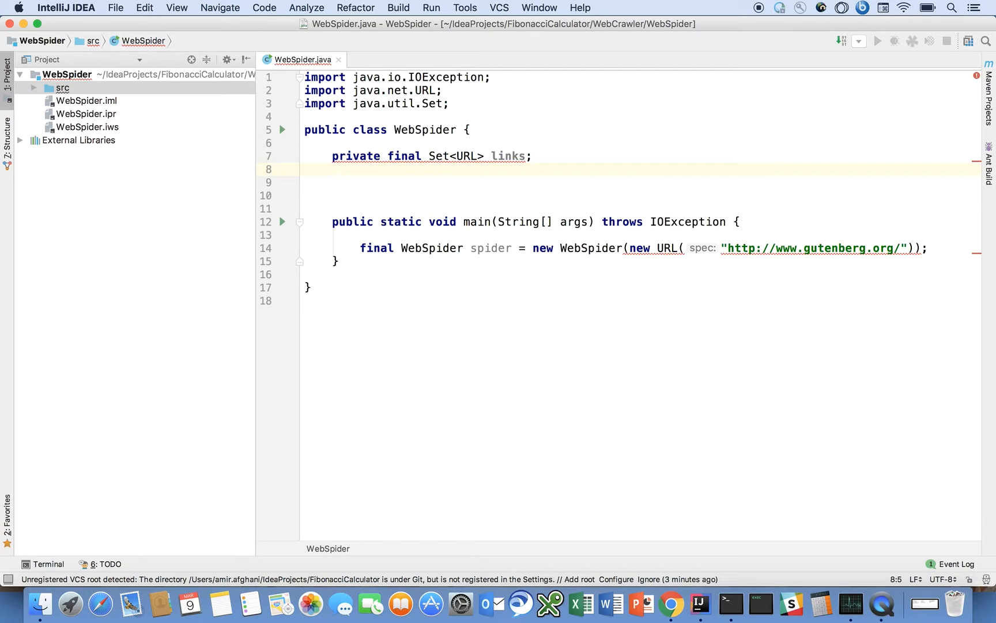
pyautogui.write('private final')
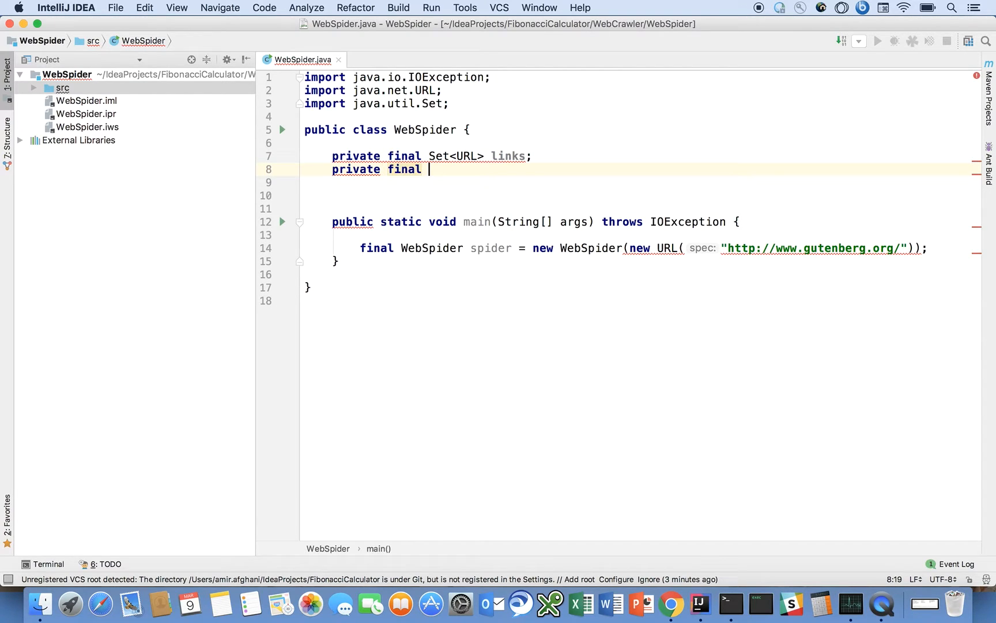
pyautogui.write('long starttime')
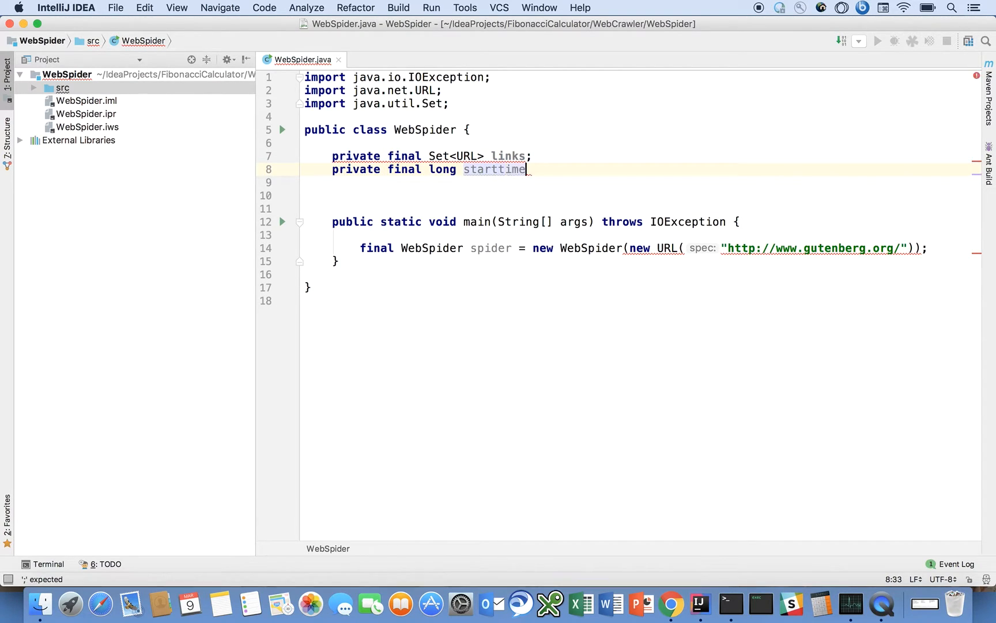
pyautogui.write('Time')
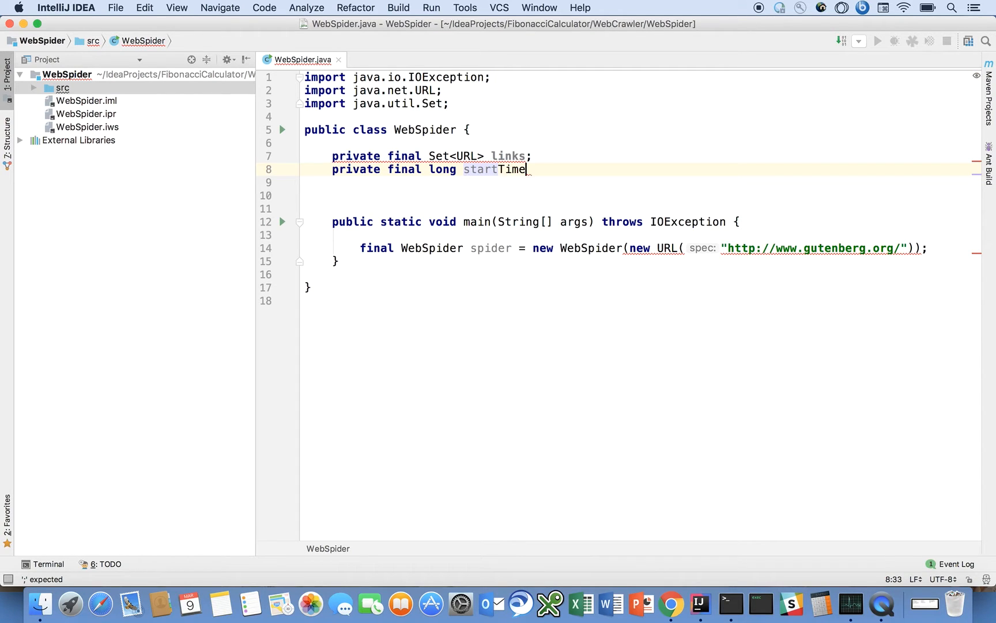
pyautogui.press('enter')
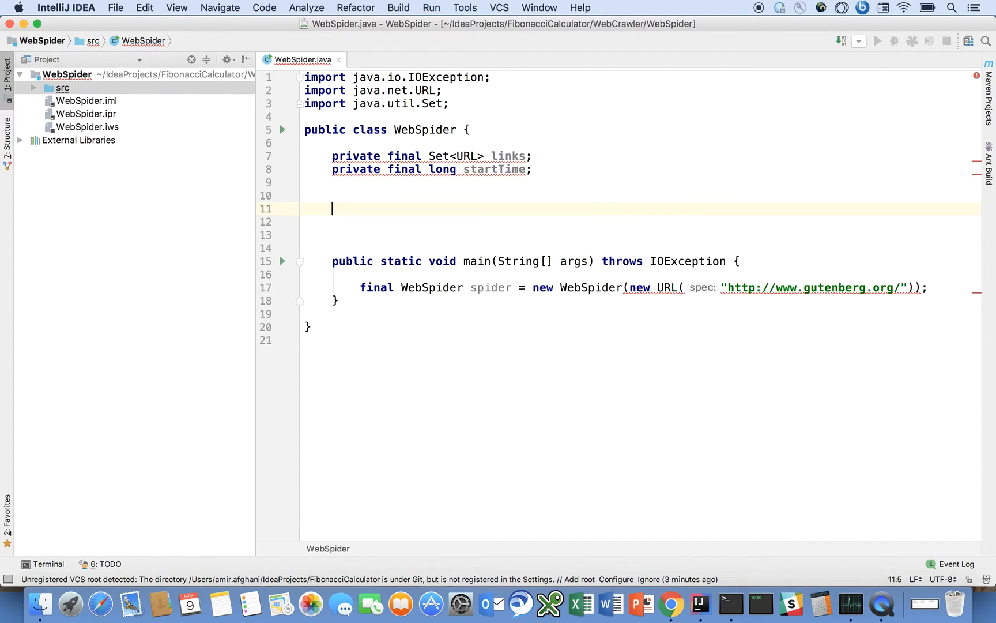
# - Write the private WebSpider(final URL startURL) constructor initialising links as a HashSet and startTime from System time
pyautogui.write('private')
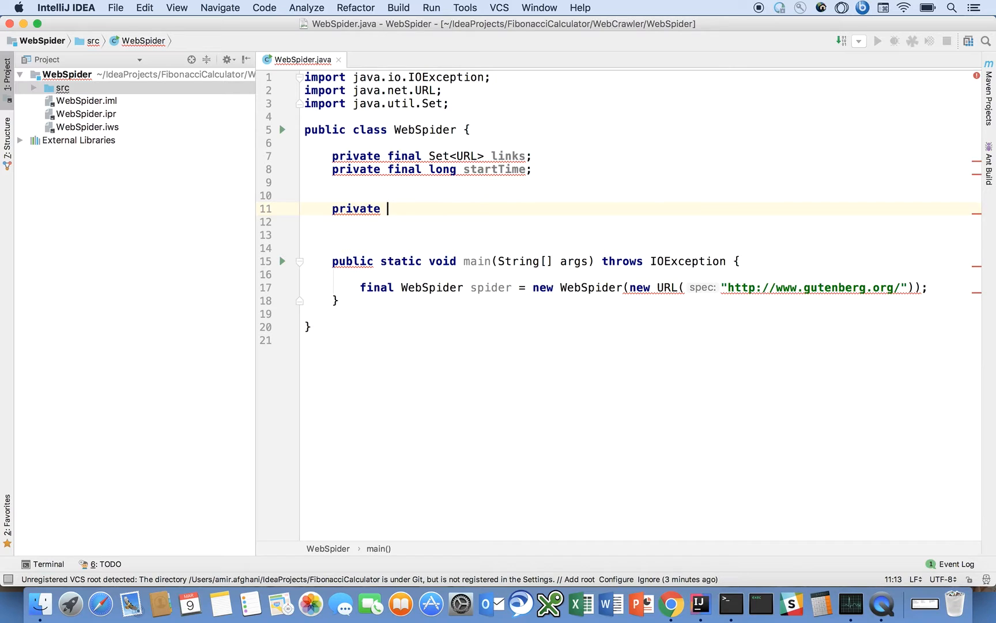
pyautogui.write('WebSpider')
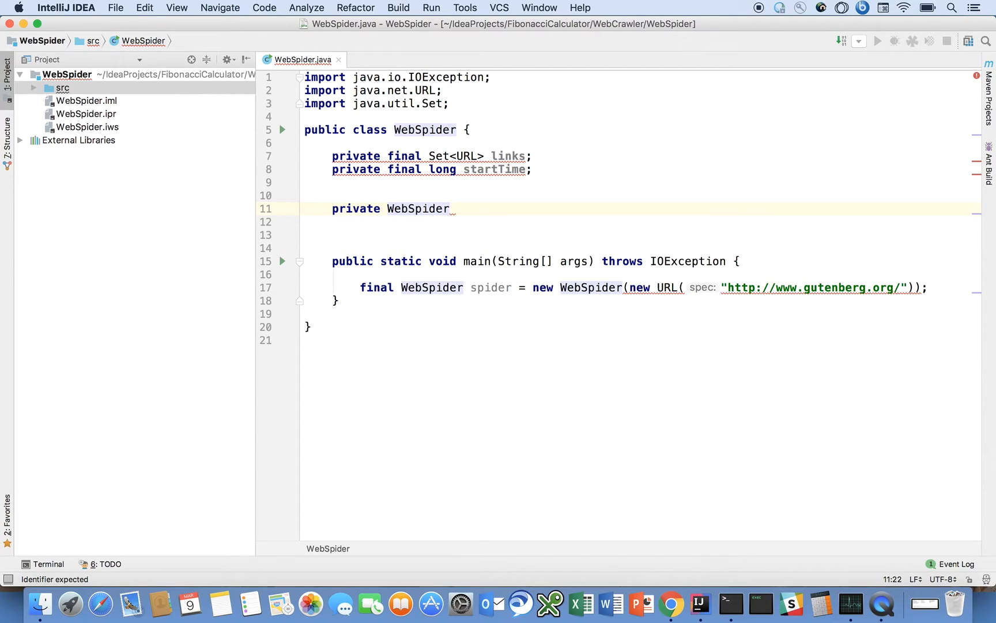
pyautogui.write('(final URL')
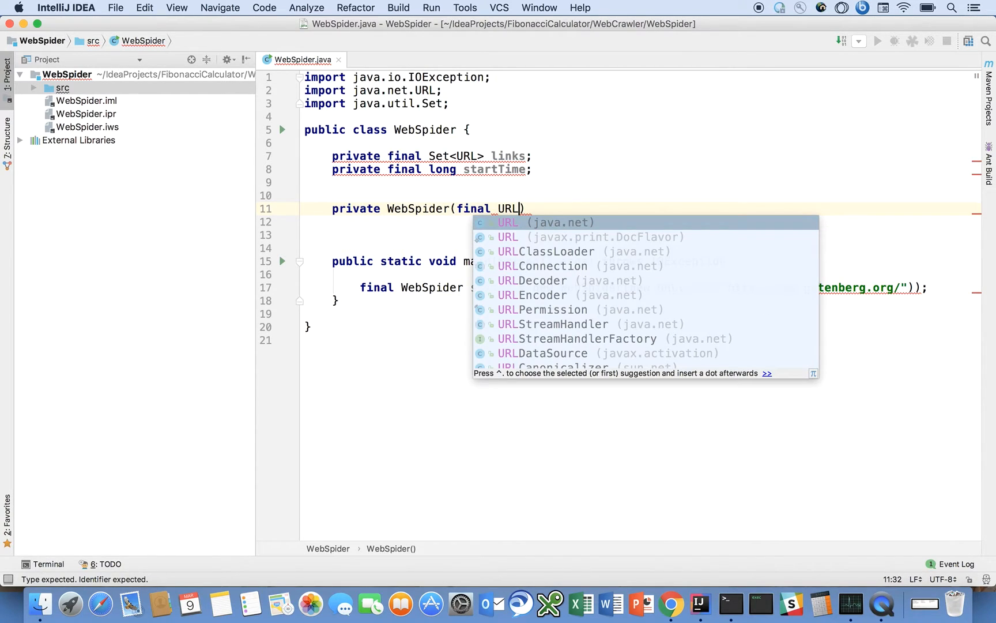
pyautogui.write('startURL')
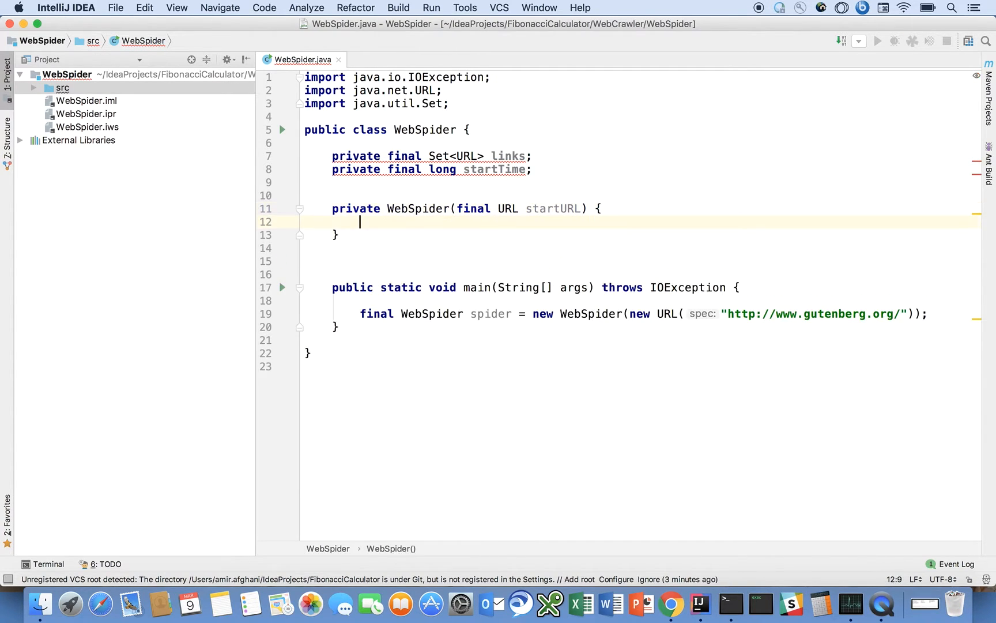
pyautogui.write('this.li')
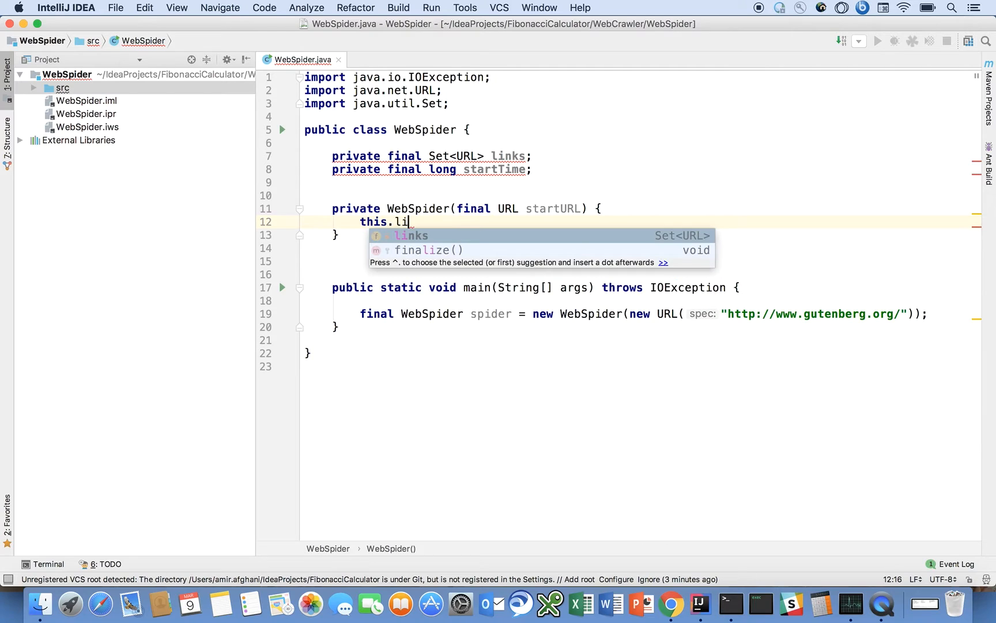
pyautogui.write('nks = new HashSet<>();')
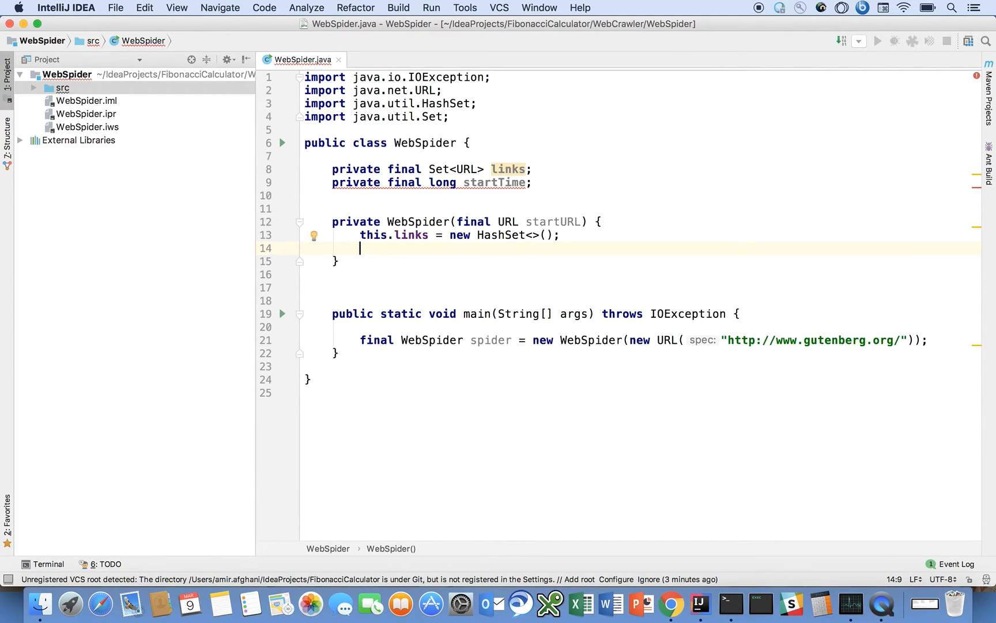
pyautogui.write('this.startTime =')
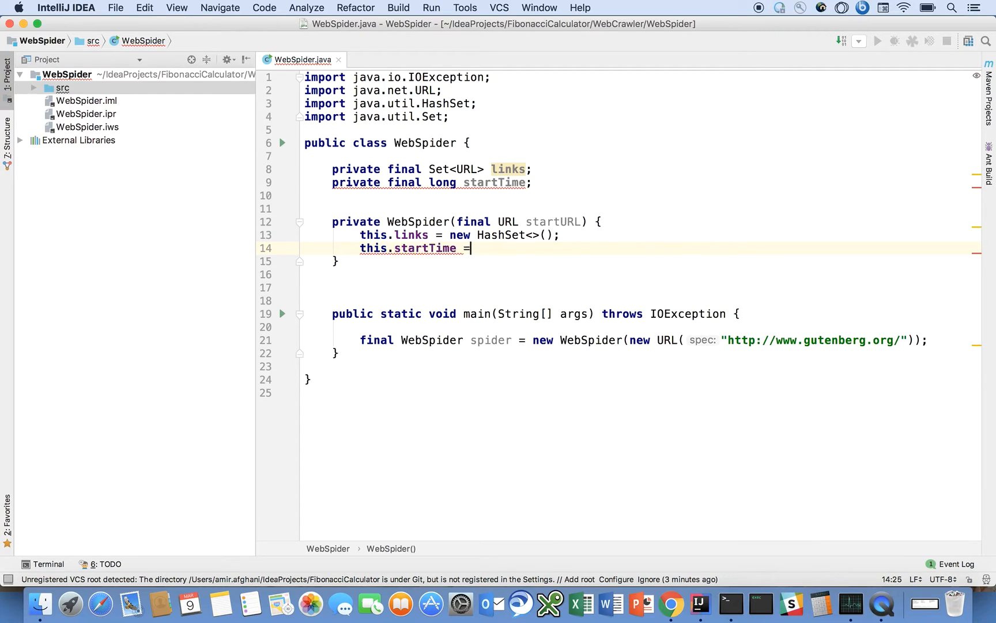
pyautogui.write('System.currentTimeMillis();')
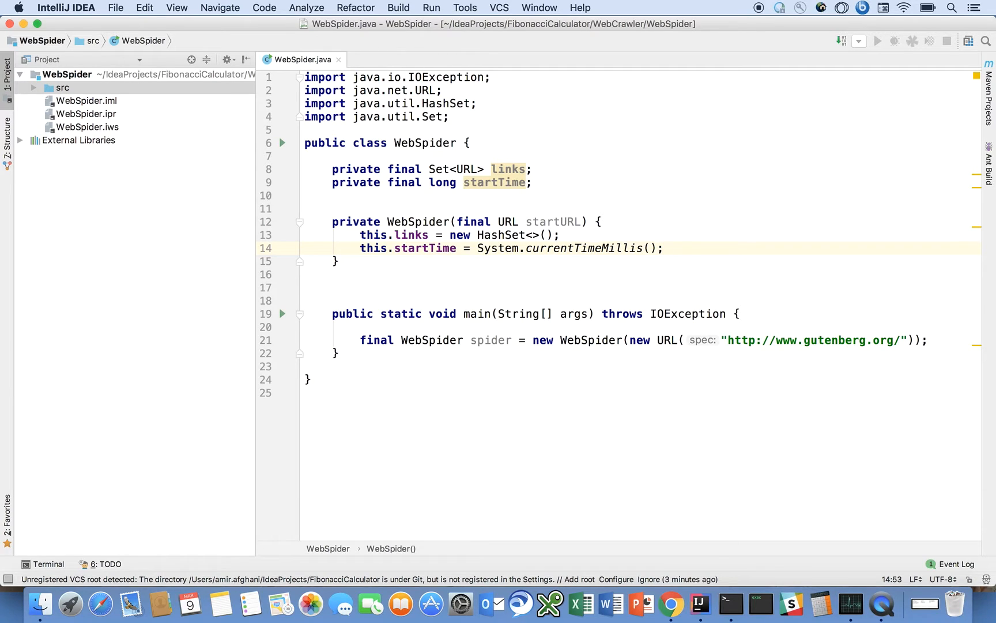
# - End the constructor with crawl(initURLS(startURL));
pyautogui.write('c')
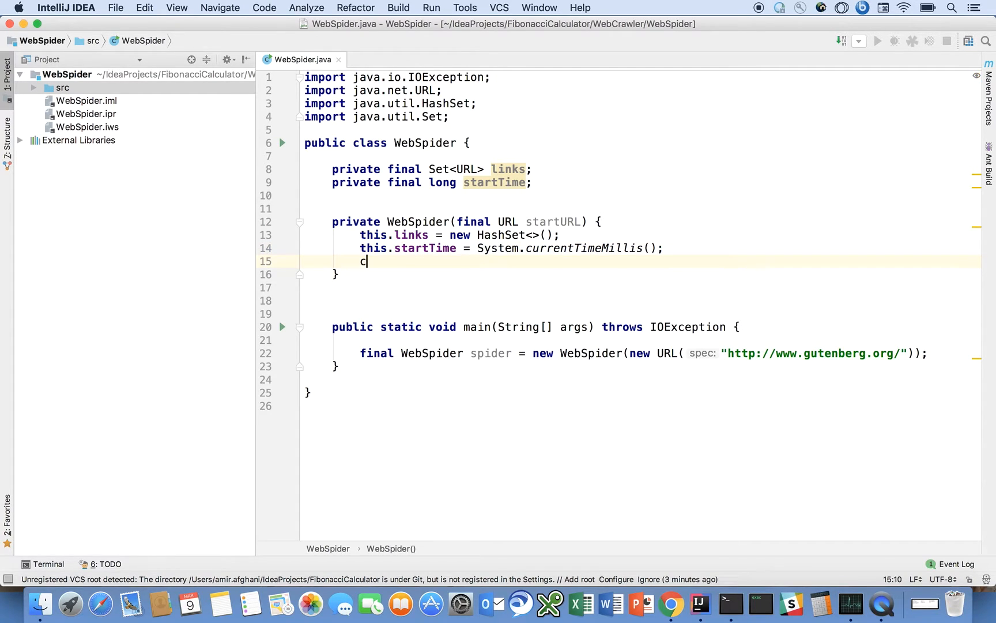
pyautogui.write('rawl()')
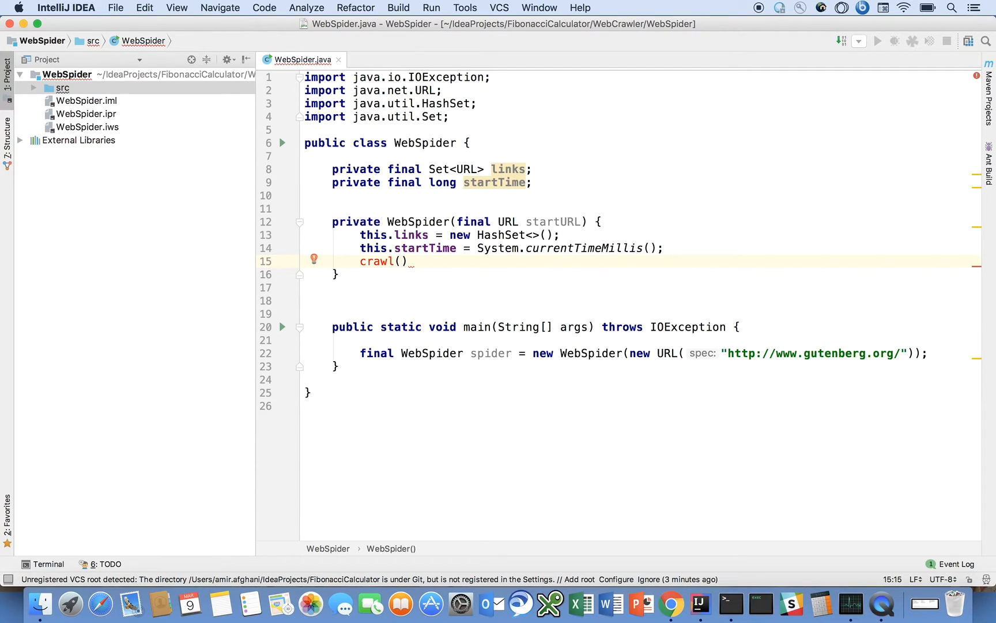
pyautogui.write('initURLs')
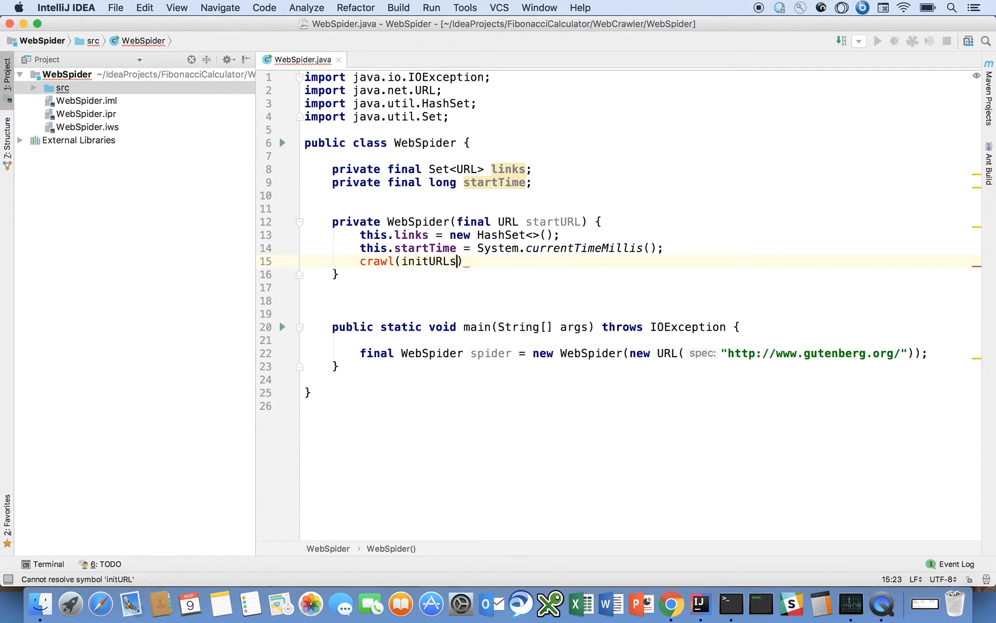
pyautogui.write('S()')
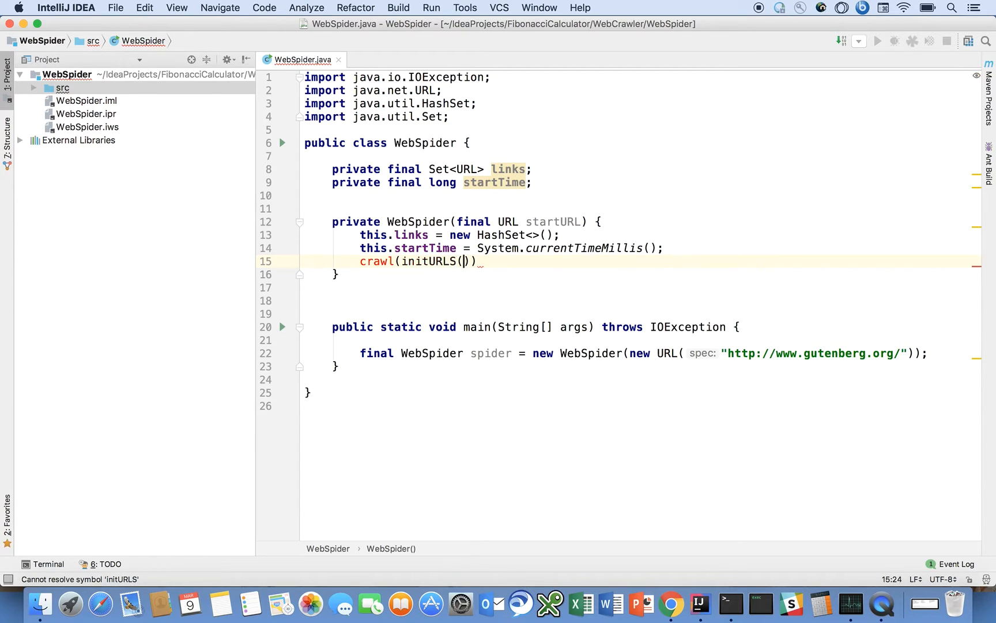
pyautogui.write('startURL')
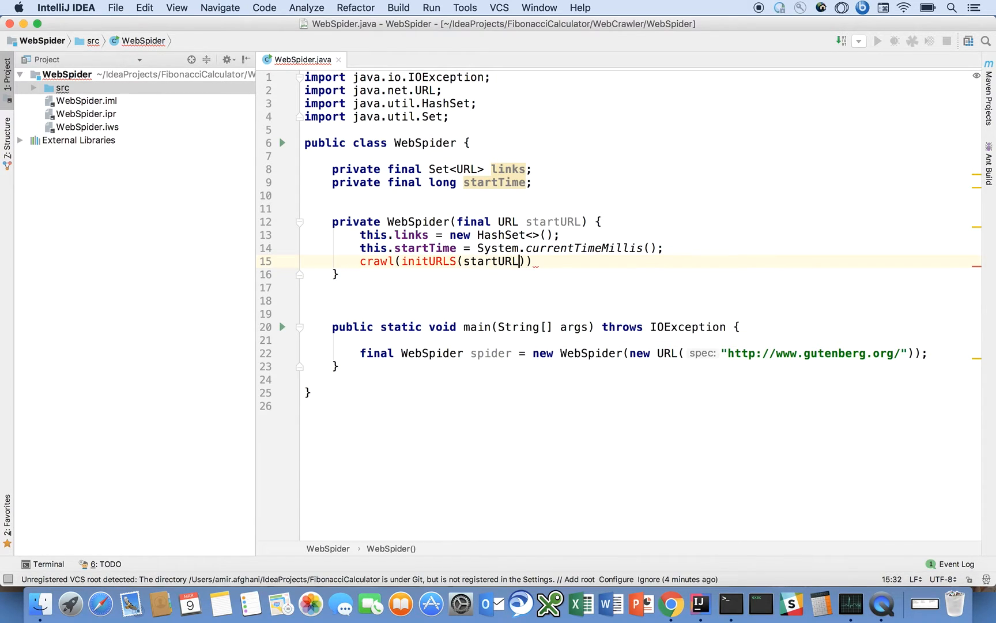
pyautogui.write(';')
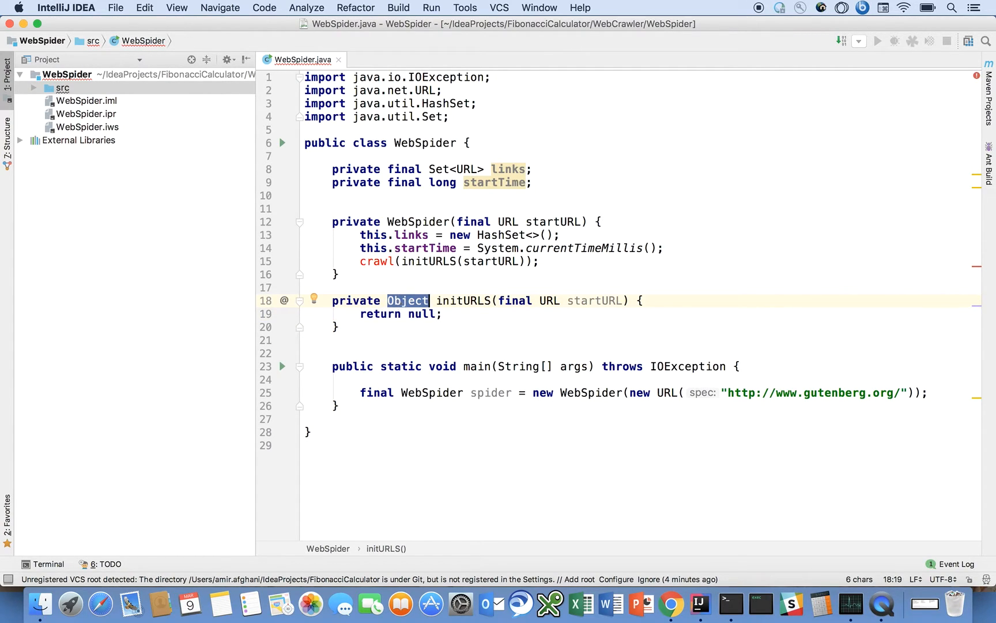
# - Make initURLS return Set<URL> via 'return Collections.singleton(startURL);'
pyautogui.write('Set<URL>')
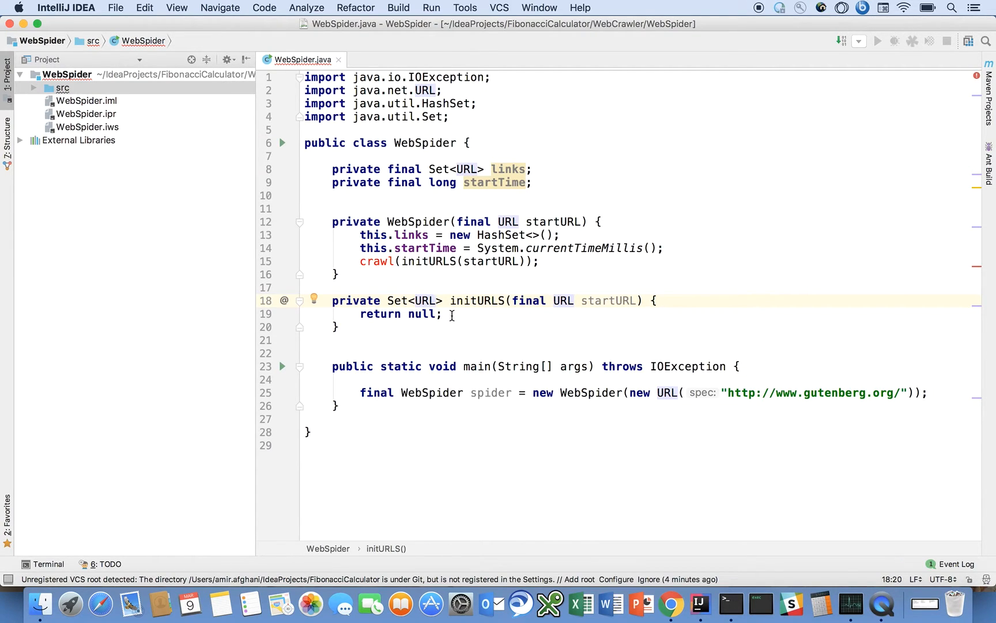
pyautogui.moveTo(372, 314)
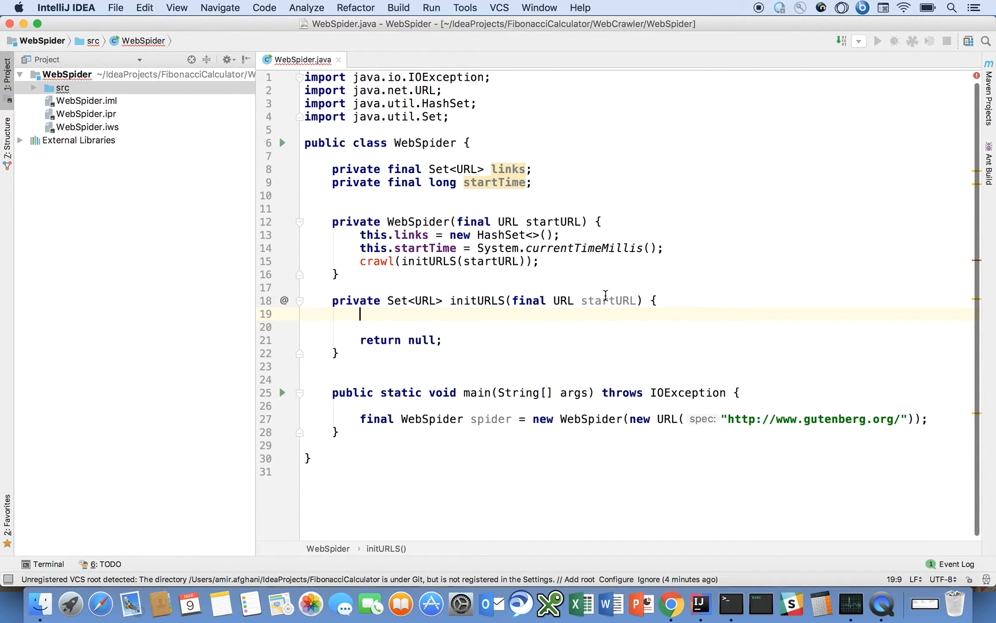
pyautogui.moveTo(607, 299)
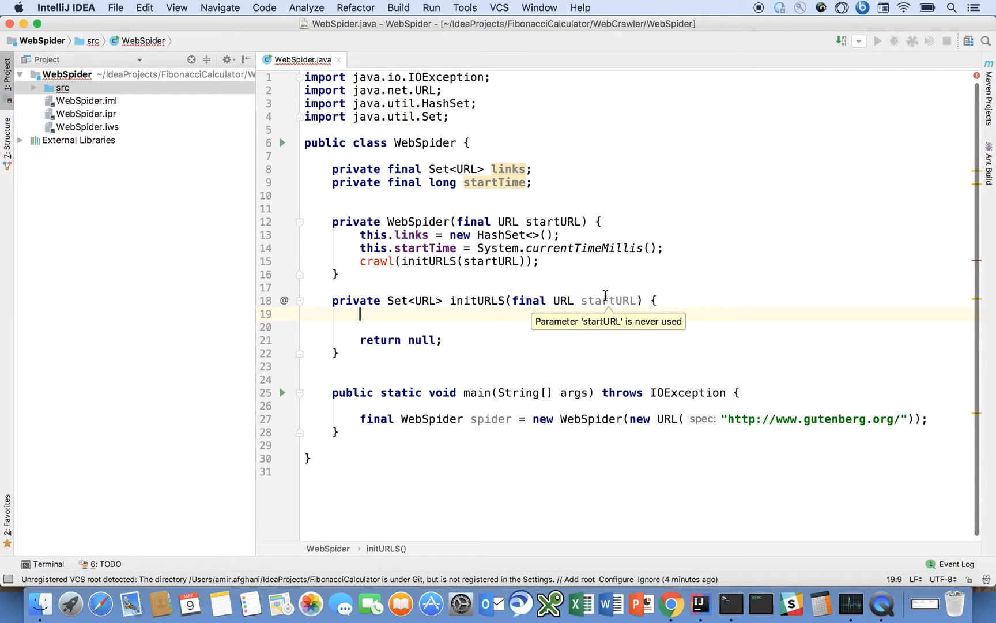
pyautogui.write('C')
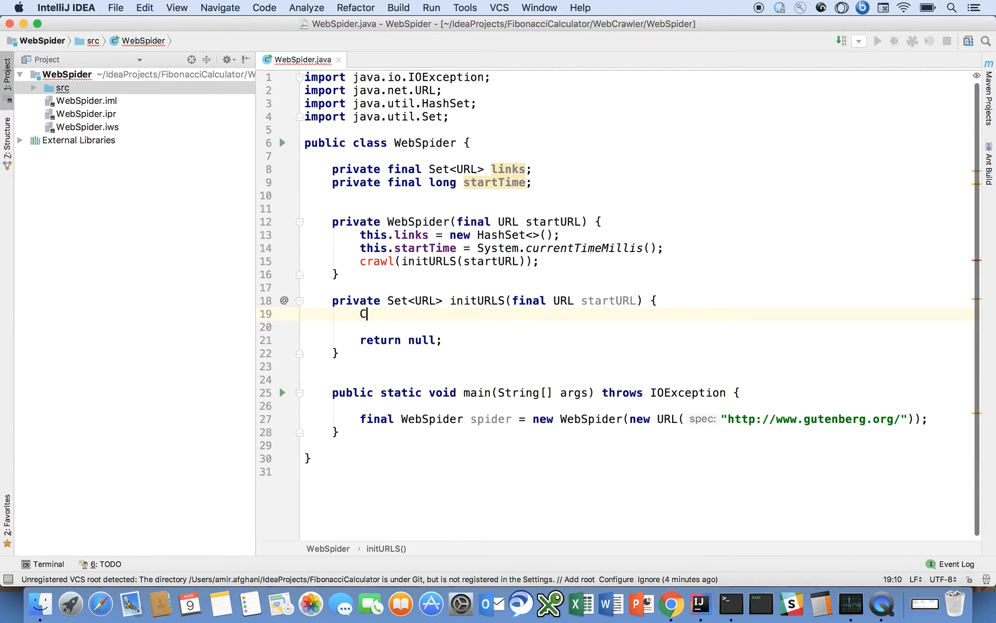
pyautogui.write('ollections.singleton(')
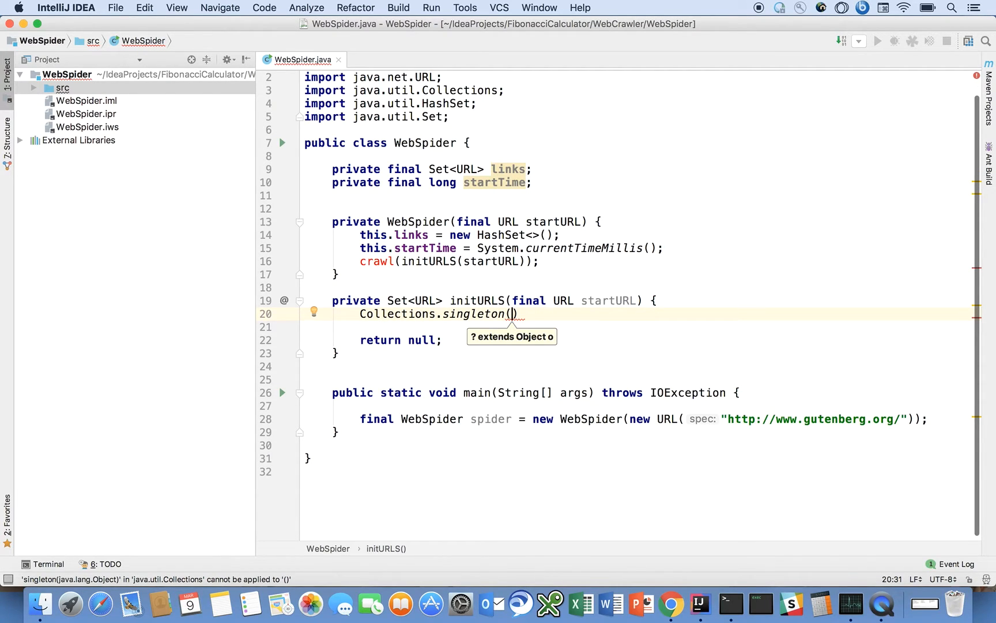
pyautogui.write('startURL);')
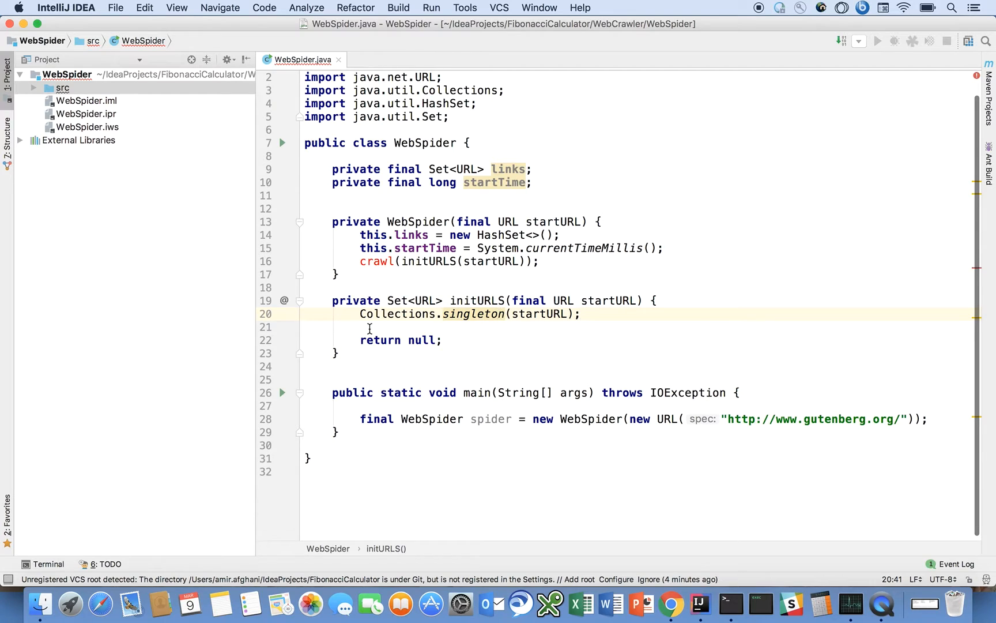
pyautogui.write('return')
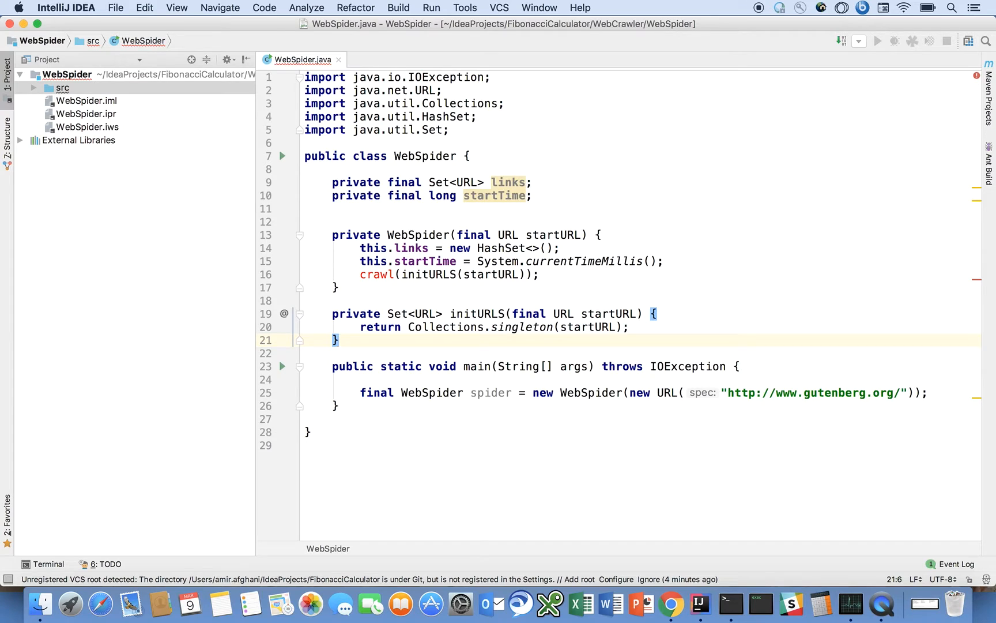
pyautogui.moveTo(272, 339)
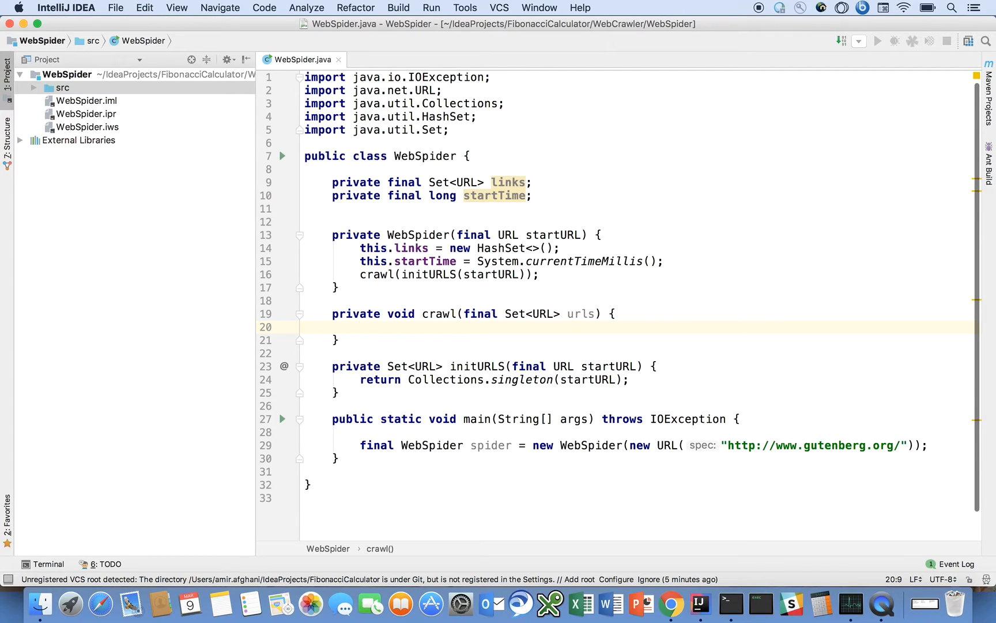
# - Add the if(!urls.isEmpty()) check inside crawl(final Set<URL> urls)
pyautogui.write('if(')
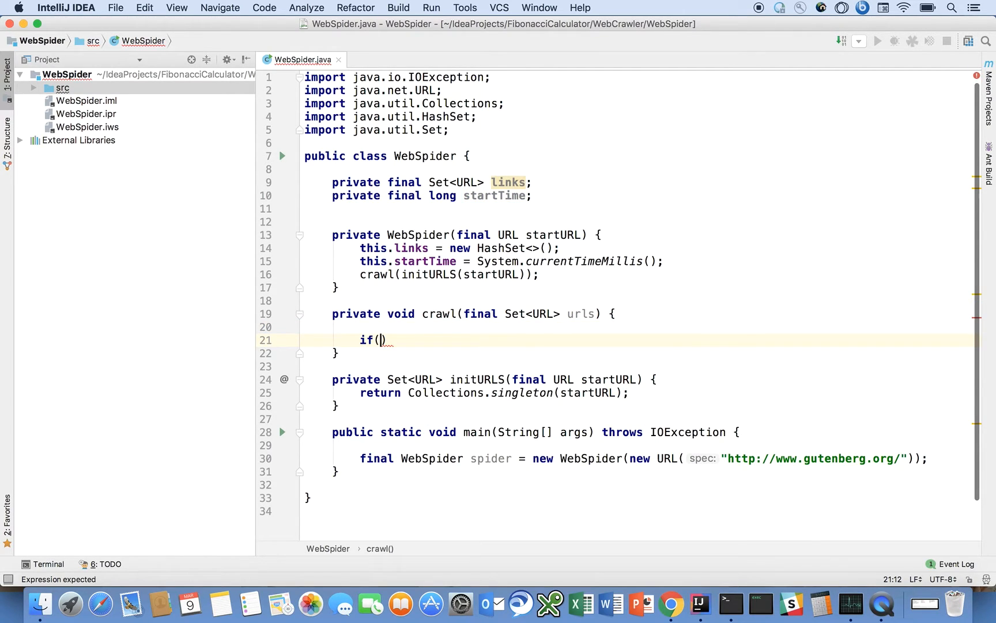
pyautogui.write('URL')
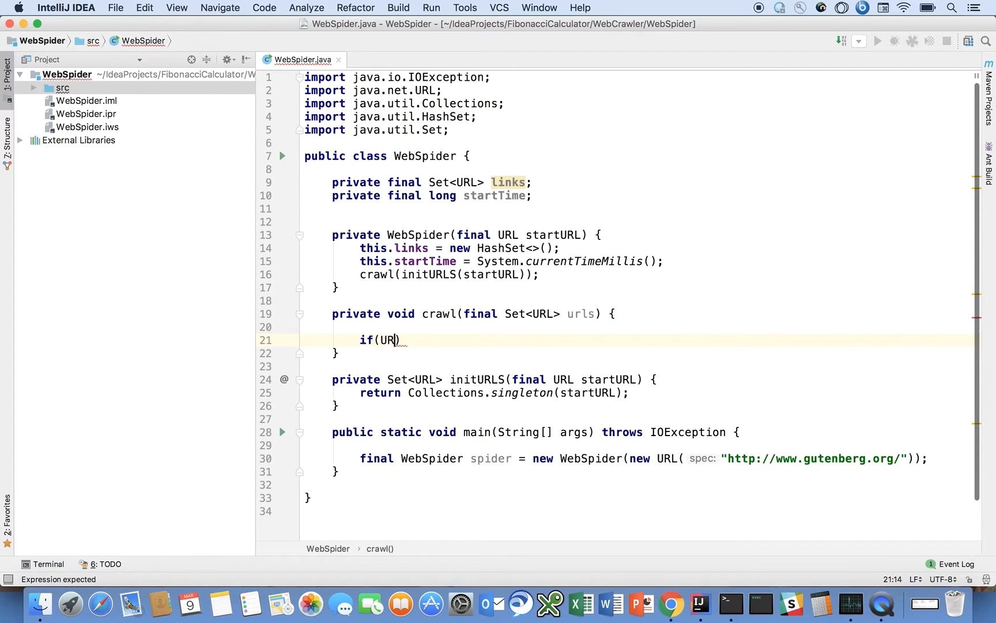
pyautogui.press('Backspace')
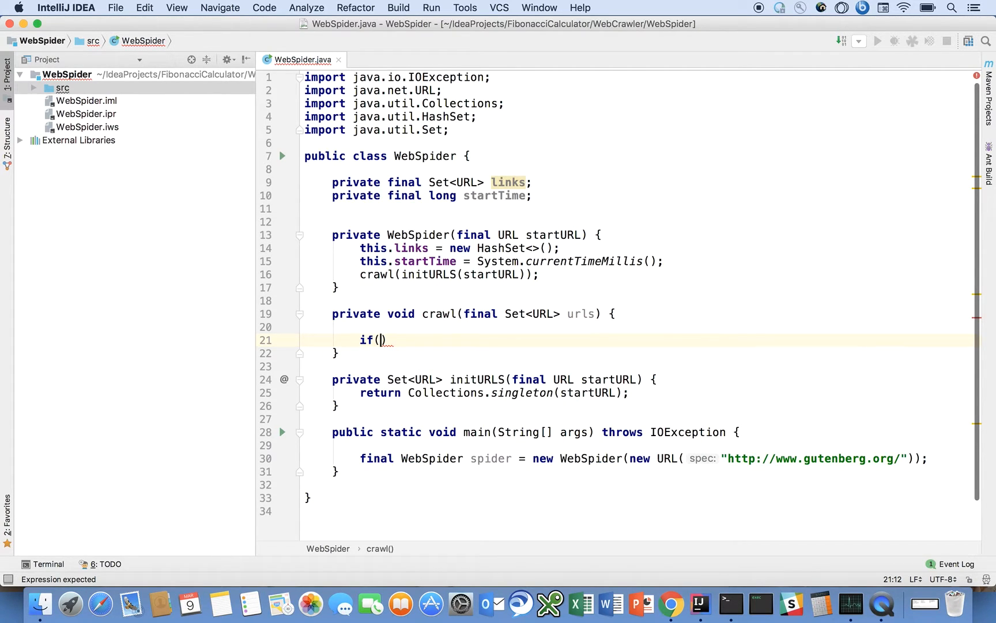
pyautogui.write('urls')
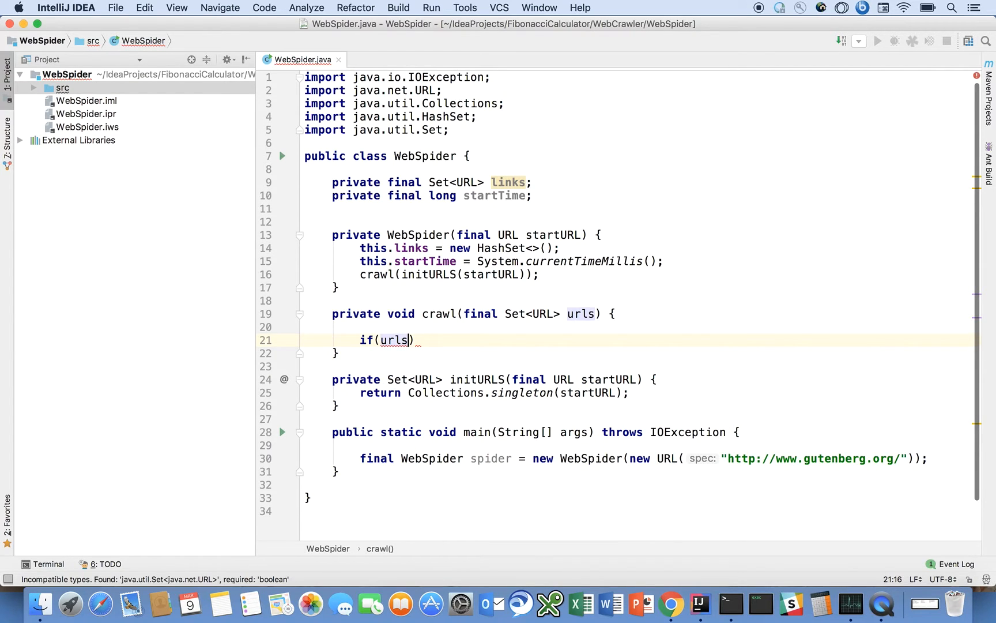
pyautogui.write('.isEmpty()')
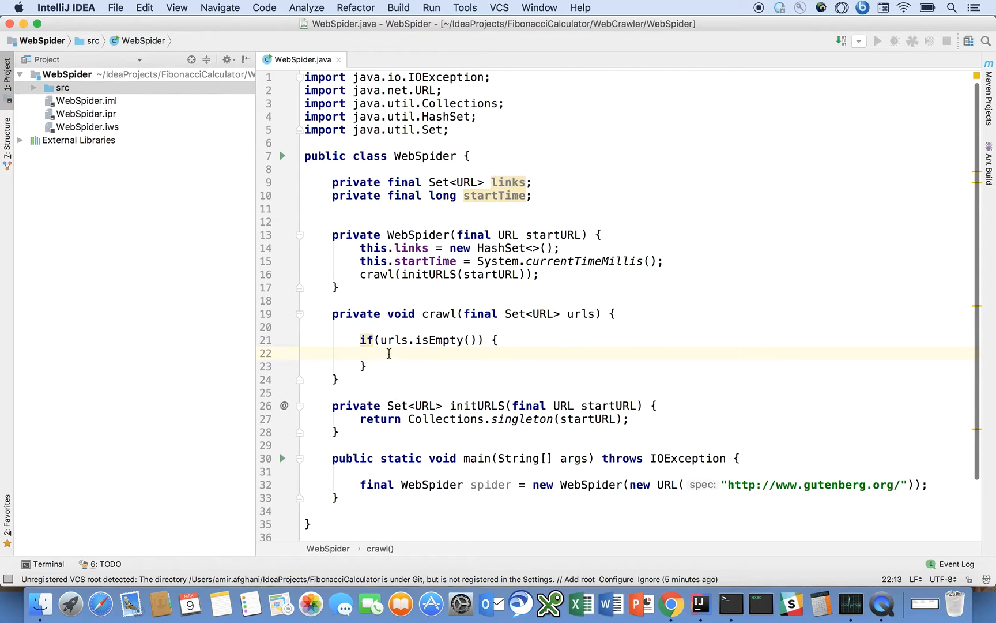
pyautogui.write('!')
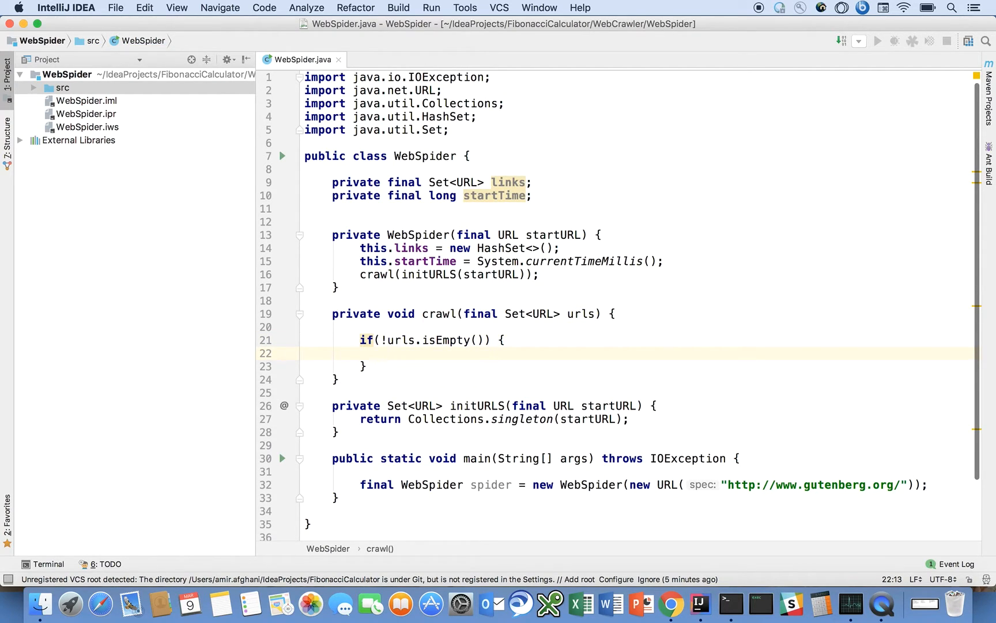
# - Create 'final Set<URL> newURLS = new HashSet<>();' and start a try block
pyautogui.write('final Set')
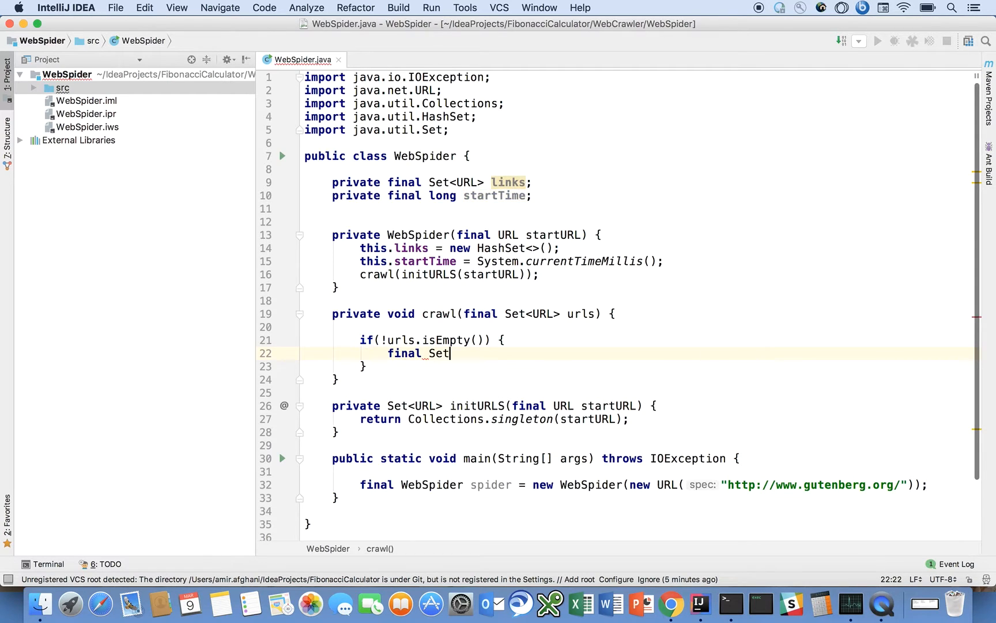
pyautogui.write('<URL>')
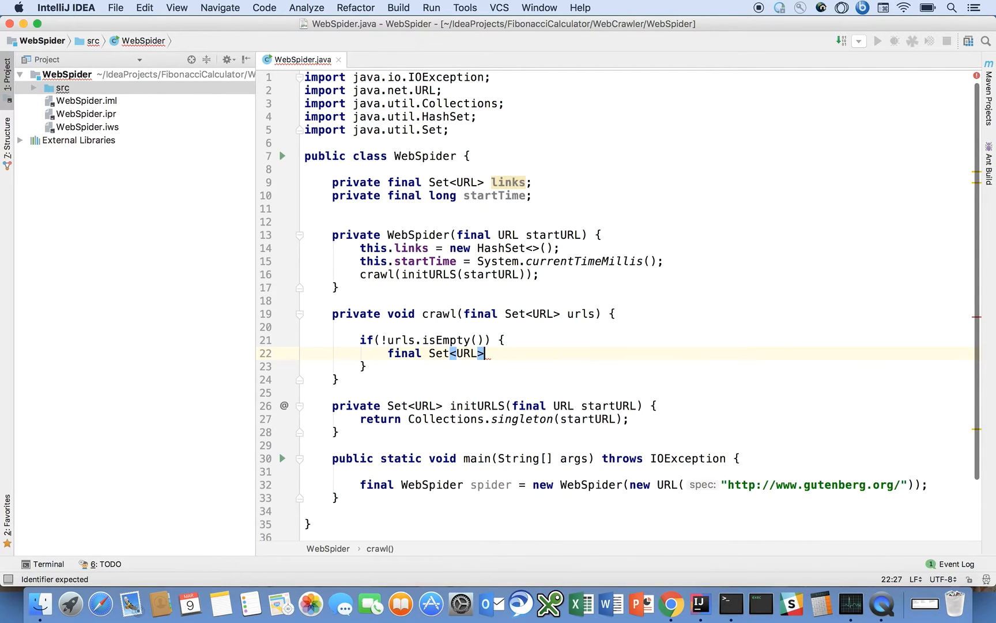
pyautogui.write('new')
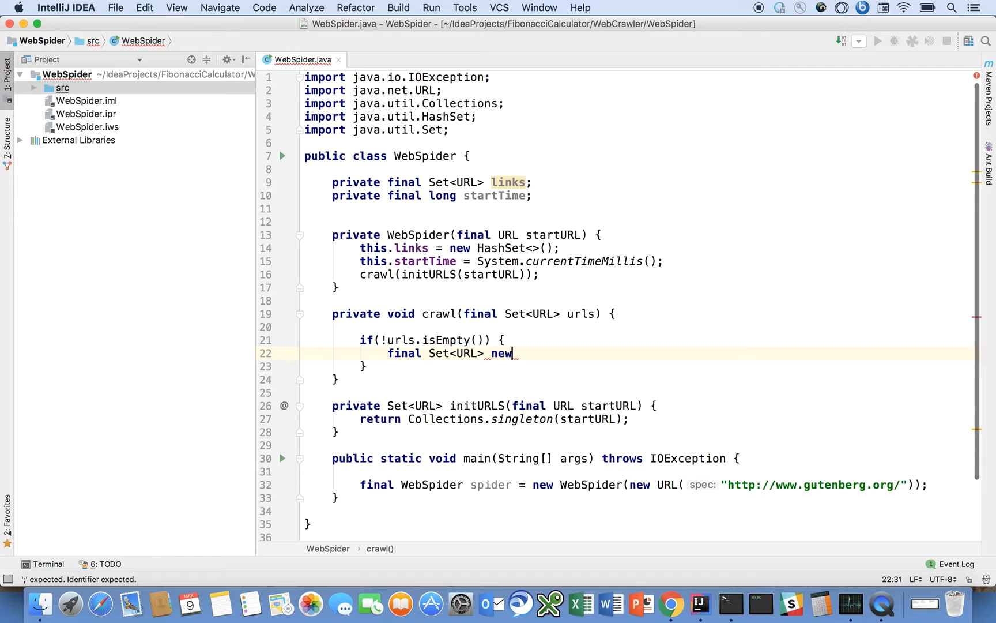
pyautogui.write('URLS')
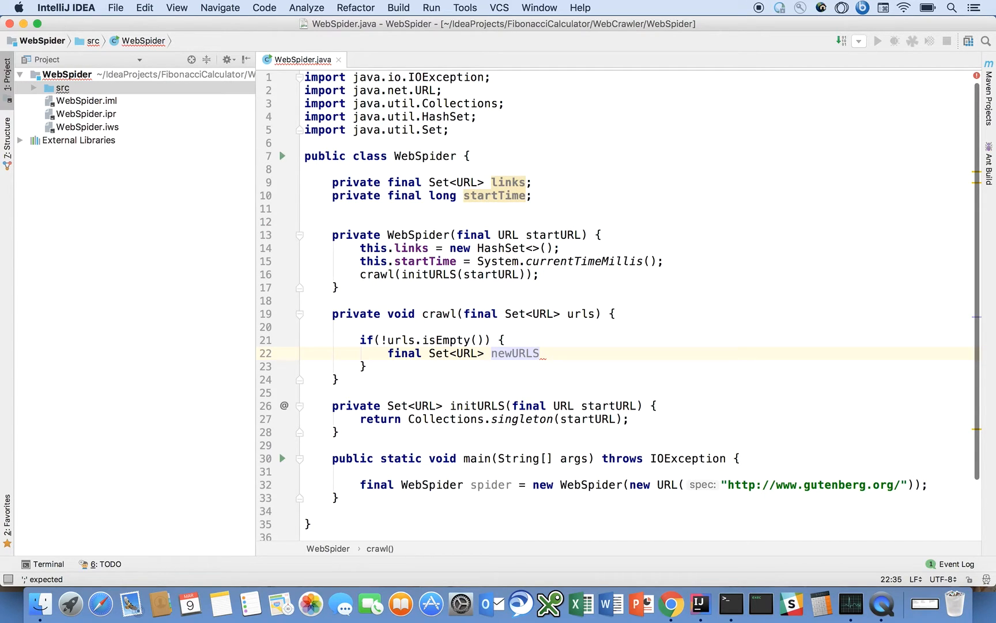
pyautogui.write('= new HashSet<>();')
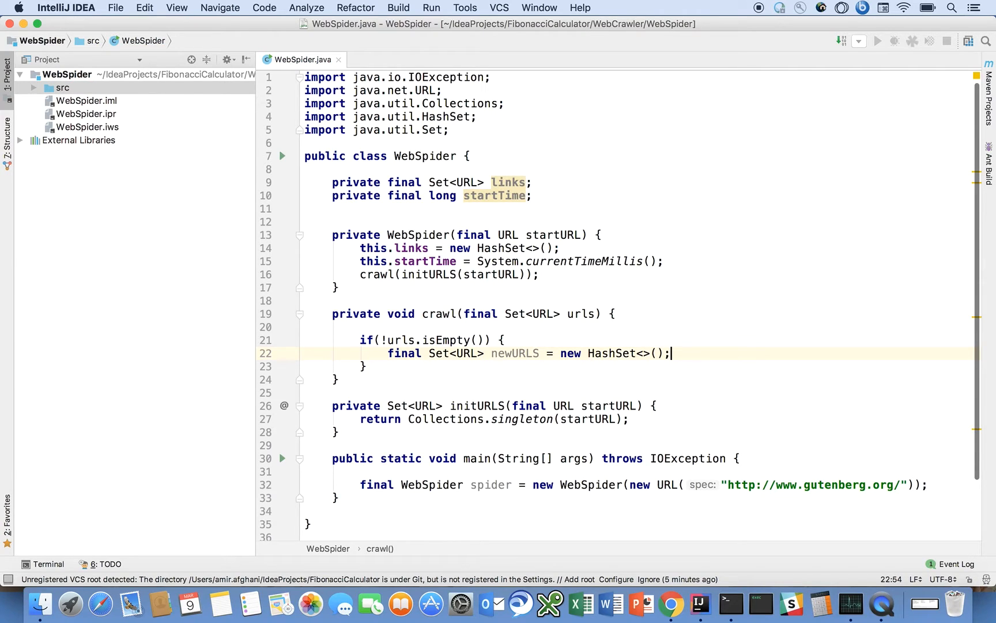
pyautogui.write('try {')
pyautogui.write('} catch() {')
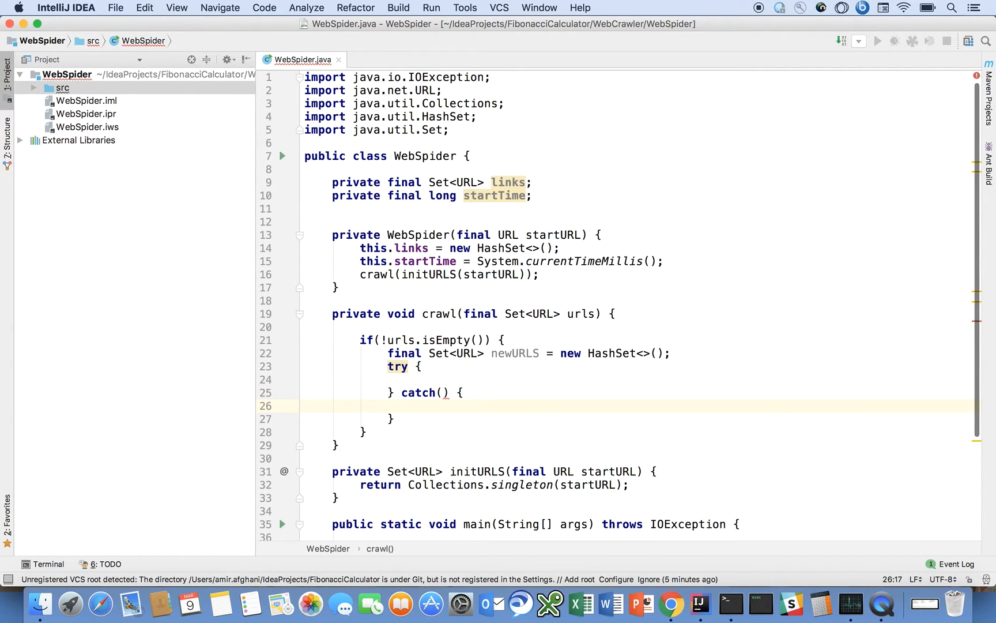
# - Add this.links.addAll(urls); inside crawl's try block
pyautogui.click(414, 380)
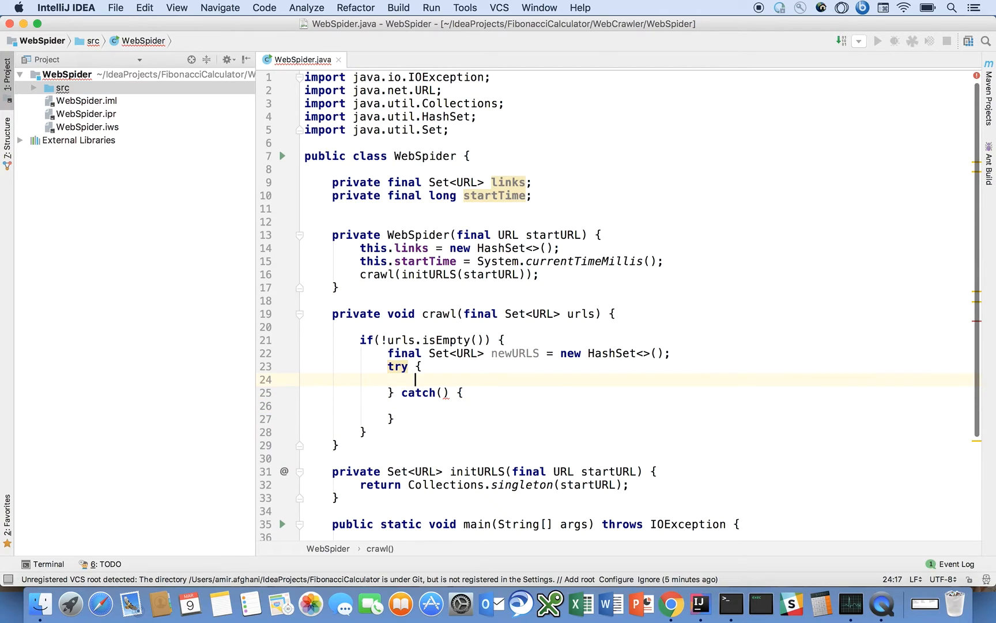
pyautogui.write('this.links.addAll(')
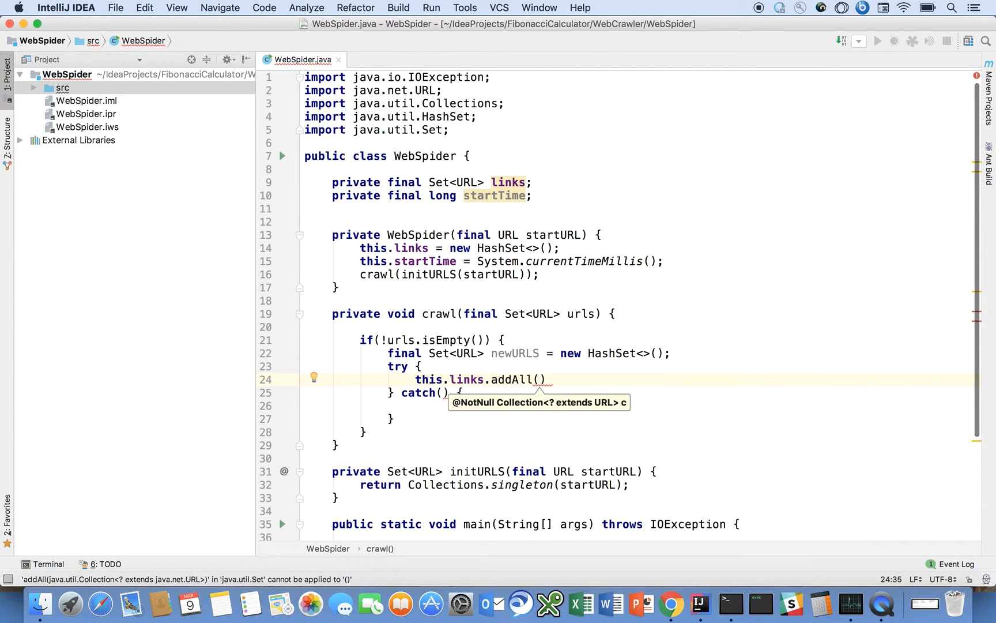
pyautogui.write('URLS')
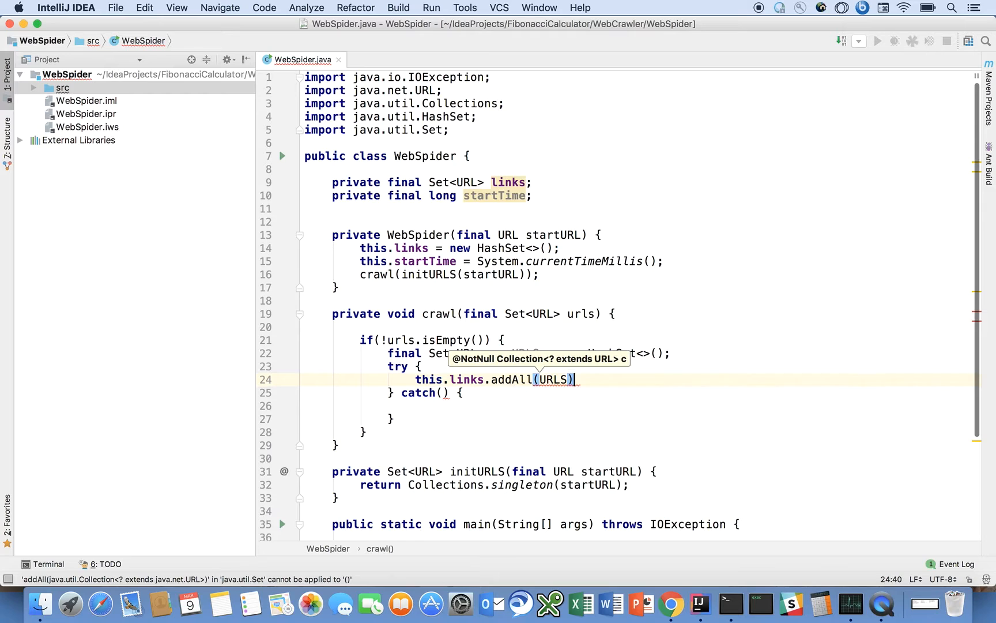
pyautogui.write('urls')
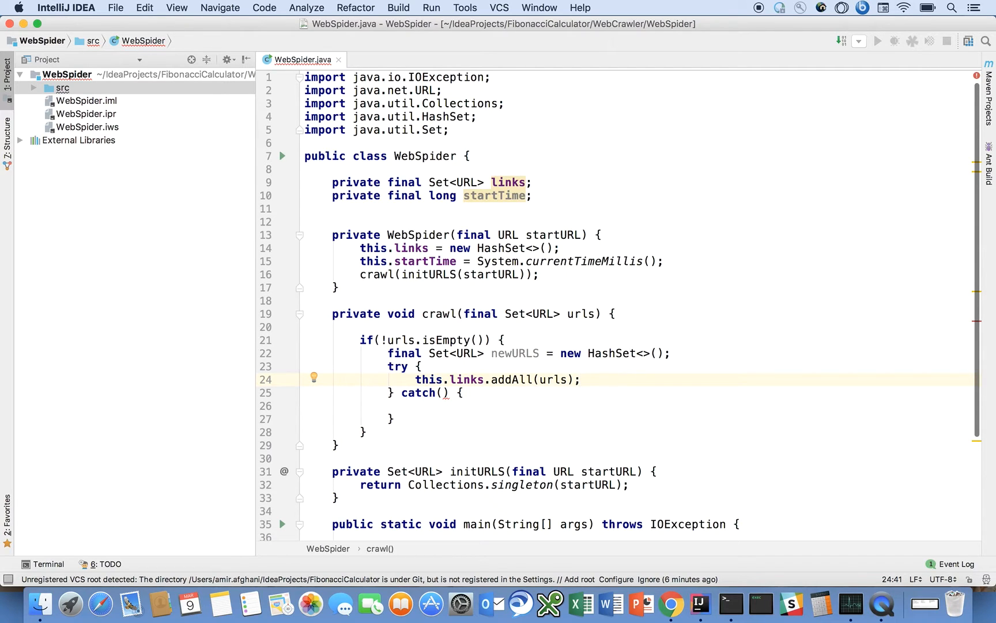
# - Add a for(final URL url : urls) loop after the addAll statement
pyautogui.press('enter')
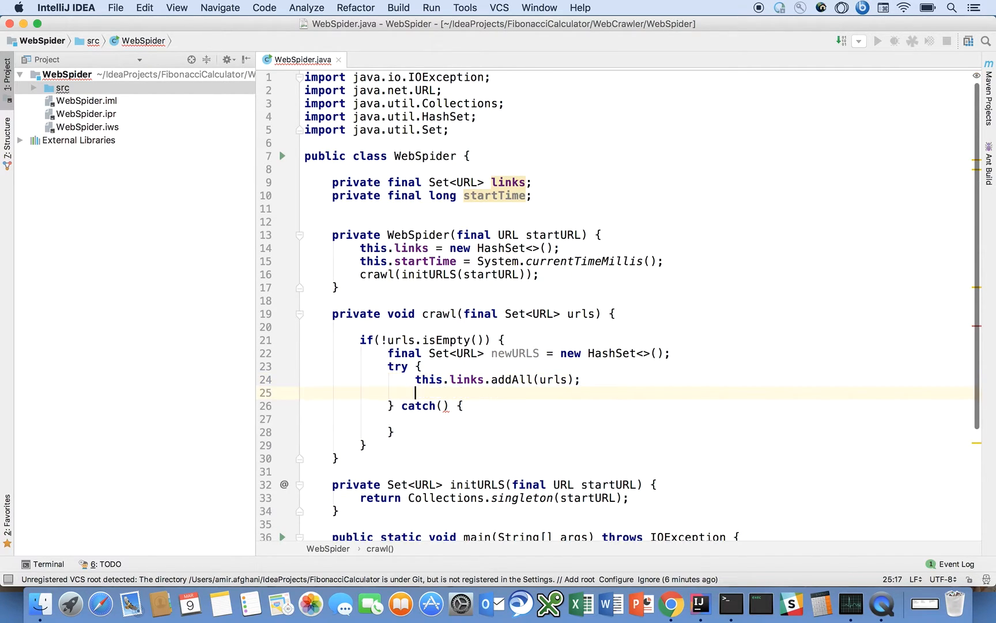
pyautogui.write('for(')
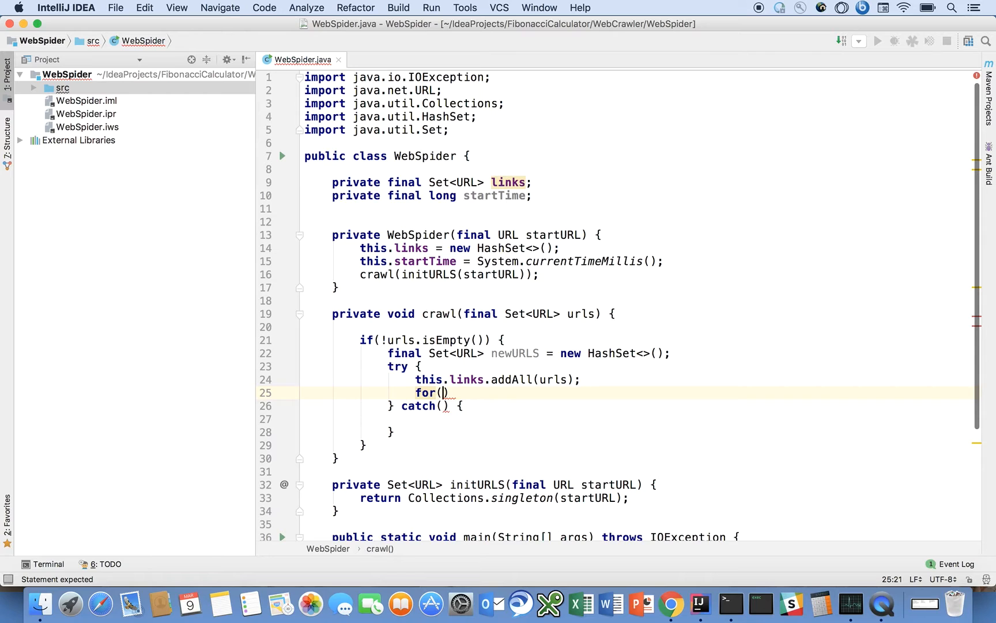
pyautogui.write('final URL')
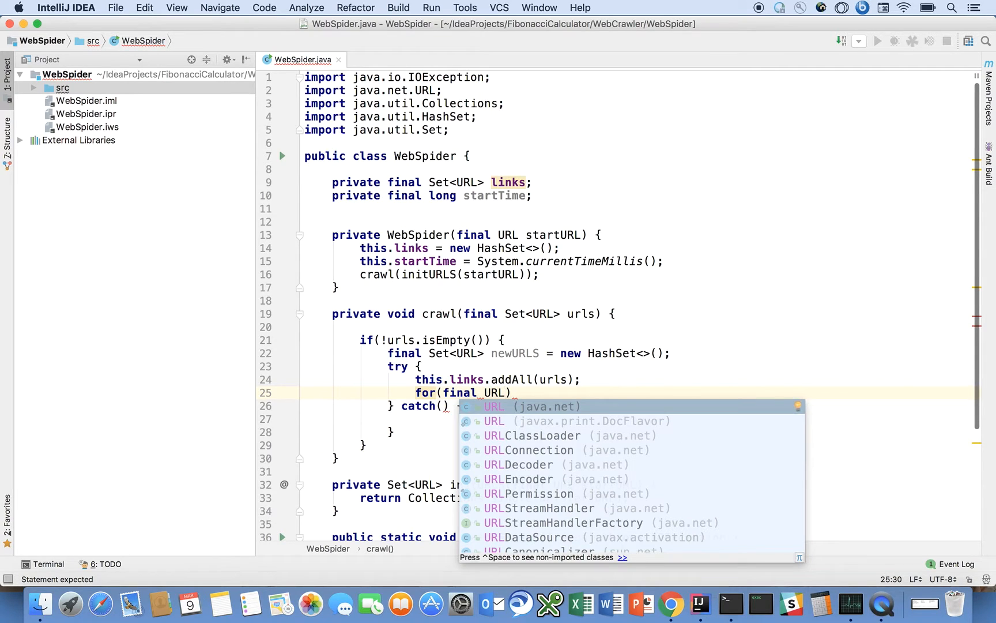
pyautogui.write('url')
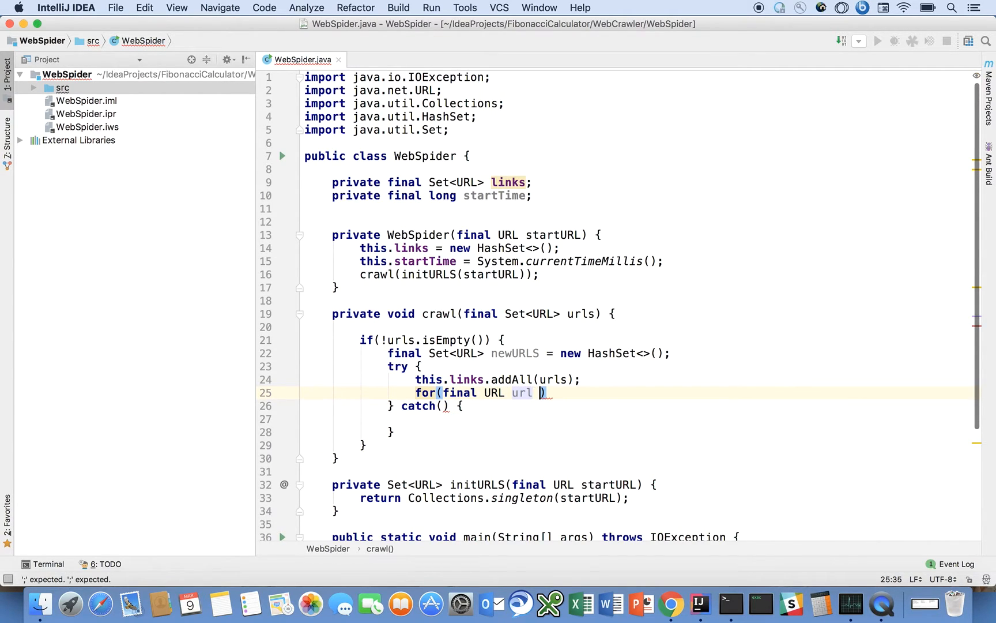
pyautogui.write(': urls')
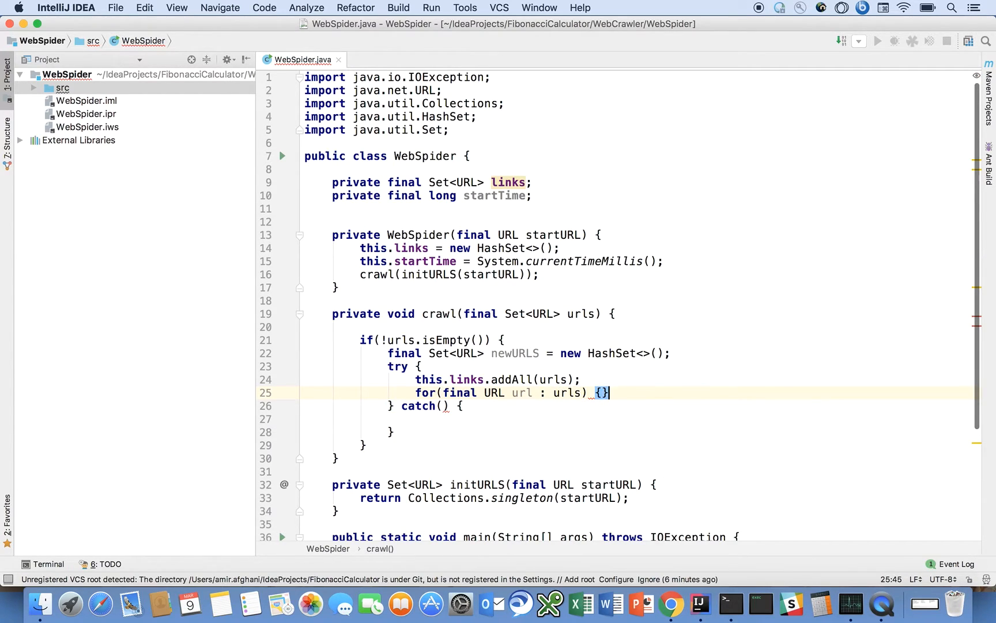
pyautogui.press('Return')
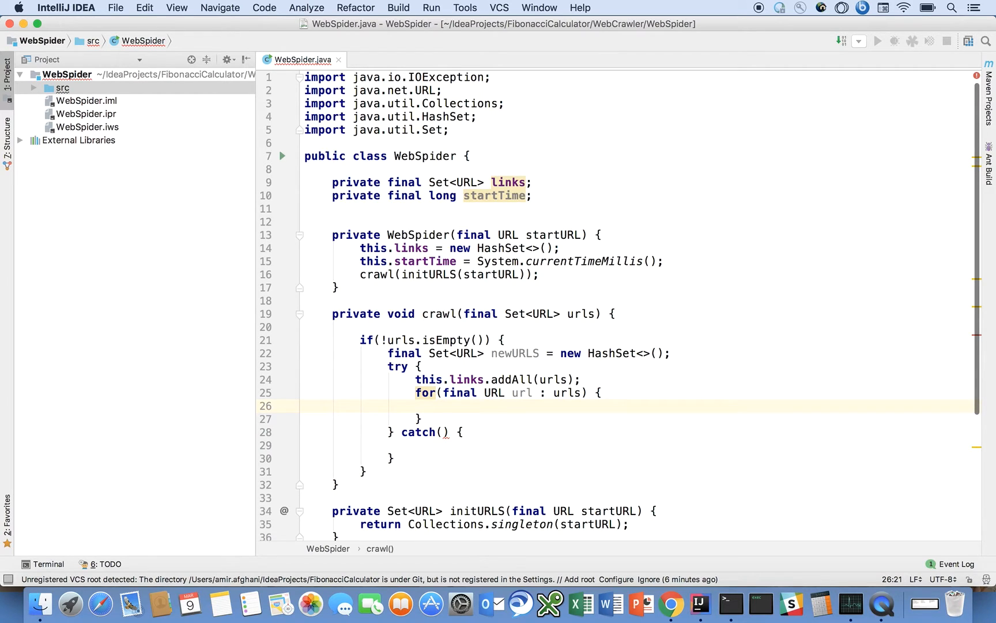
# - Inside the loop, declare a final Document fetched via Jsoup.connect(url.toString()).get()
pyautogui.write('f')
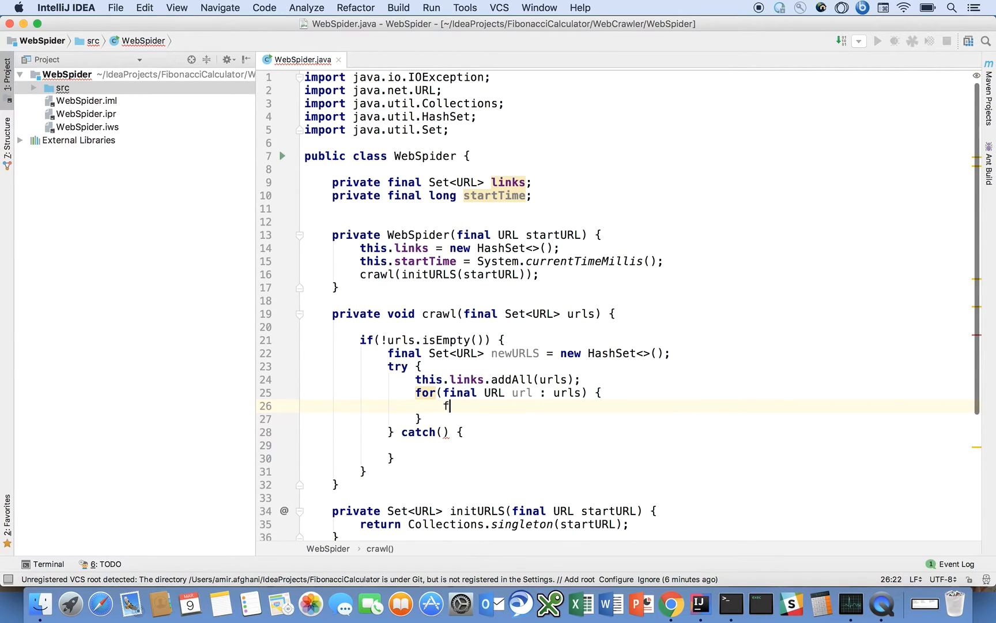
pyautogui.write('inal Do')
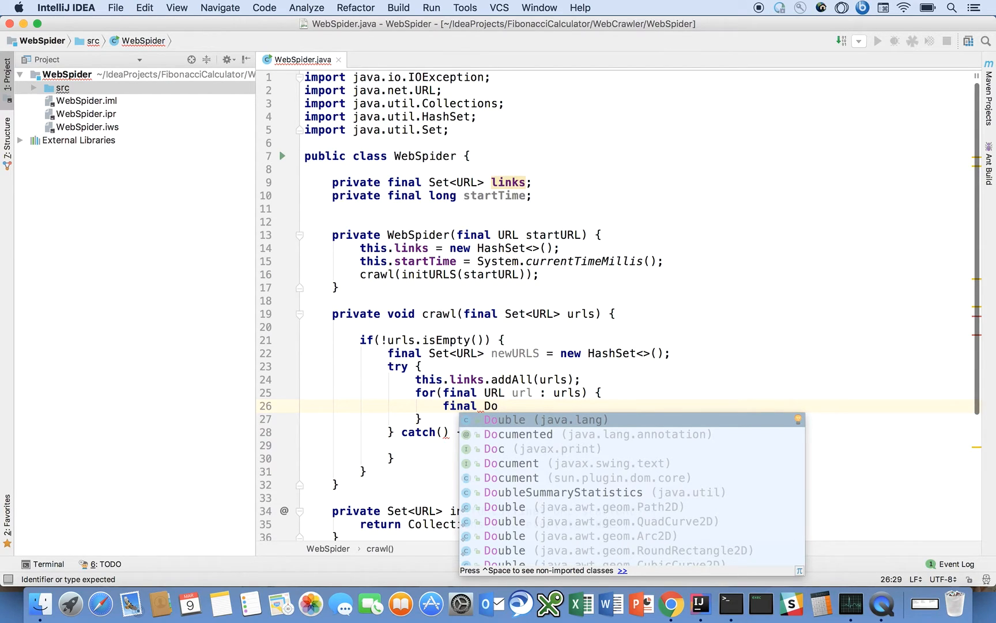
pyautogui.write('cument =')
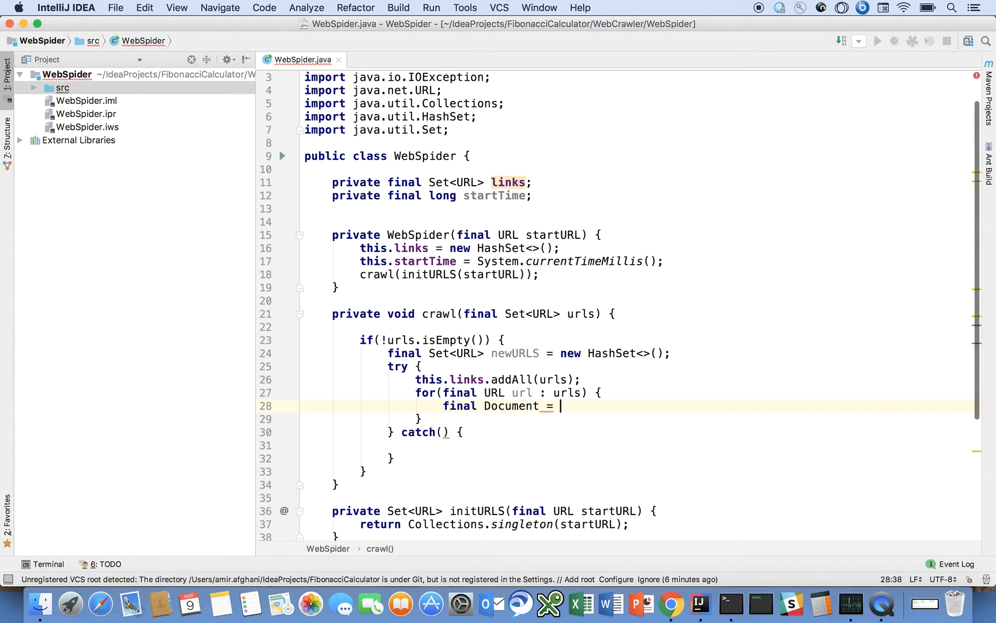
pyautogui.write('Jsoup.')
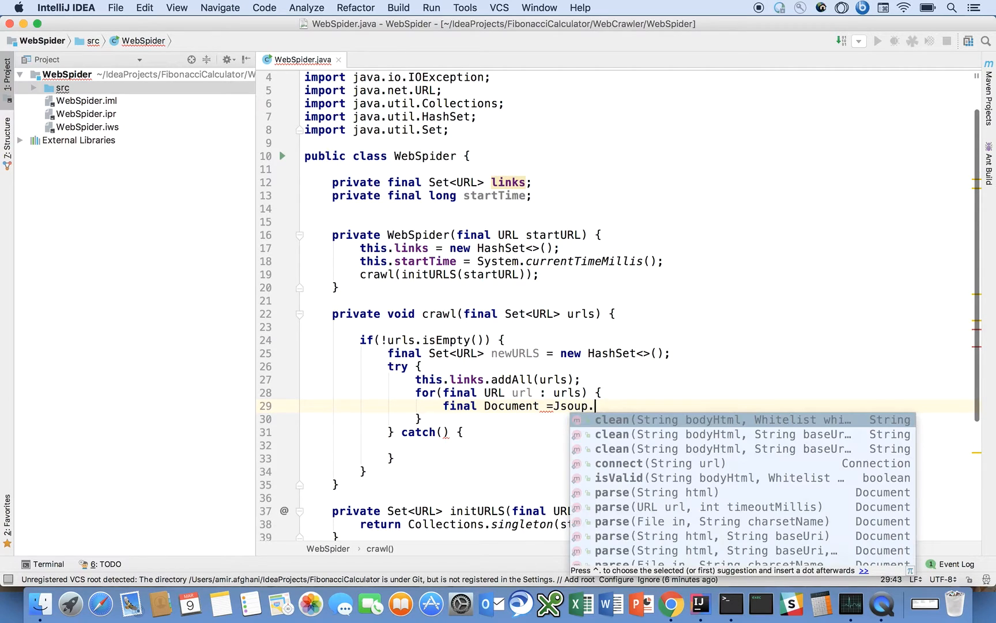
pyautogui.write('connect(')
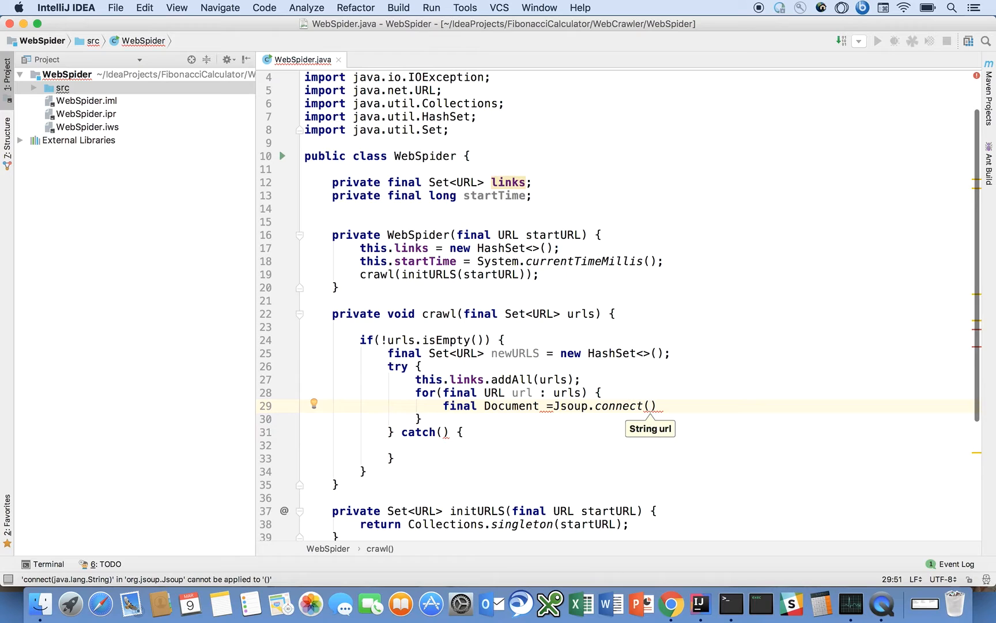
pyautogui.write('url.toString(')
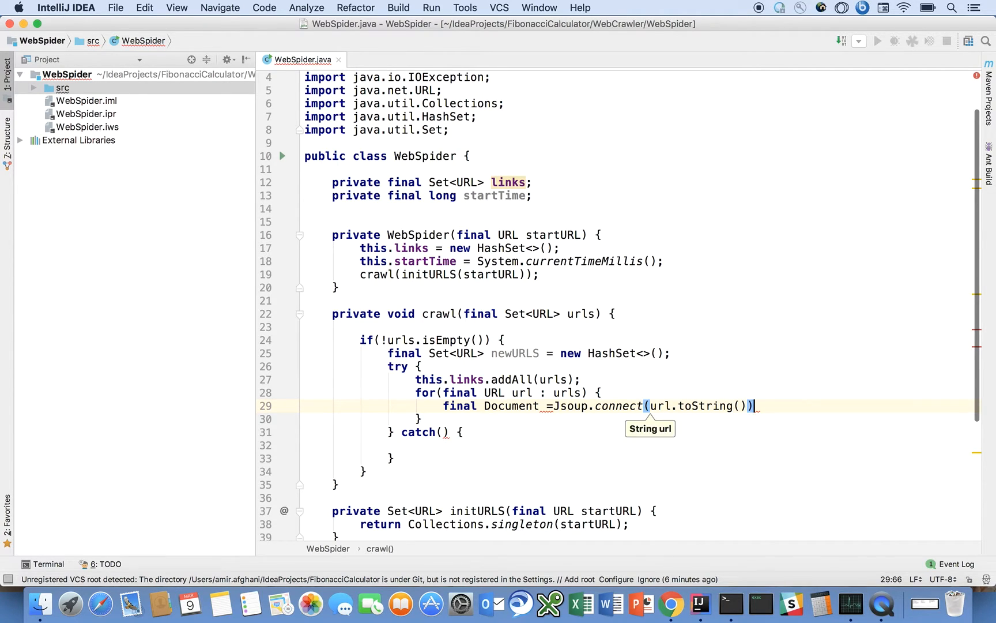
pyautogui.write('.get();')
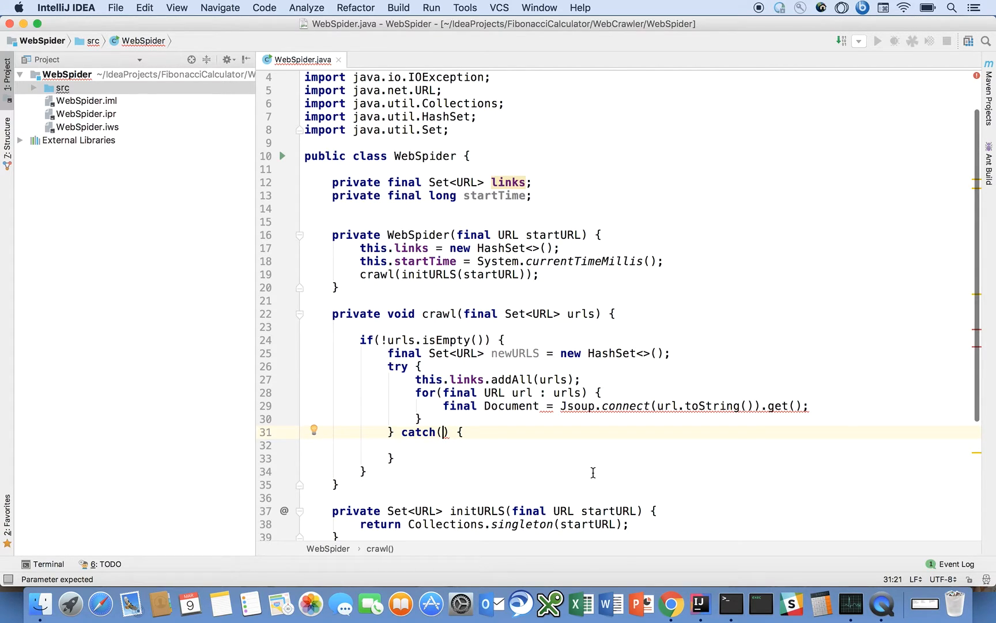
# - Declare the catch parameter as final Exception | Error ignored
pyautogui.write('final Exception |')
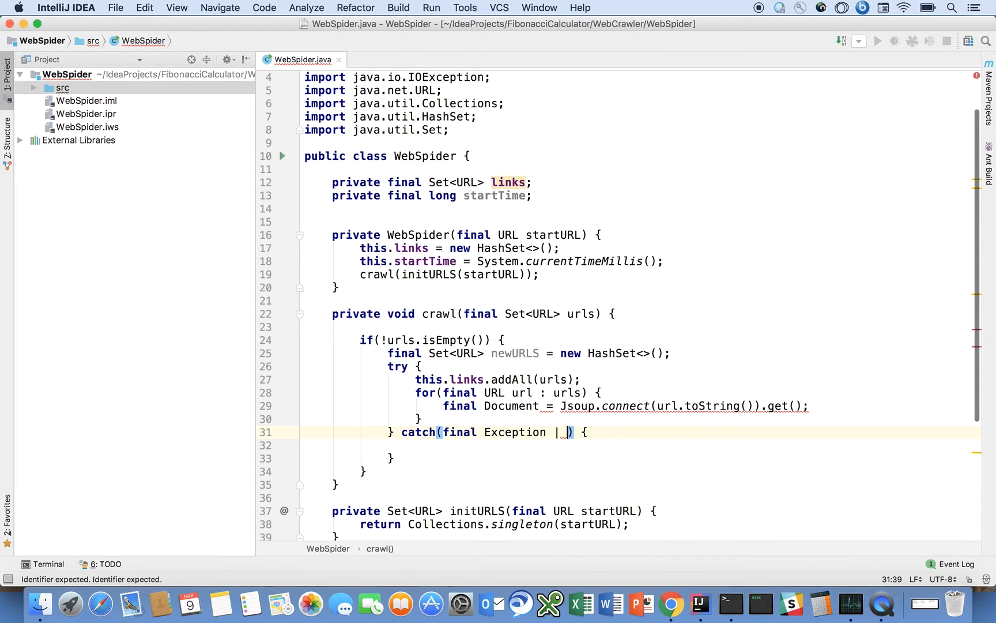
pyautogui.write('Error')
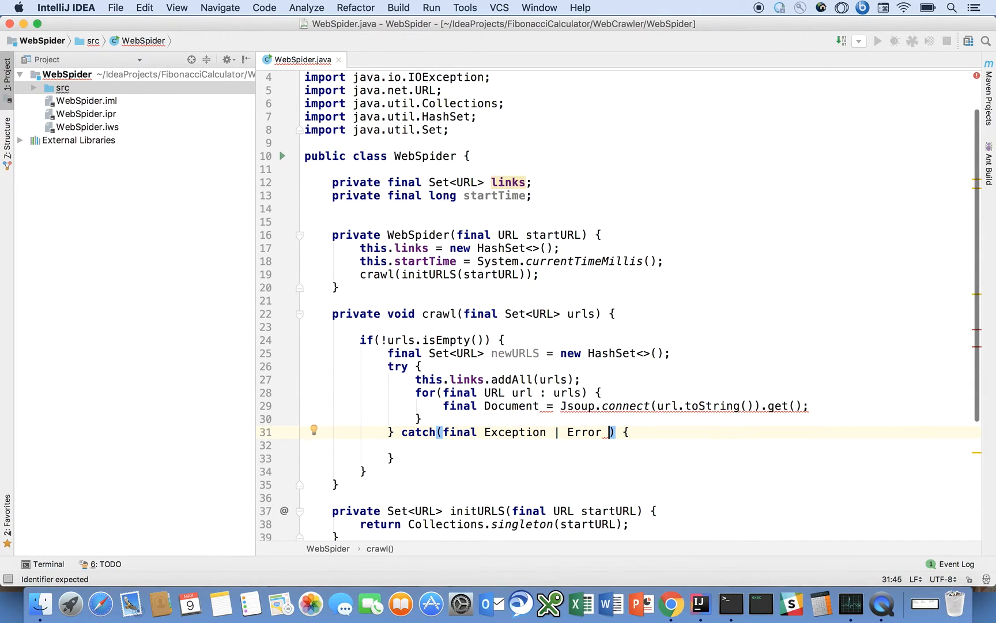
pyautogui.write('ignored')
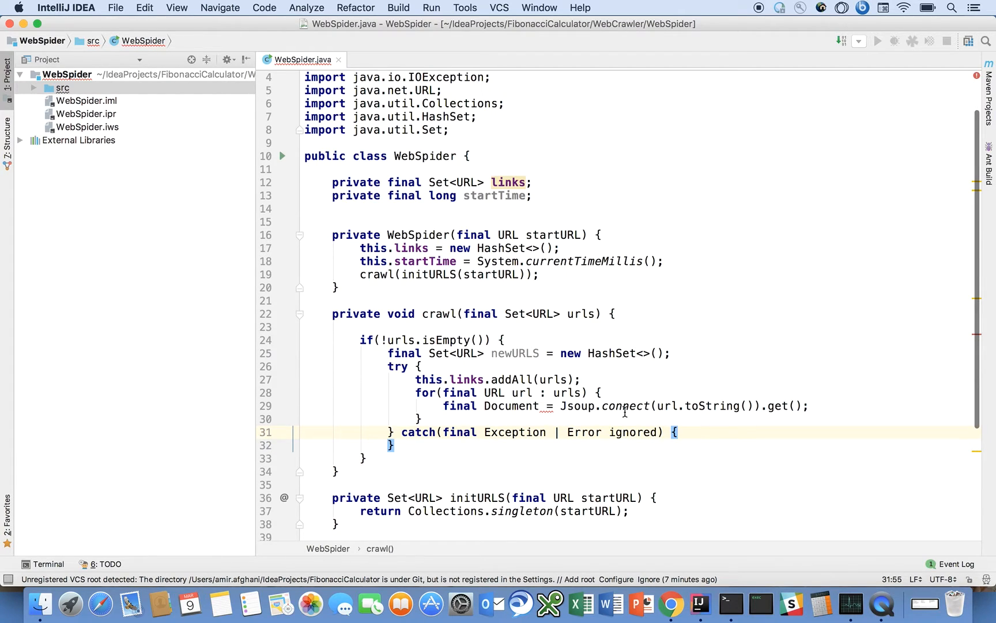
pyautogui.moveTo(550, 406)
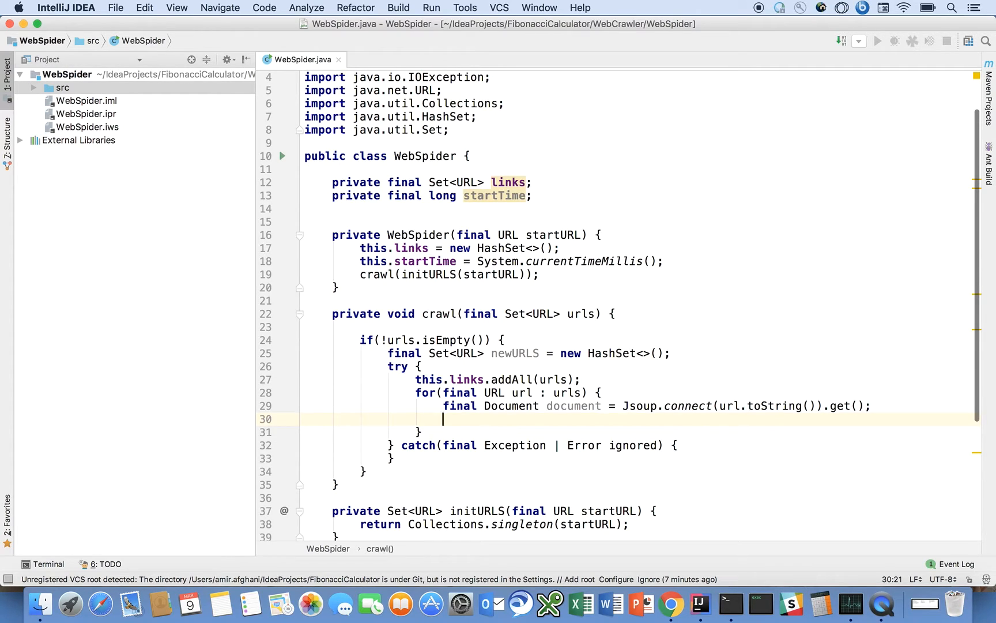
# - Declare final Elements linksOnPage = document.select("a[href]") inside the URL loop
pyautogui.scroll(-3)
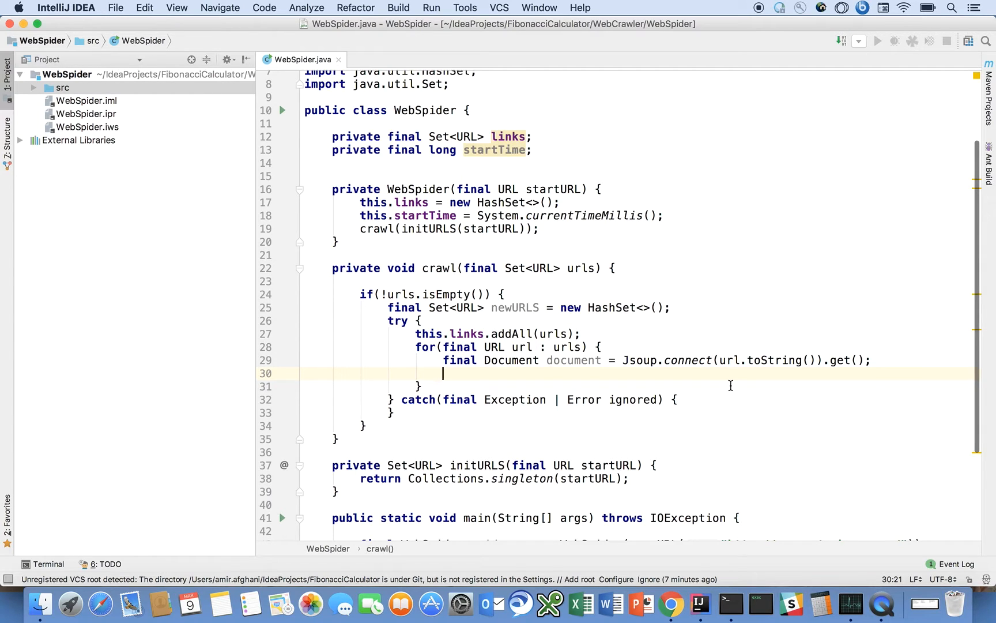
pyautogui.write('final Elem')
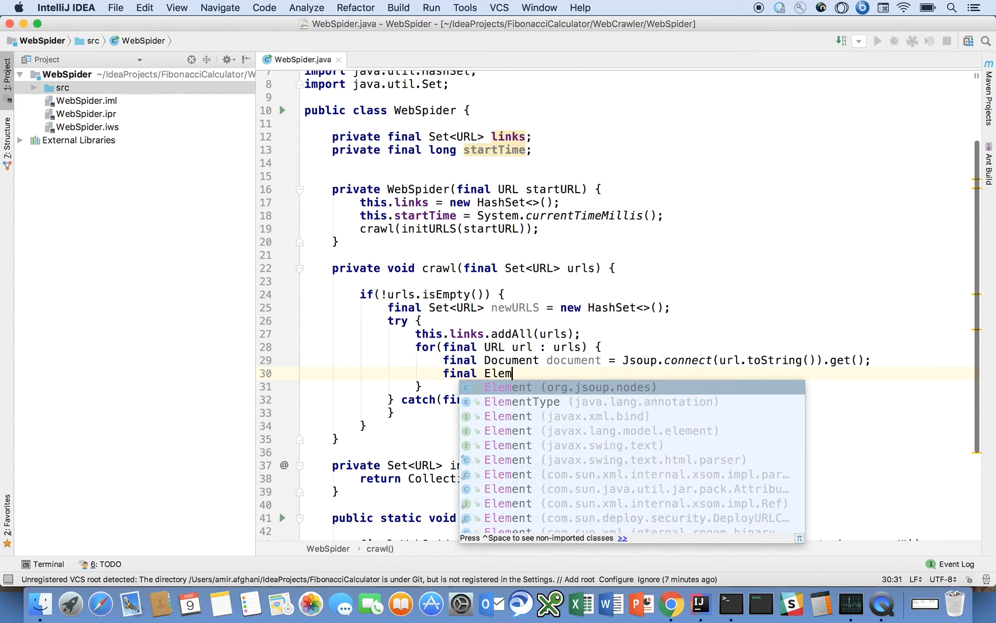
pyautogui.write('ents')
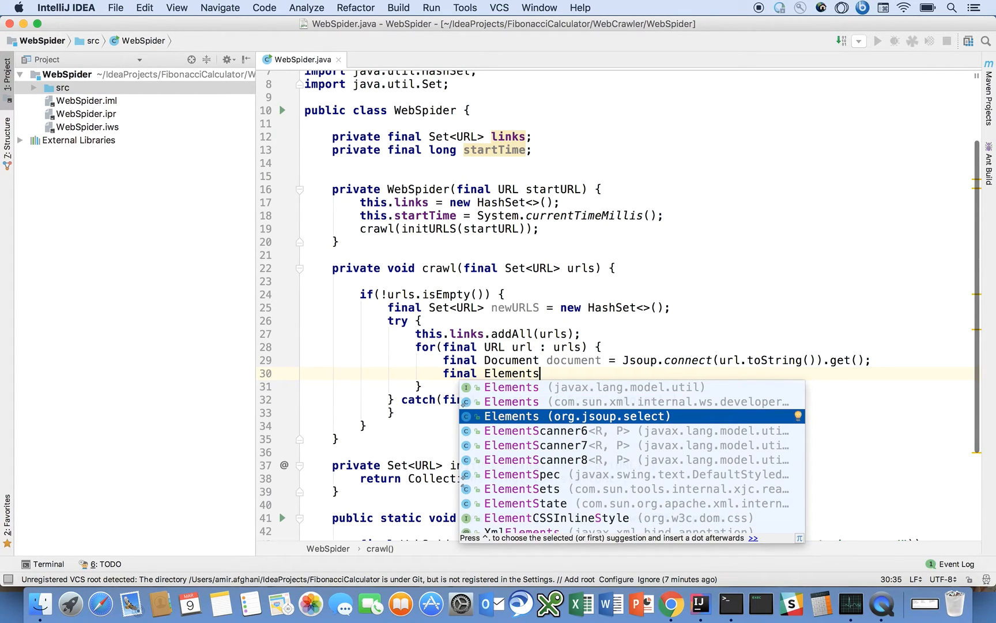
pyautogui.write('links')
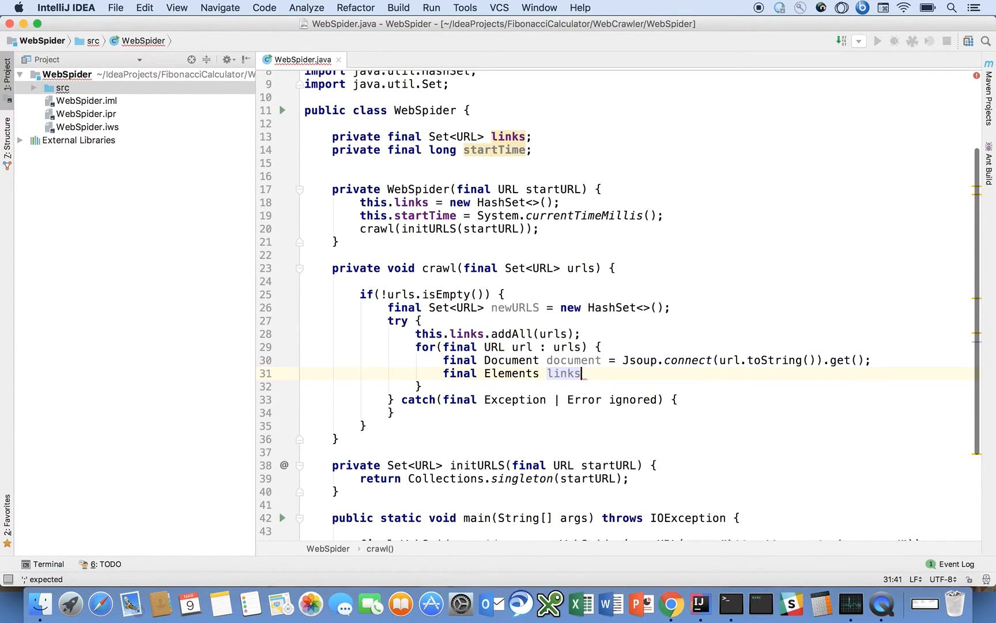
pyautogui.write('OnPage =')
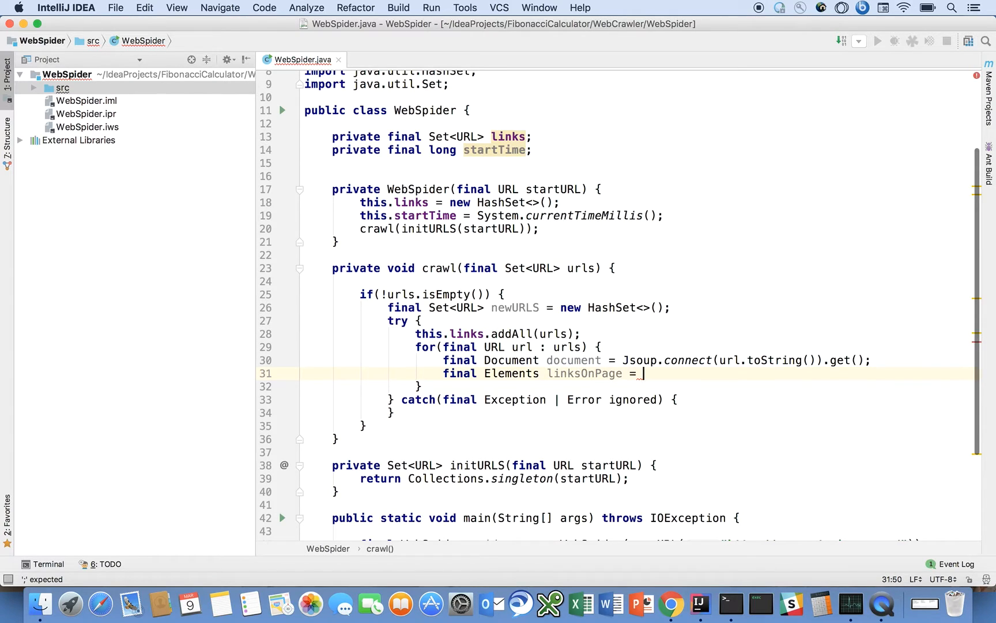
pyautogui.write('document.')
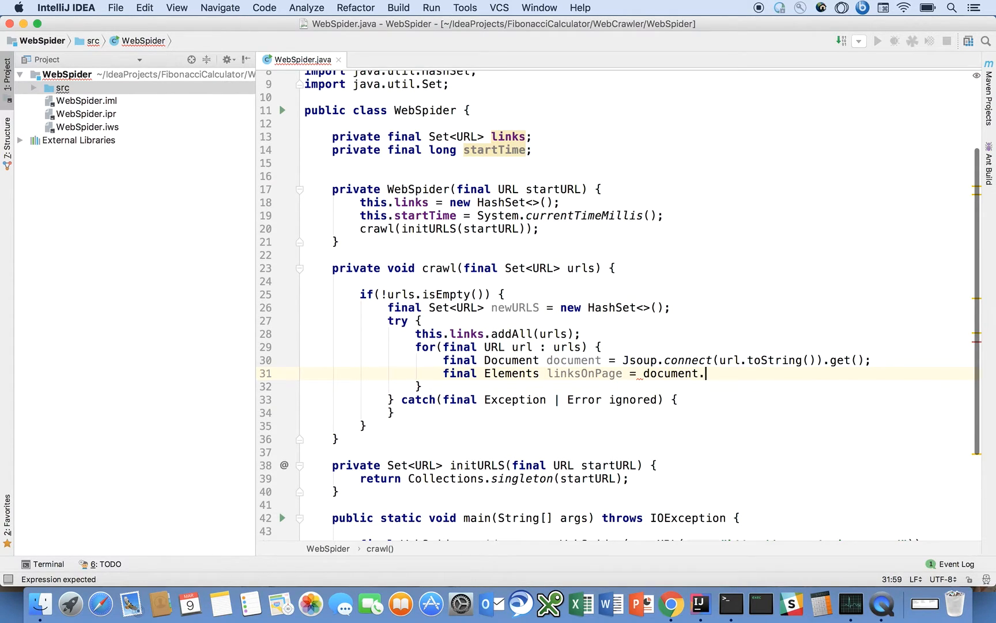
pyautogui.write('select()')
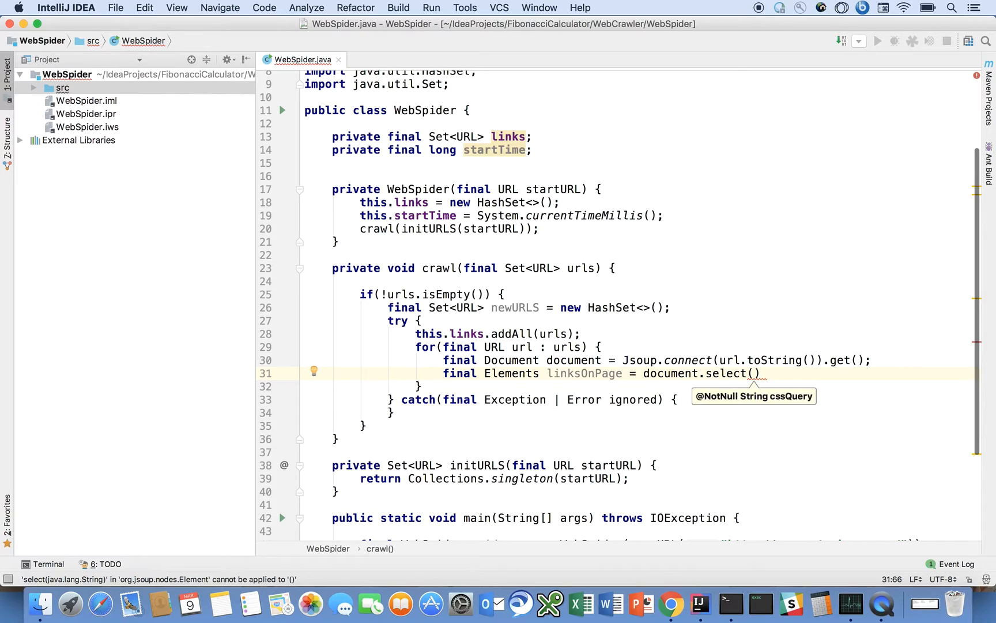
pyautogui.write('"')
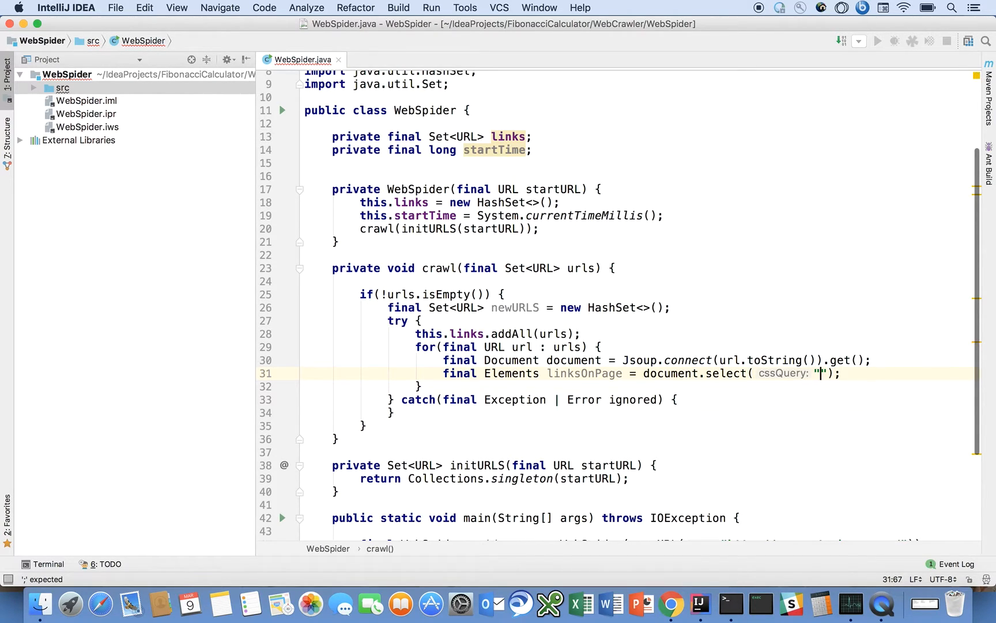
pyautogui.write('a[')
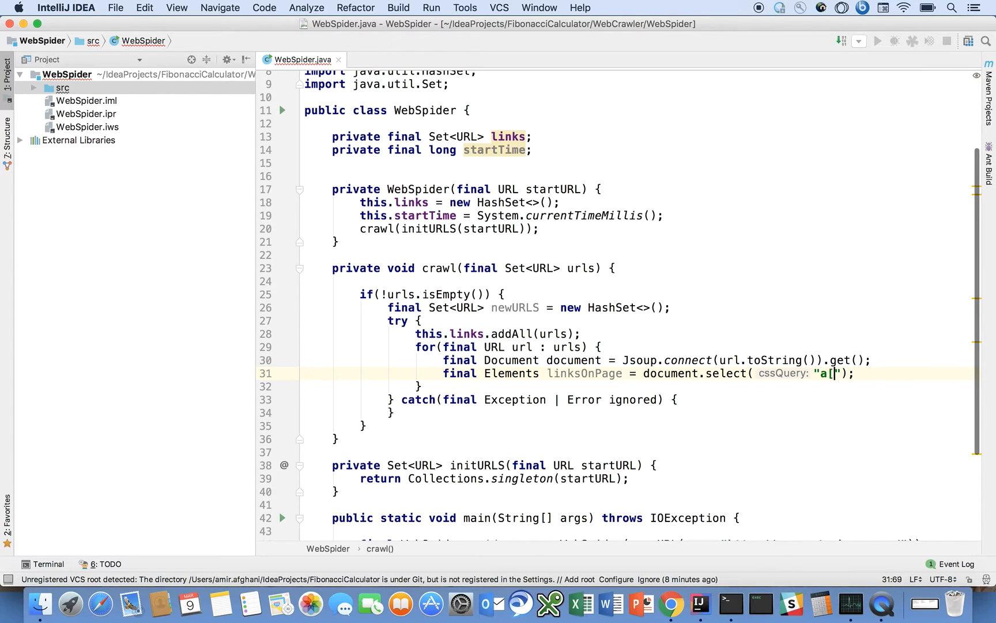
pyautogui.write('href[')
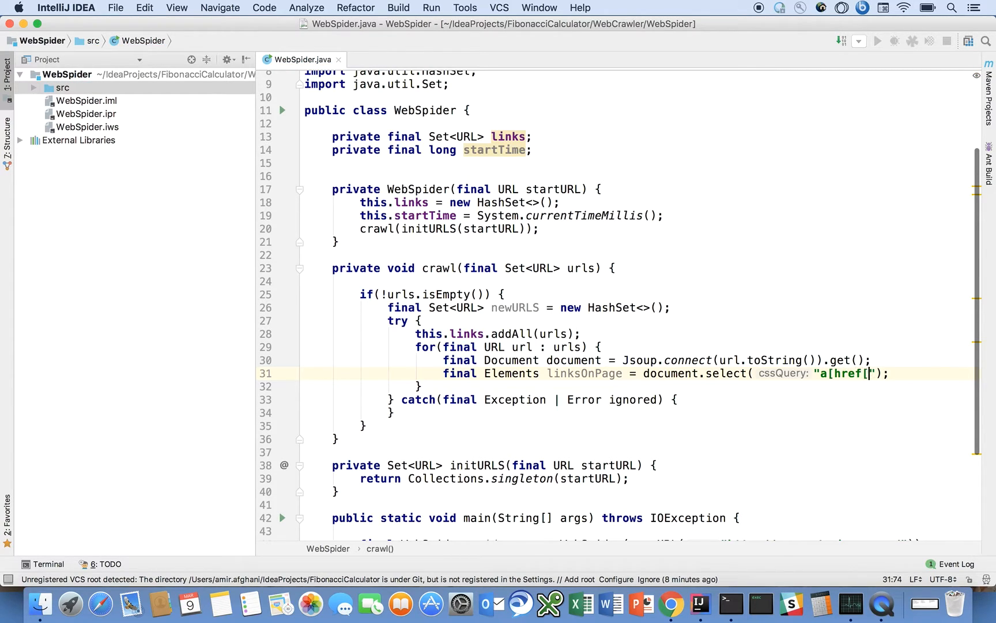
pyautogui.write(']')
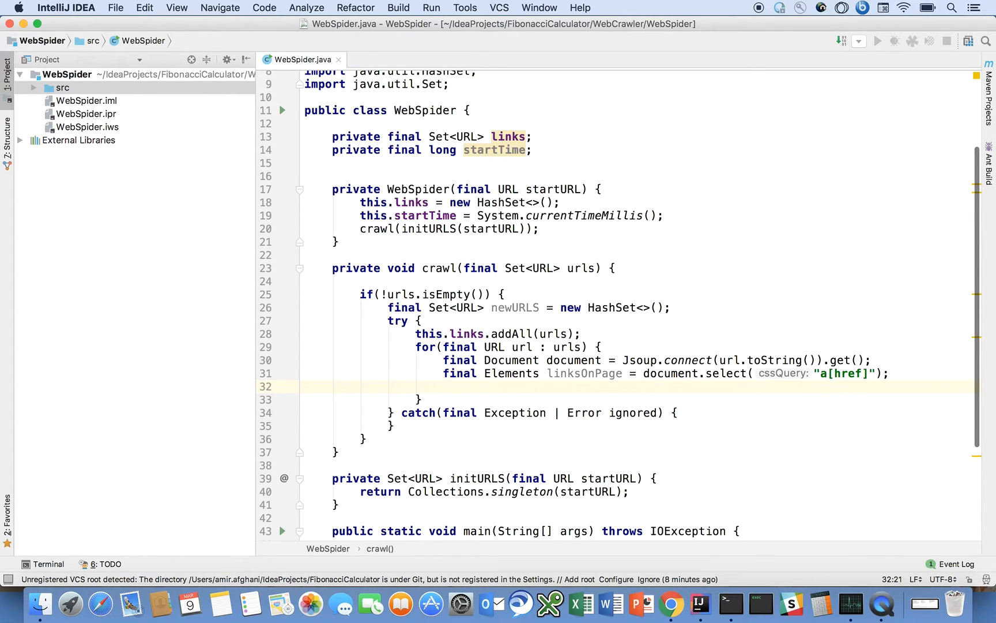
# - Add a nested for loop over each final Element in linksOnPage
pyautogui.write('for(')
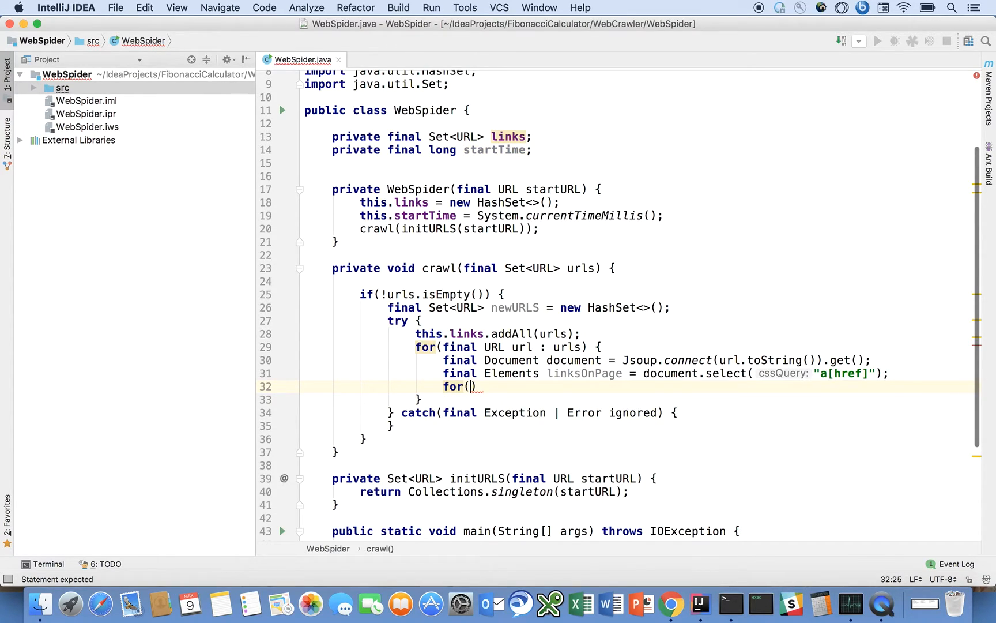
pyautogui.write('final Element element : ele')
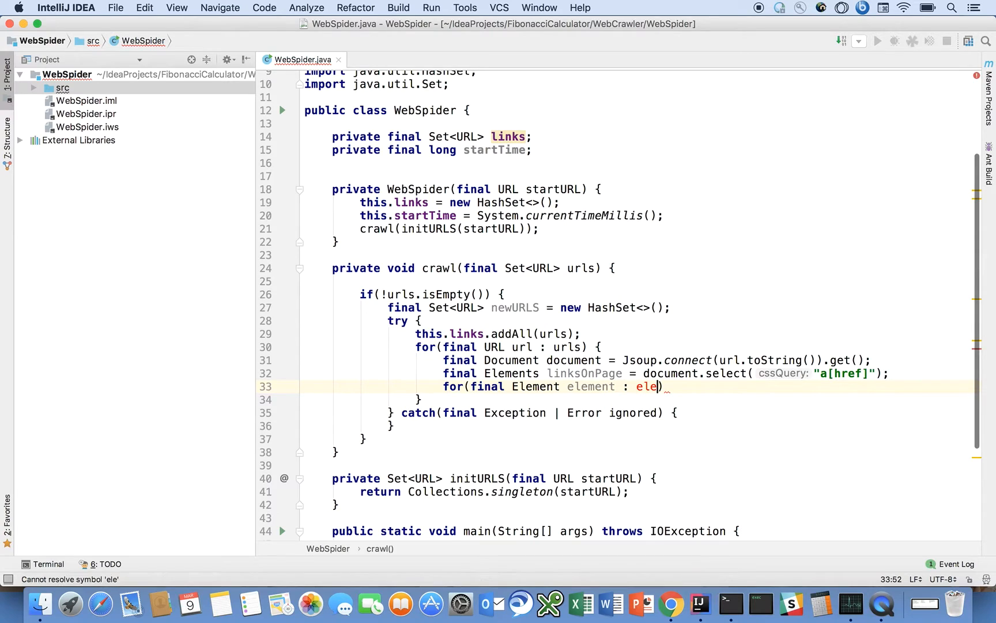
pyautogui.write('linksOnPage')
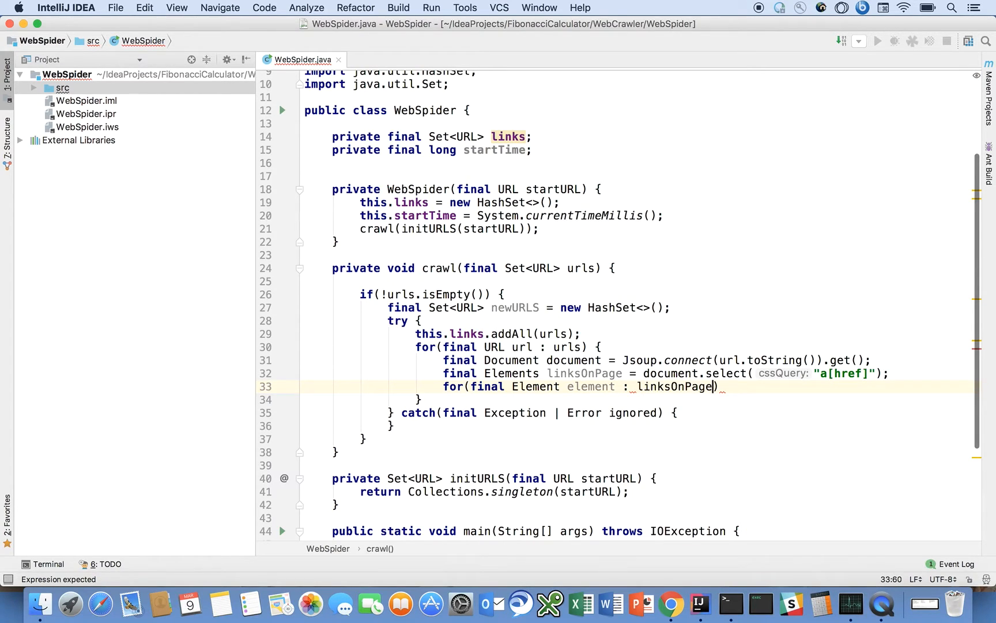
pyautogui.write('{')
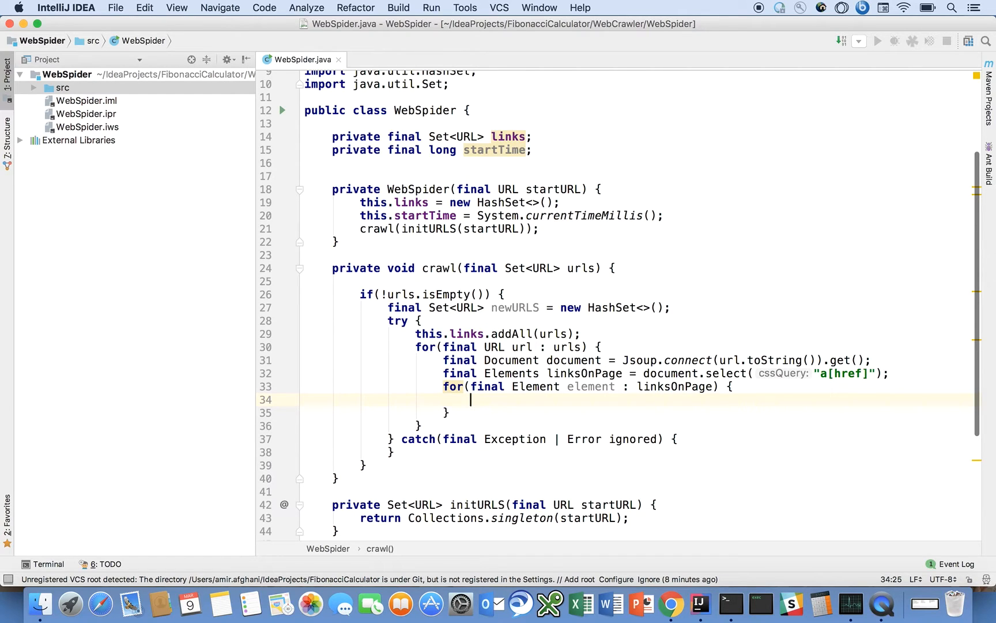
# - Inside it, declare final String urlText = element.attr("abs:href");
pyautogui.write('final')
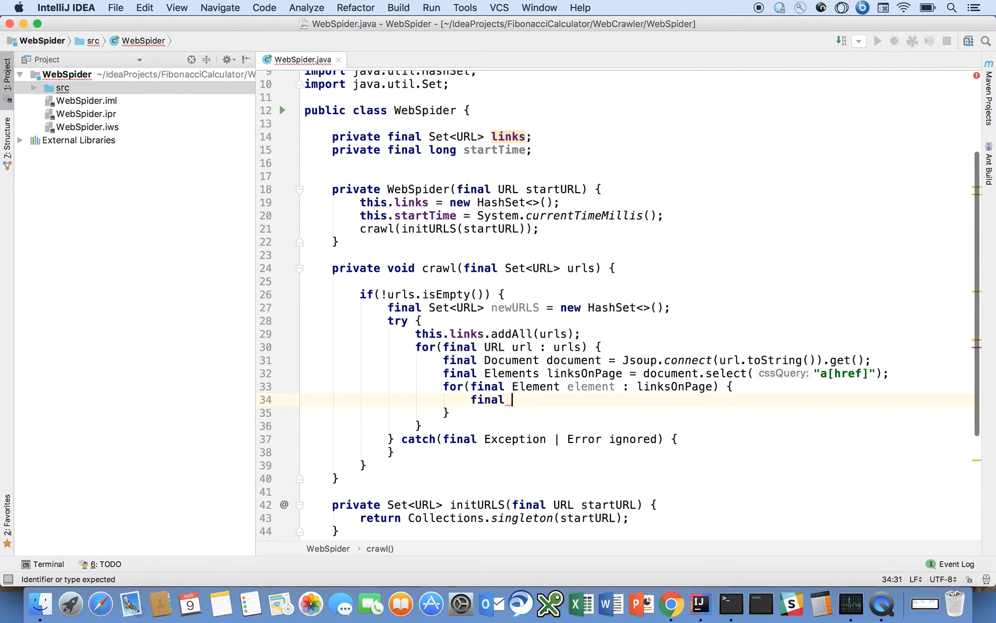
pyautogui.write('String urlText = page.')
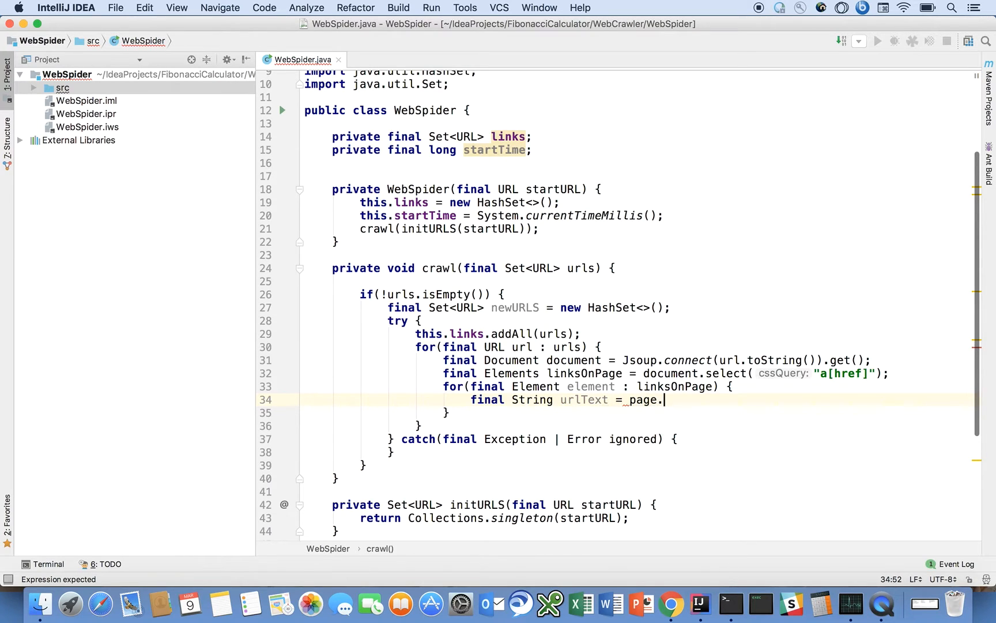
pyautogui.write('linksOnPage.attr()')
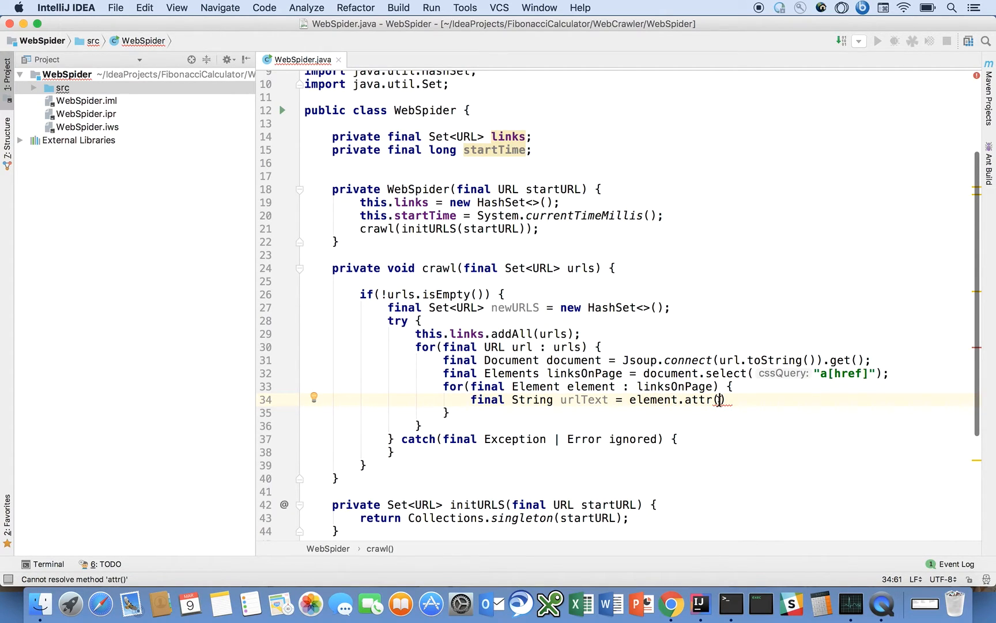
pyautogui.write('""')
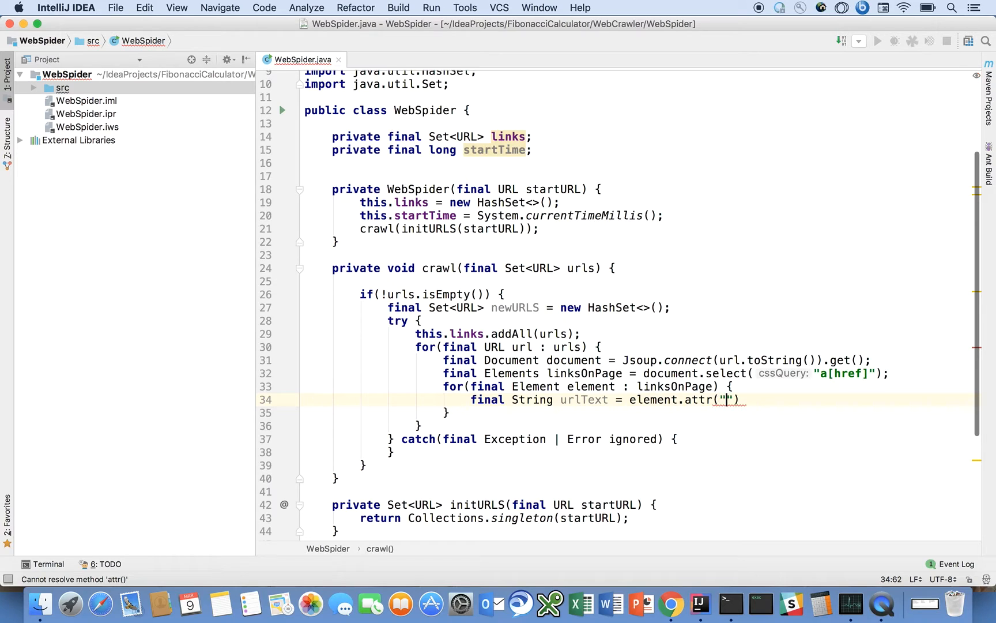
pyautogui.write('abs:h')
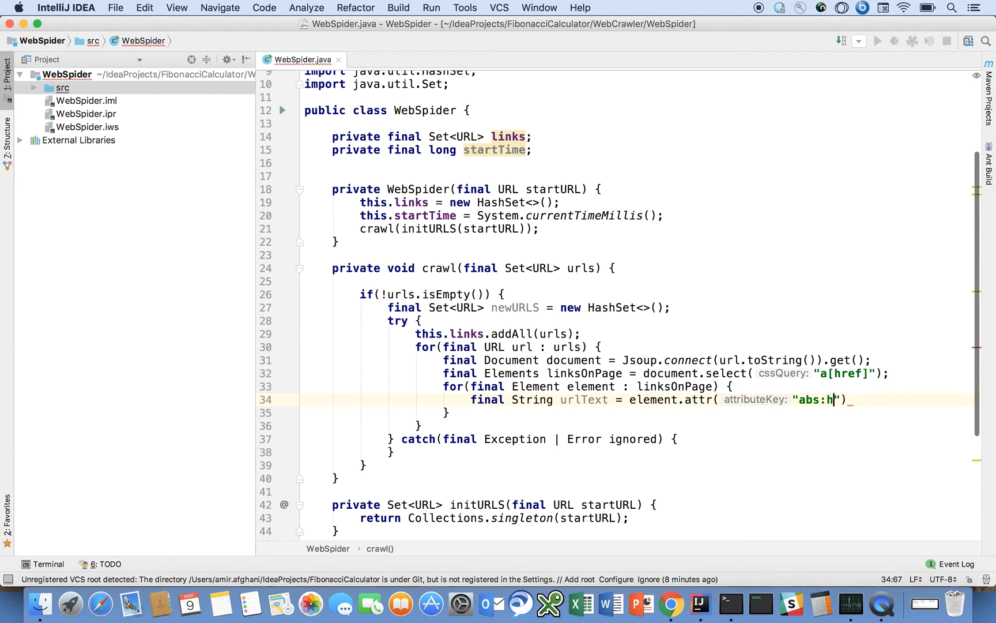
pyautogui.write('ref')
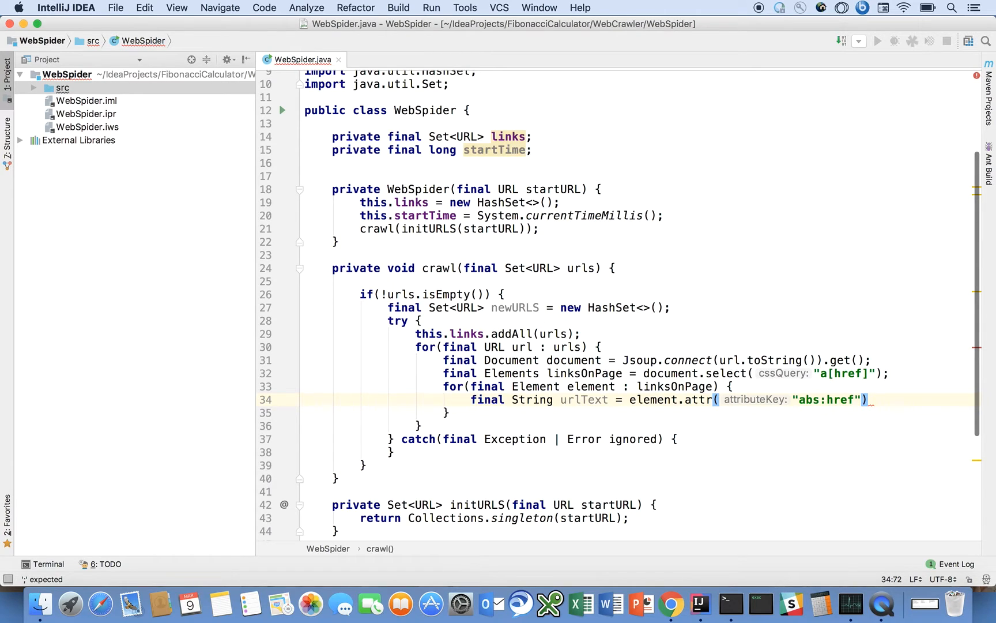
pyautogui.write(';')
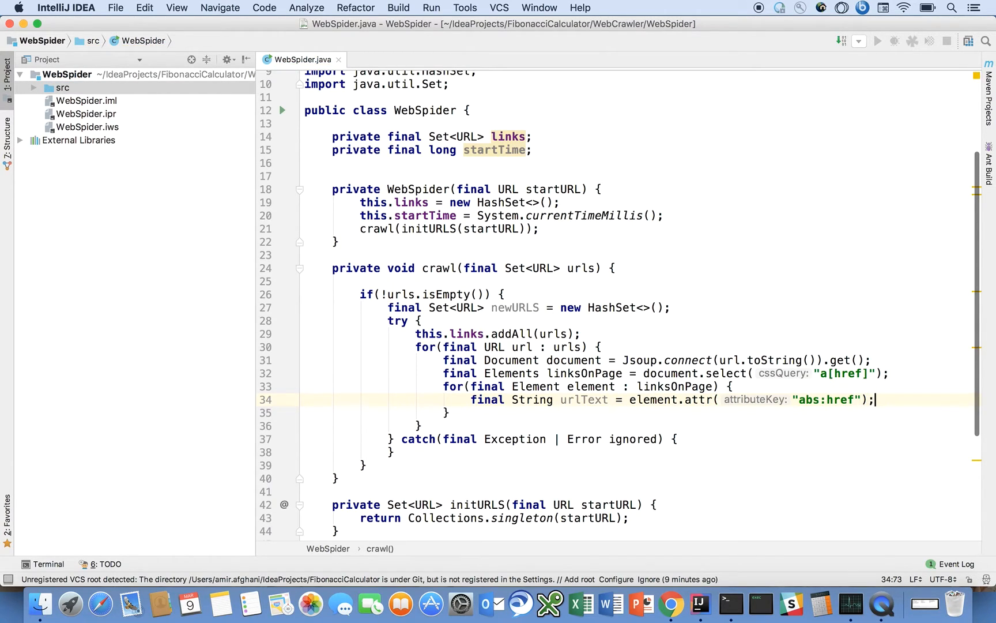
# - Declare final URL discoveredURL = new URL(urlText) inside the element loop
pyautogui.write('final')
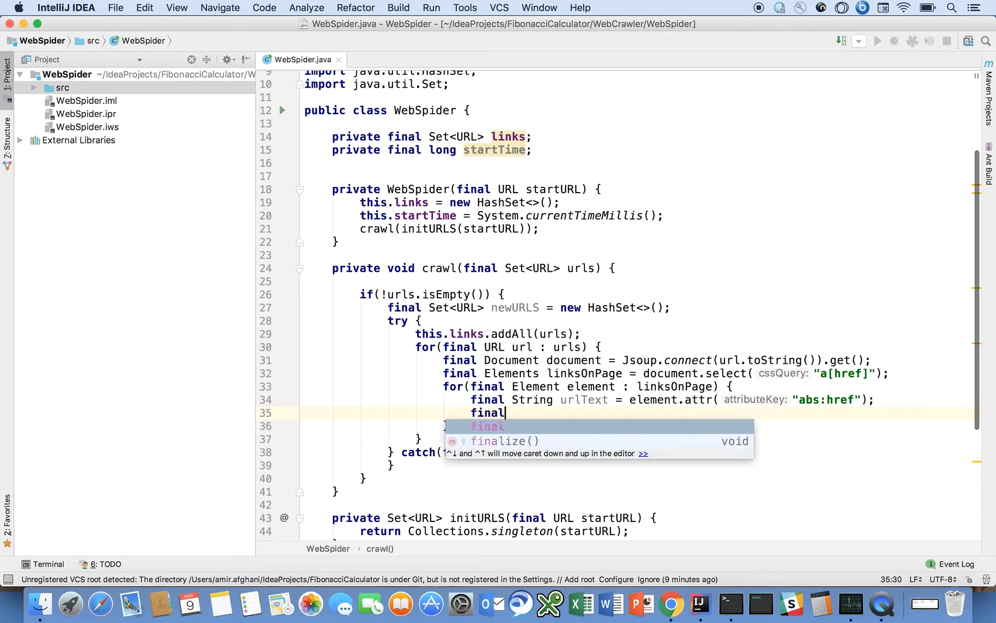
pyautogui.write('_ur')
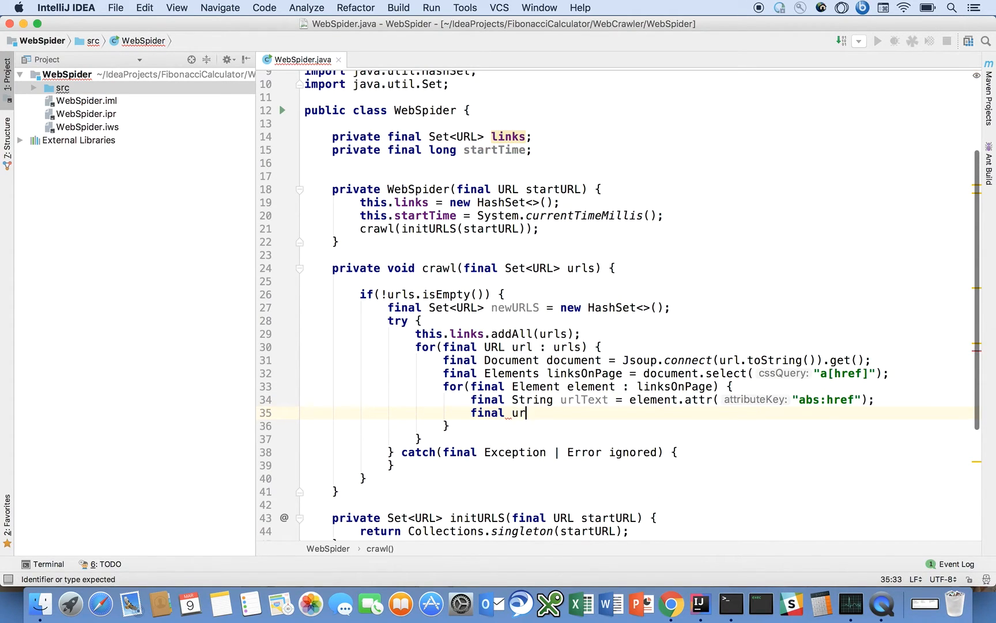
pyautogui.write('URL_')
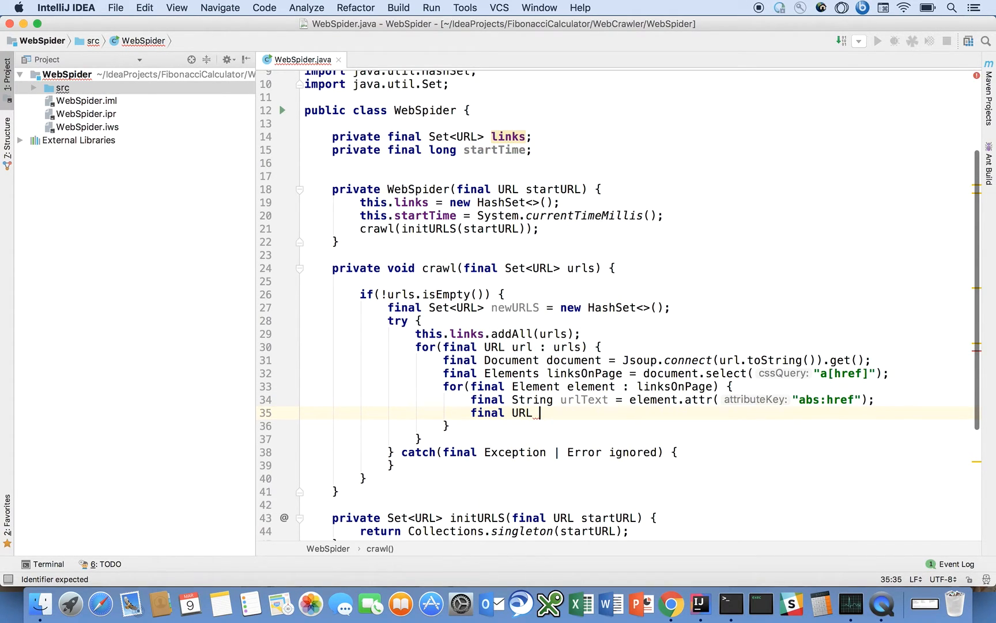
pyautogui.write('dis')
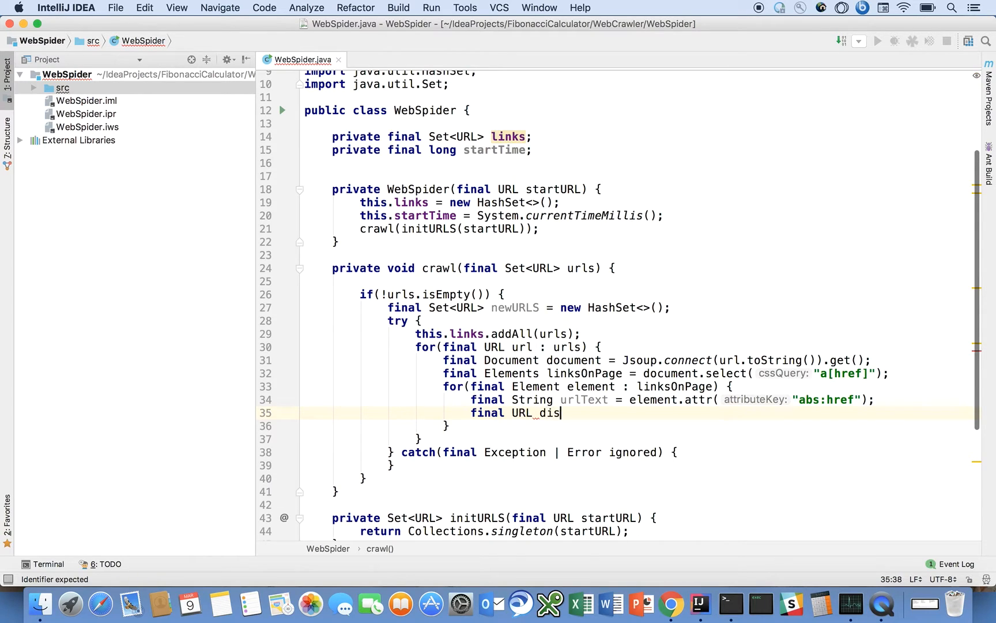
pyautogui.write('coveredURL')
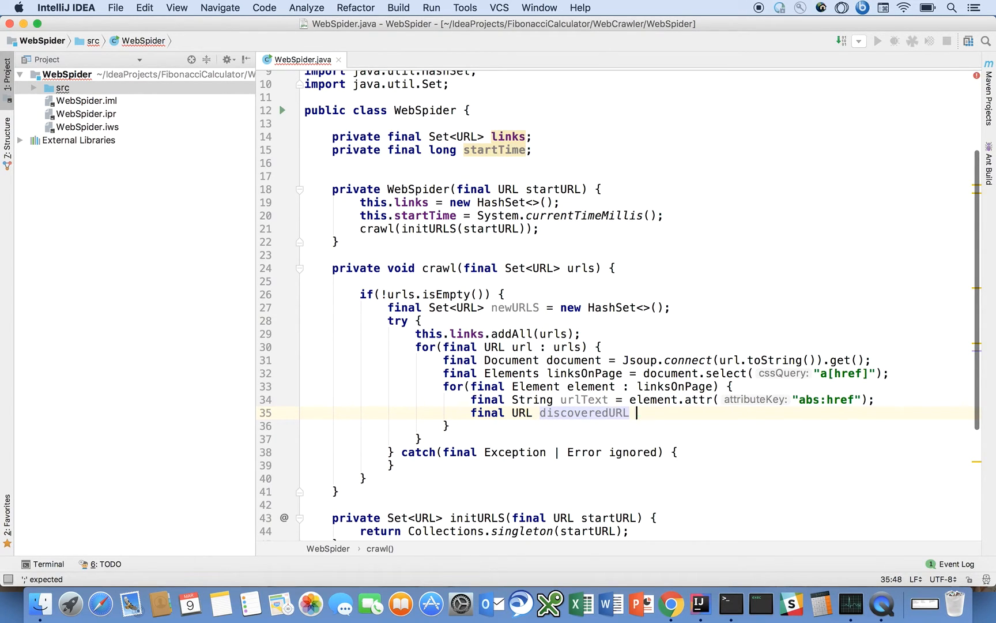
pyautogui.write('= new U')
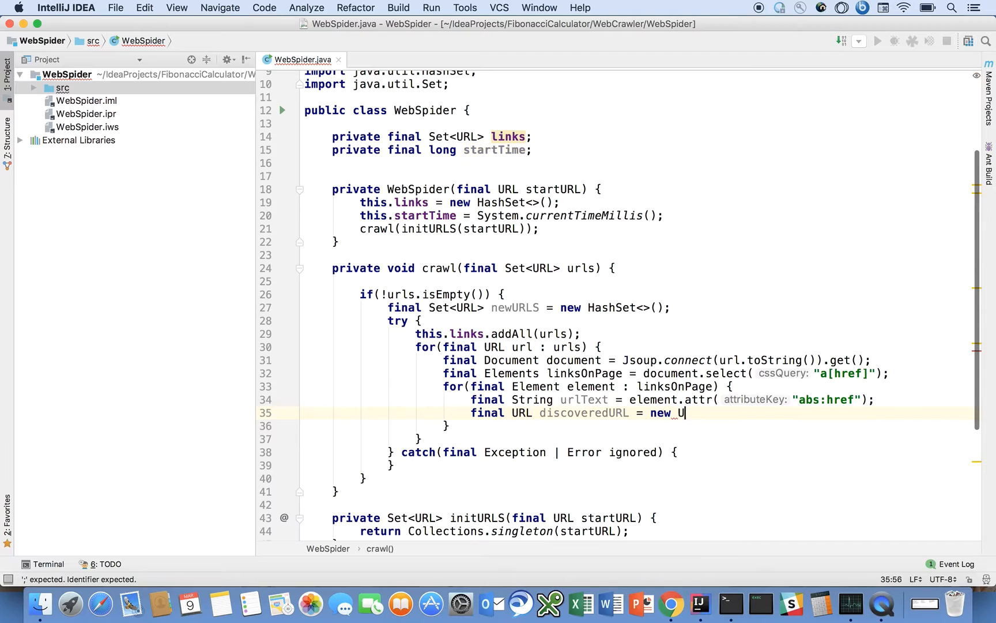
pyautogui.write('RL()')
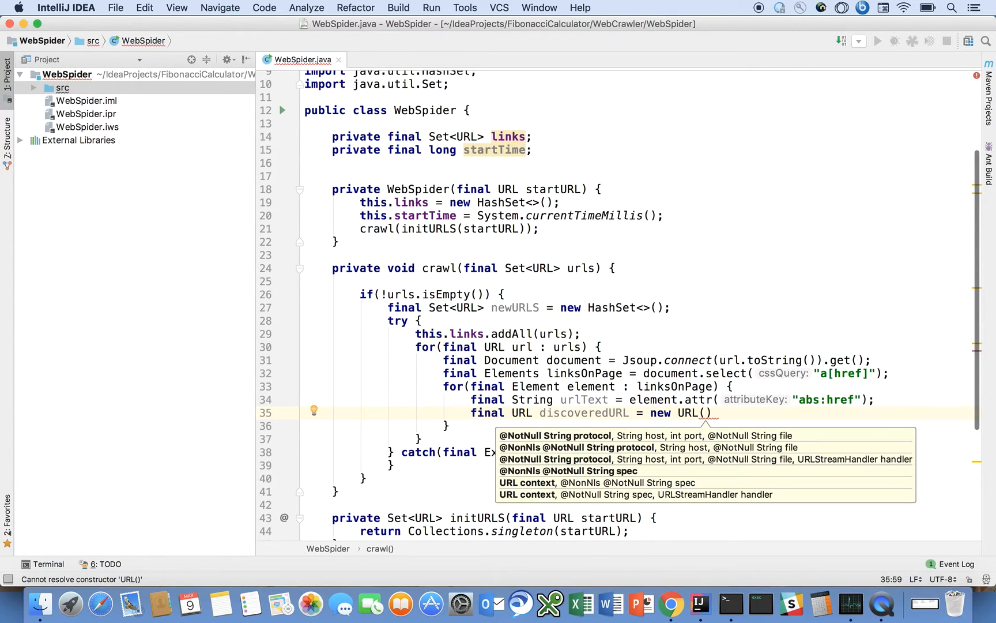
pyautogui.write('urlText')
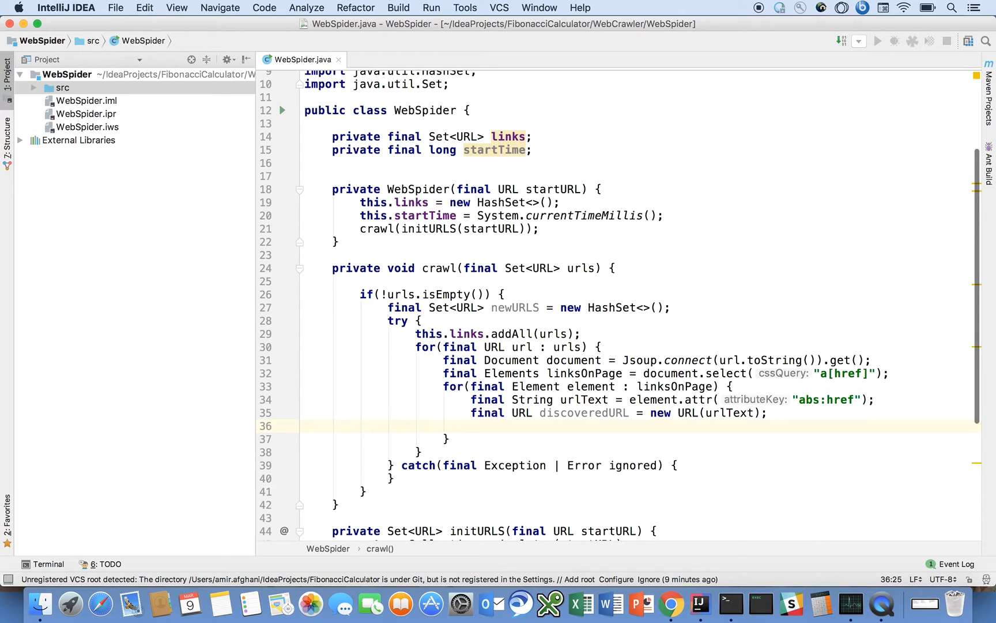
# - Add discoveredURL to the newURLS set with newURLS.add(discoveredURL);
pyautogui.write('newURLS')
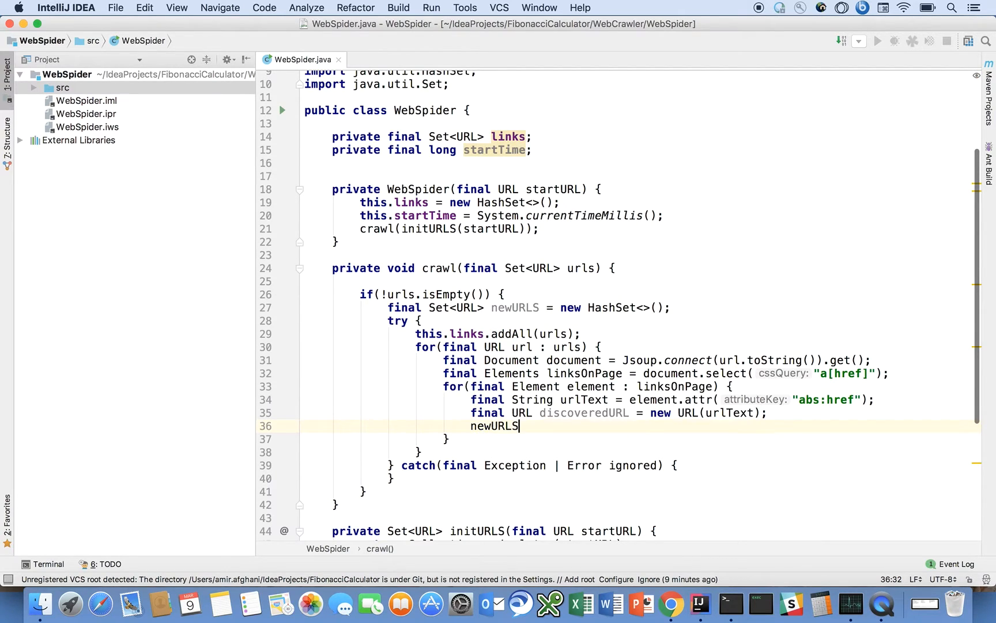
pyautogui.write('.add(discoveredURL);')
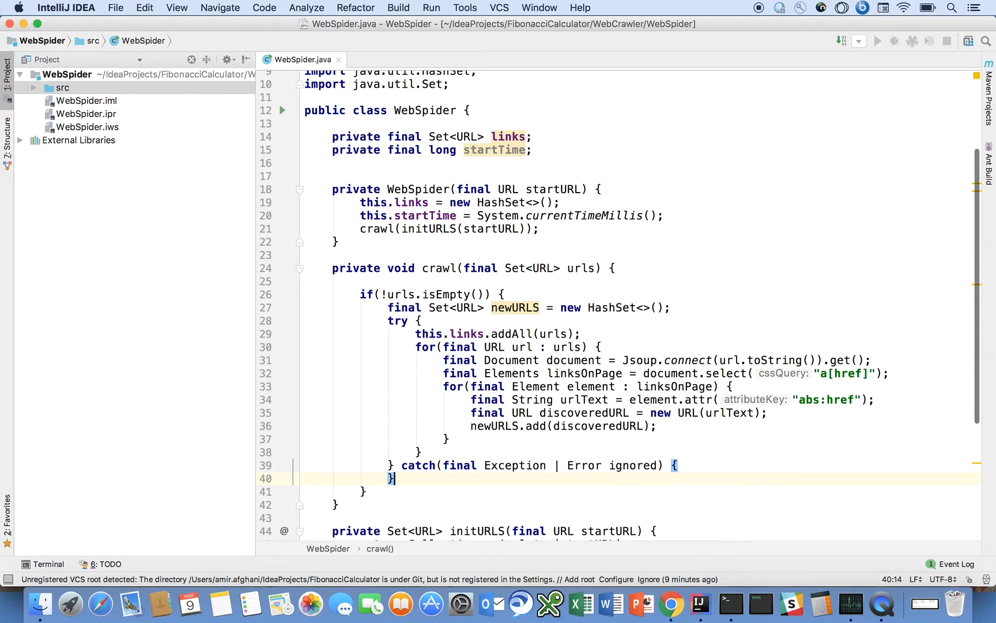
# - After the try-catch, add the recursive call crawl(newURLS);
pyautogui.press('enter')
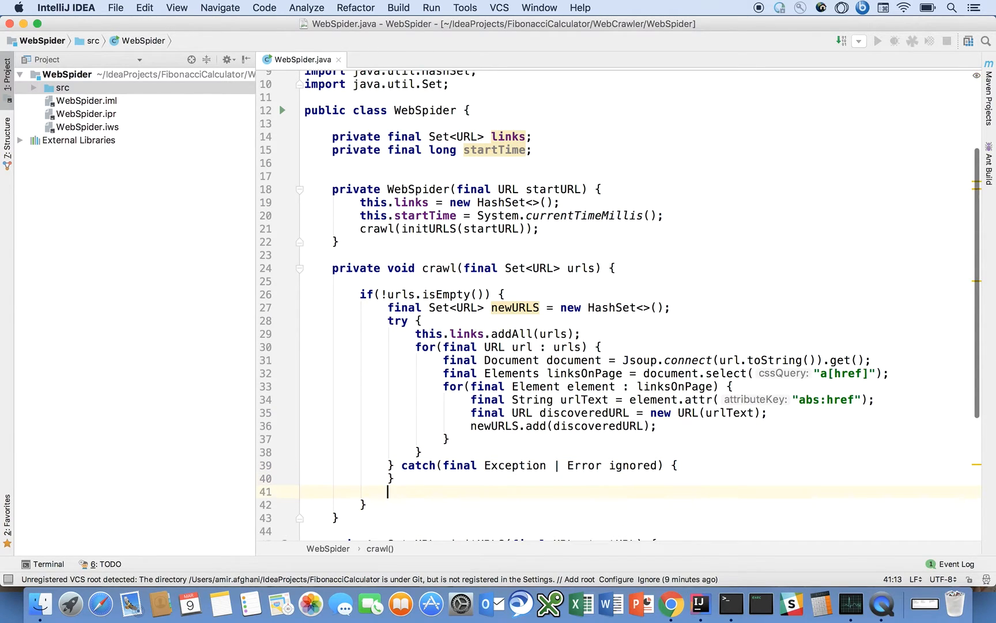
pyautogui.write('crawl();')
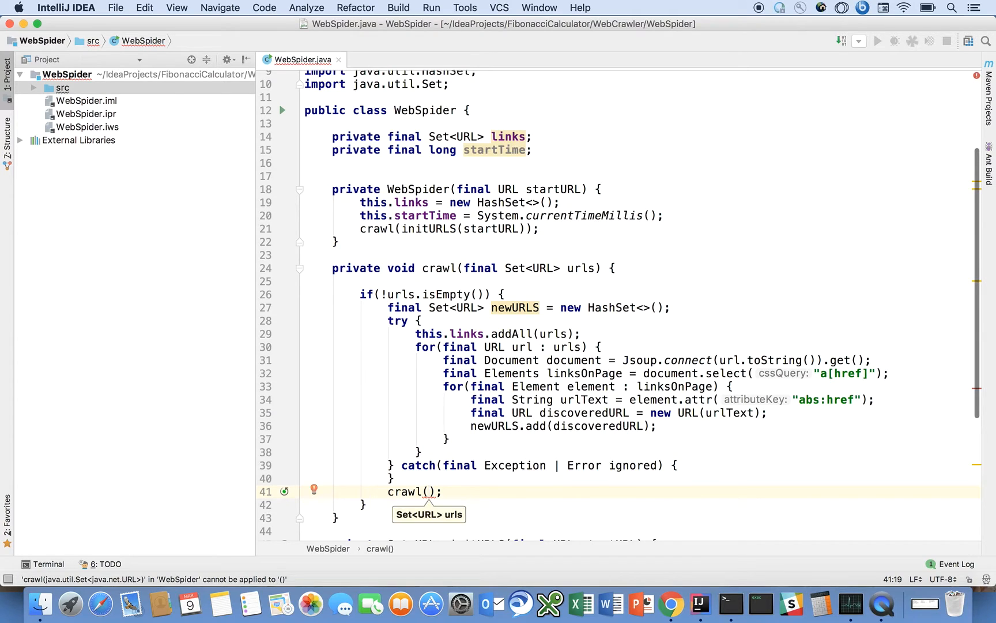
pyautogui.write('newURLS')
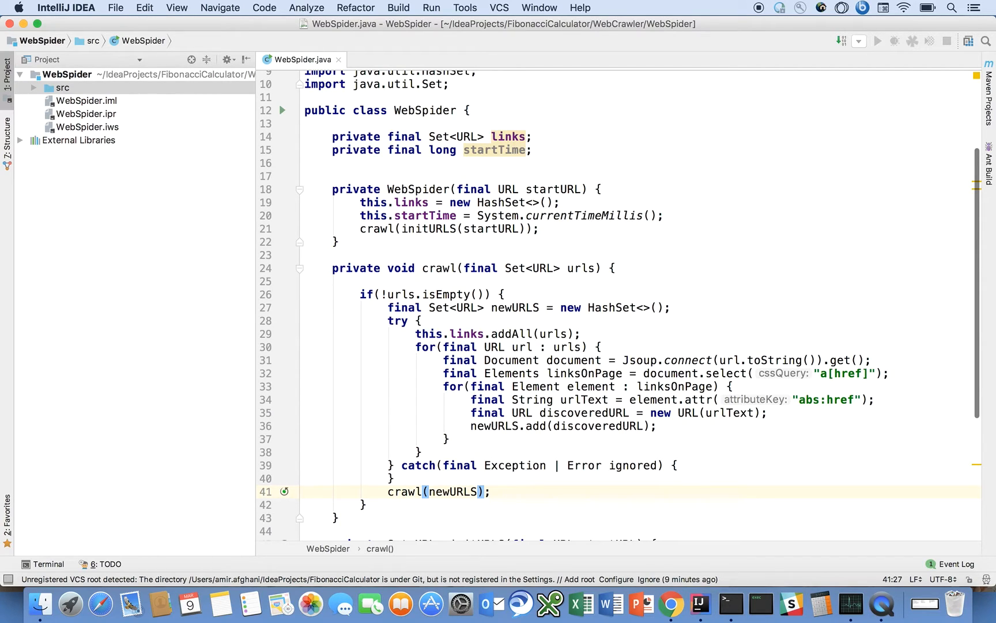
pyautogui.moveTo(626, 393)
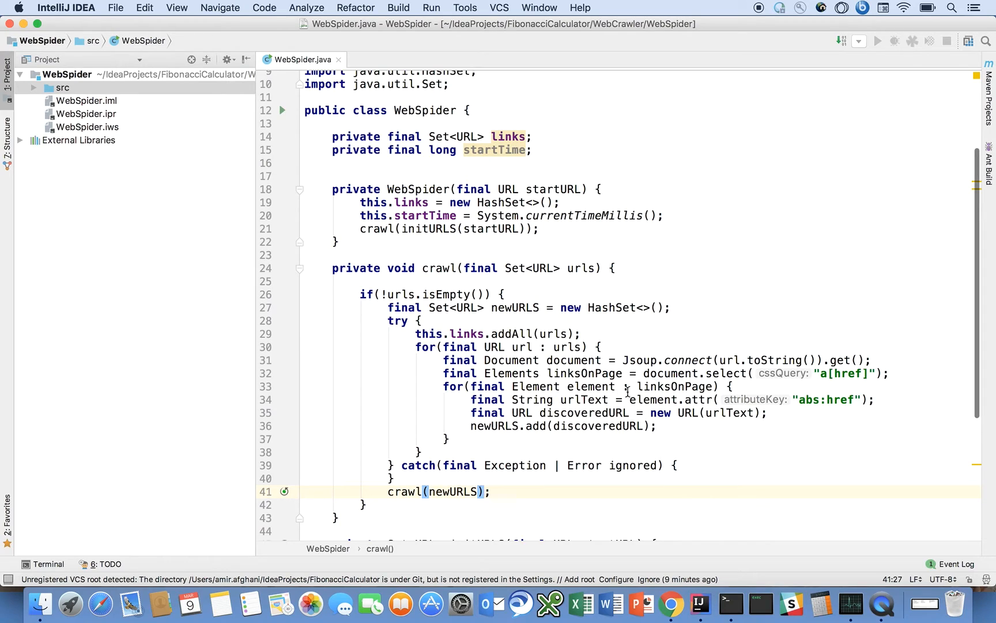
pyautogui.moveTo(502, 407)
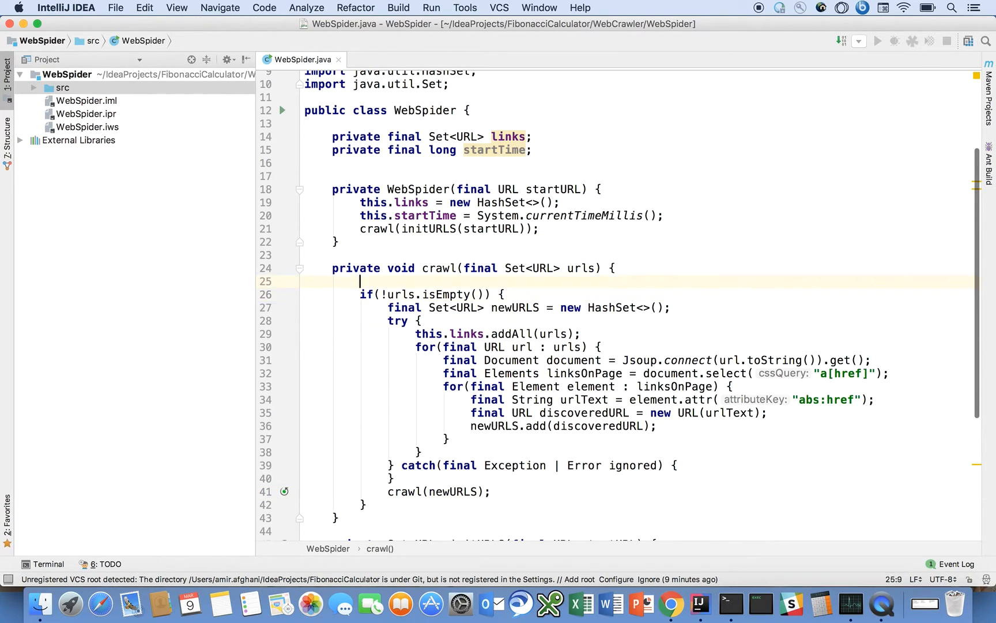
# - Begin crawl with urls.removeAll(this.links) to skip already-visited URLs
pyautogui.write('URL')
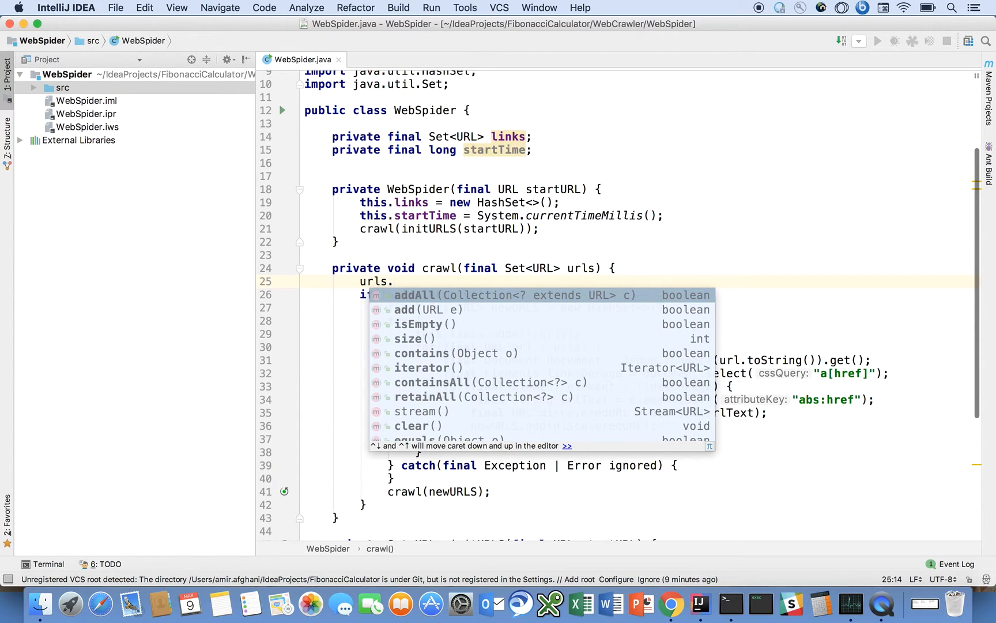
pyautogui.write('re')
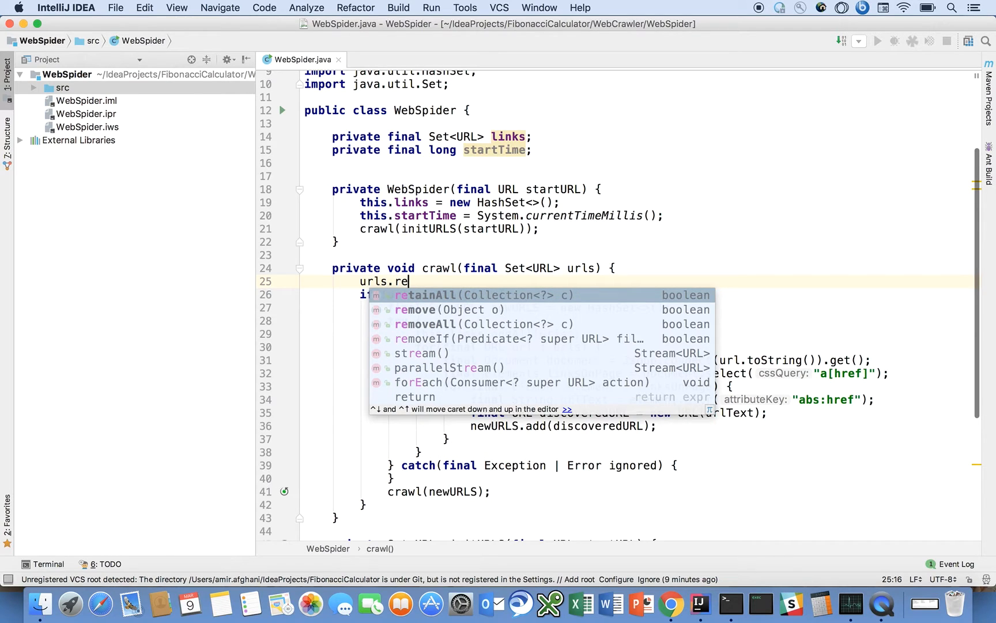
pyautogui.click(426, 324)
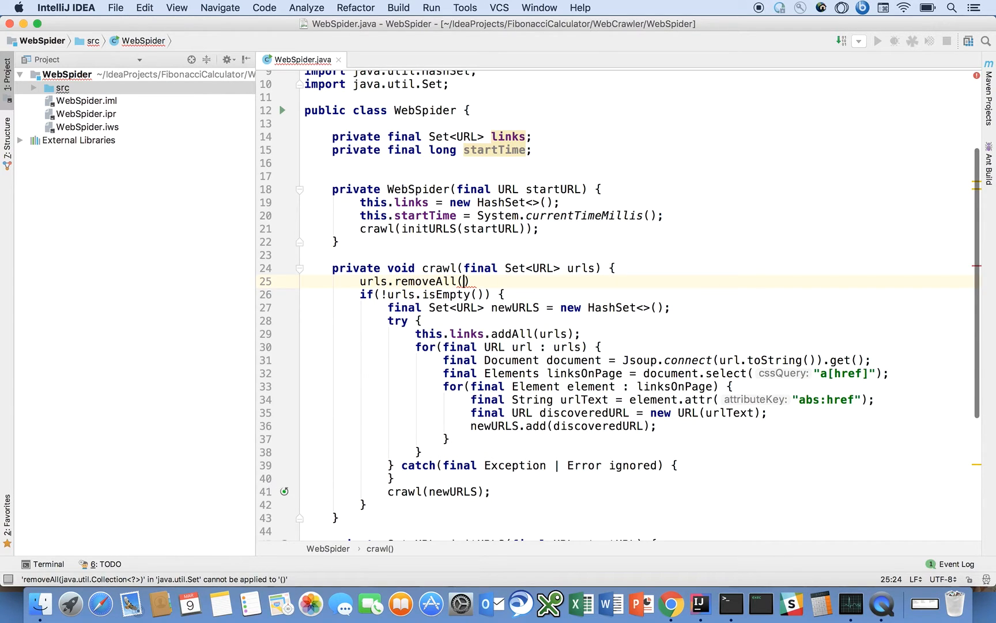
pyautogui.write('this.links')
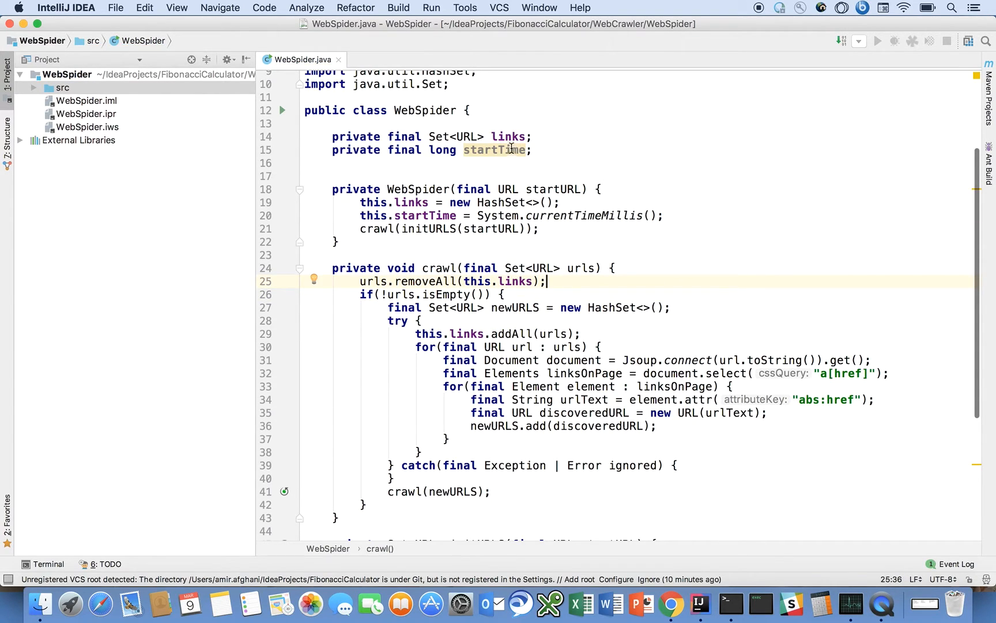
pyautogui.click(508, 136)
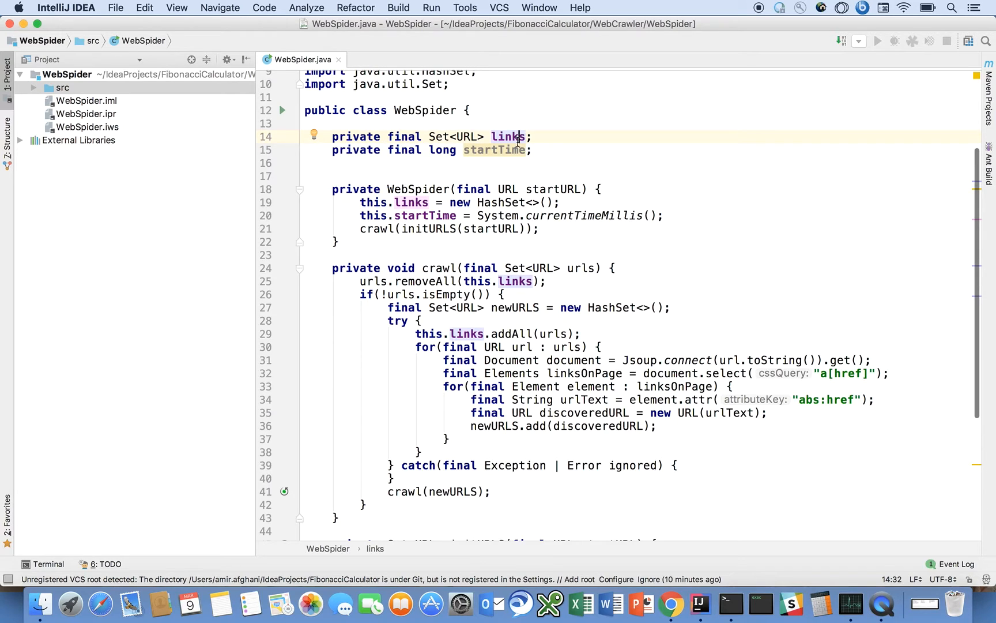
pyautogui.moveTo(496, 270)
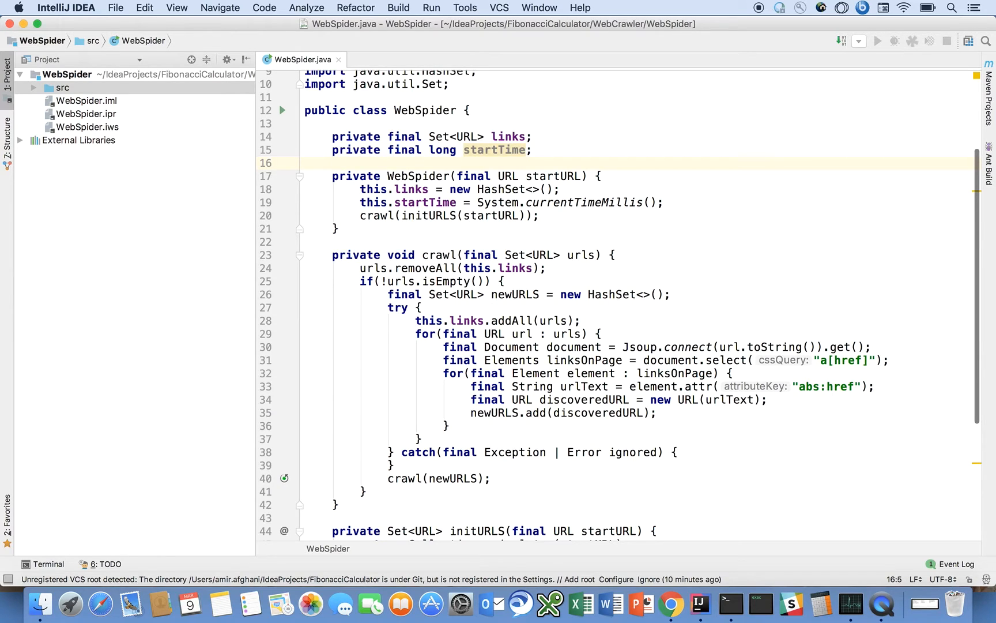
pyautogui.moveTo(442, 330)
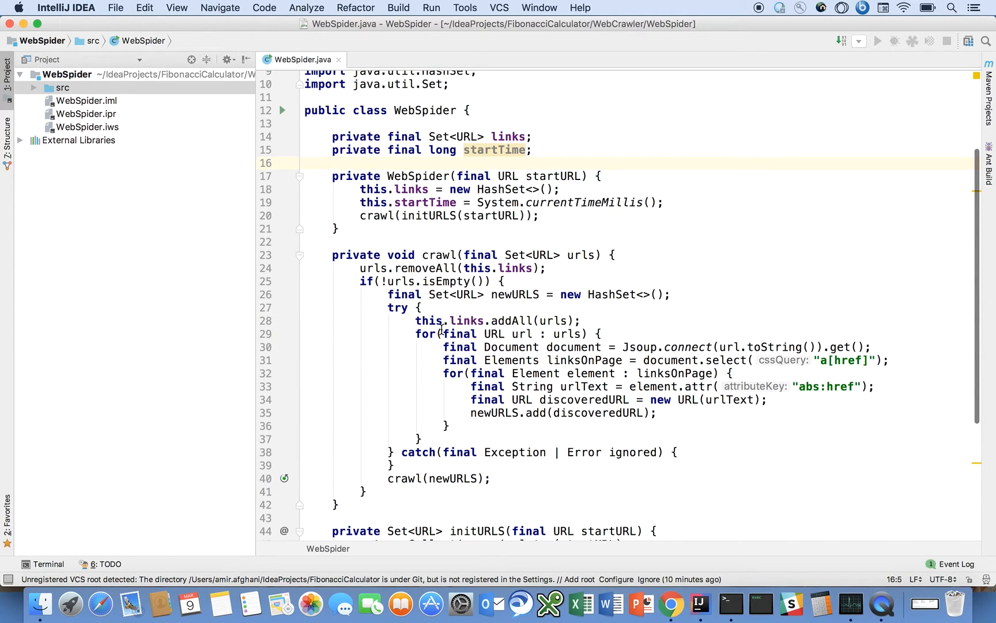
pyautogui.moveTo(510, 347)
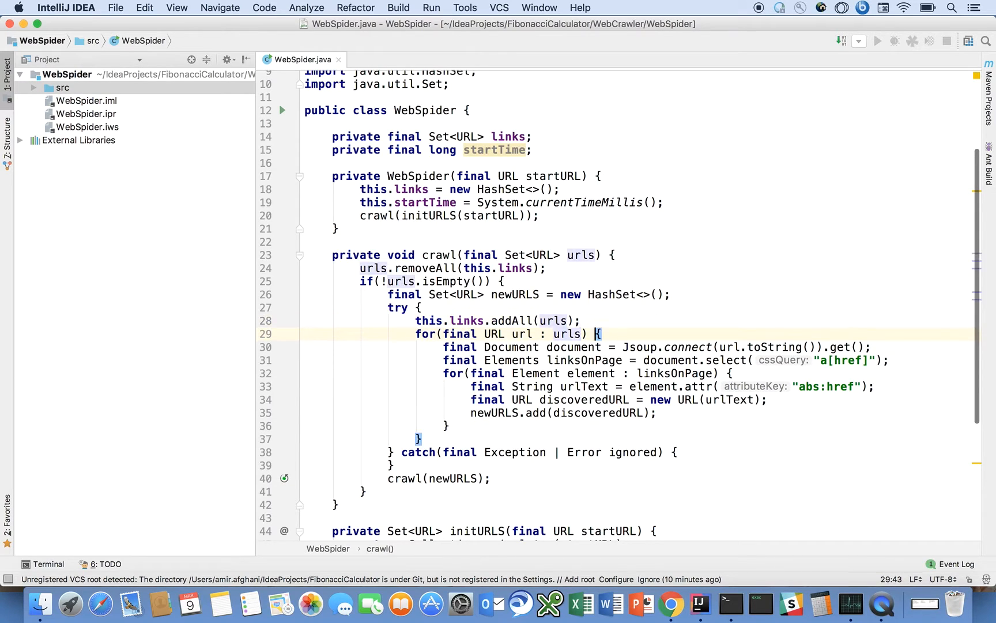
# - Print "time = " plus (System.currentTimeMillis() - this.startTime) inside the URL loop
pyautogui.write('System.')
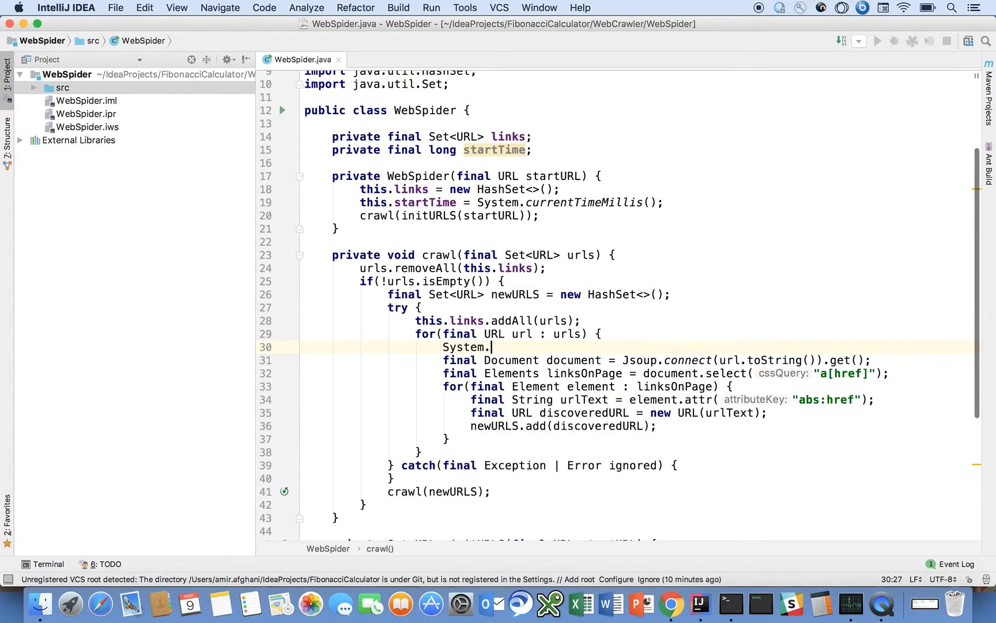
pyautogui.write('out.println("")')
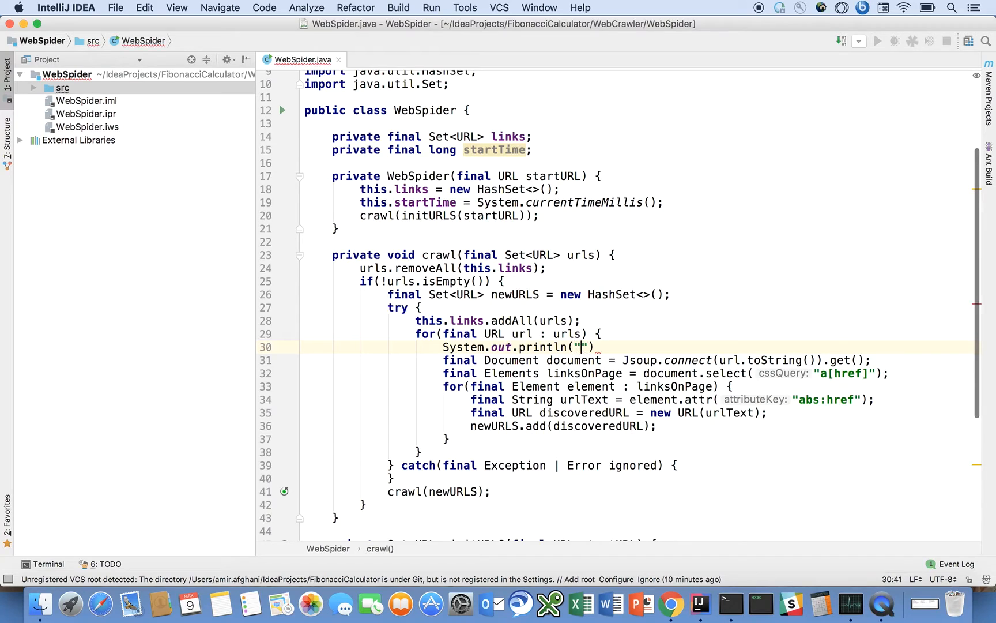
pyautogui.write('time =')
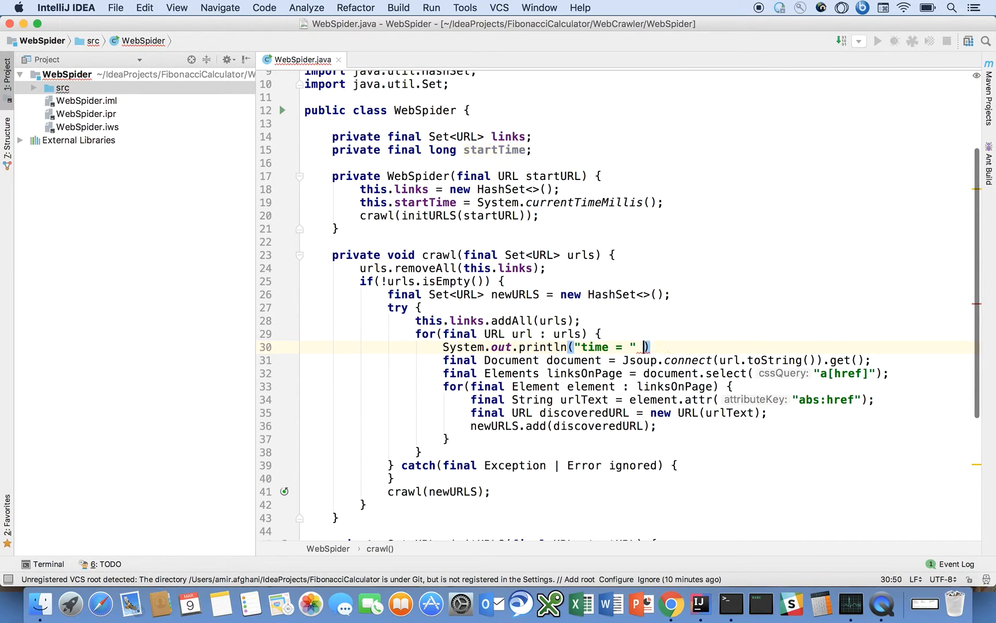
pyautogui.write('+(S')
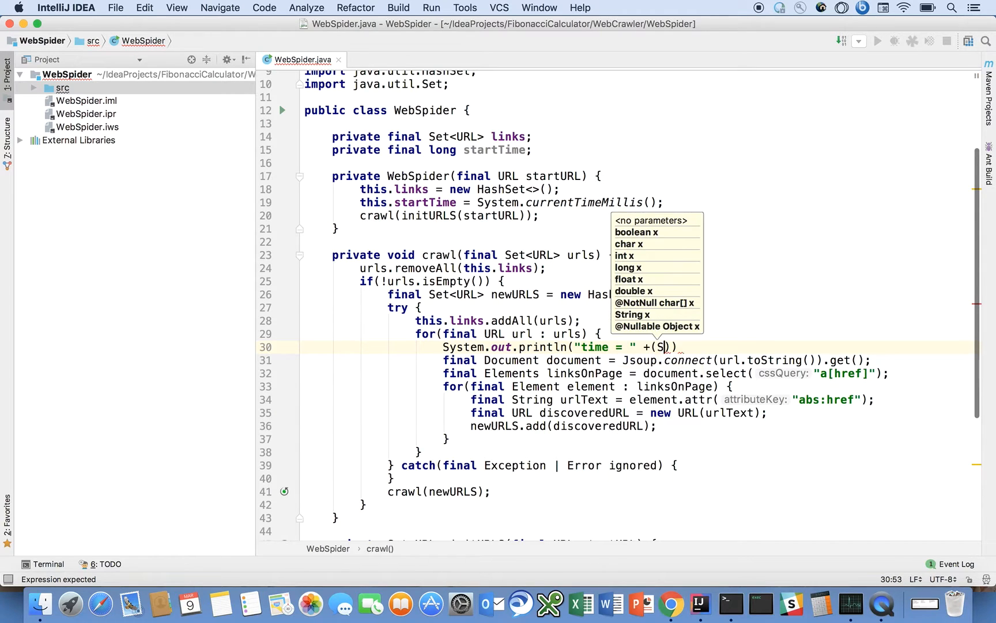
pyautogui.write('ystem.currentTimeMillis() -')
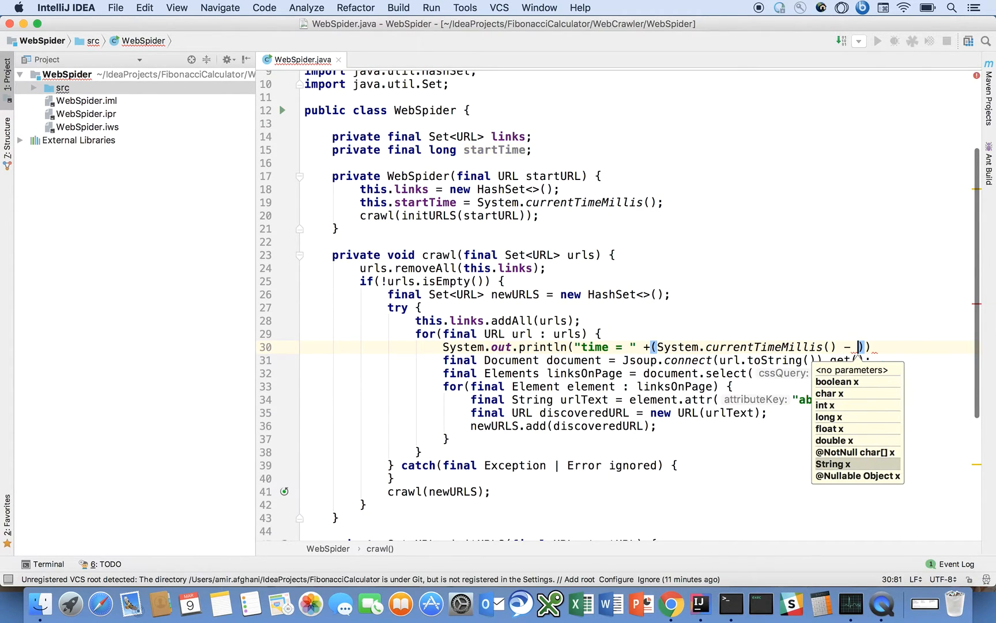
pyautogui.write('this.s')
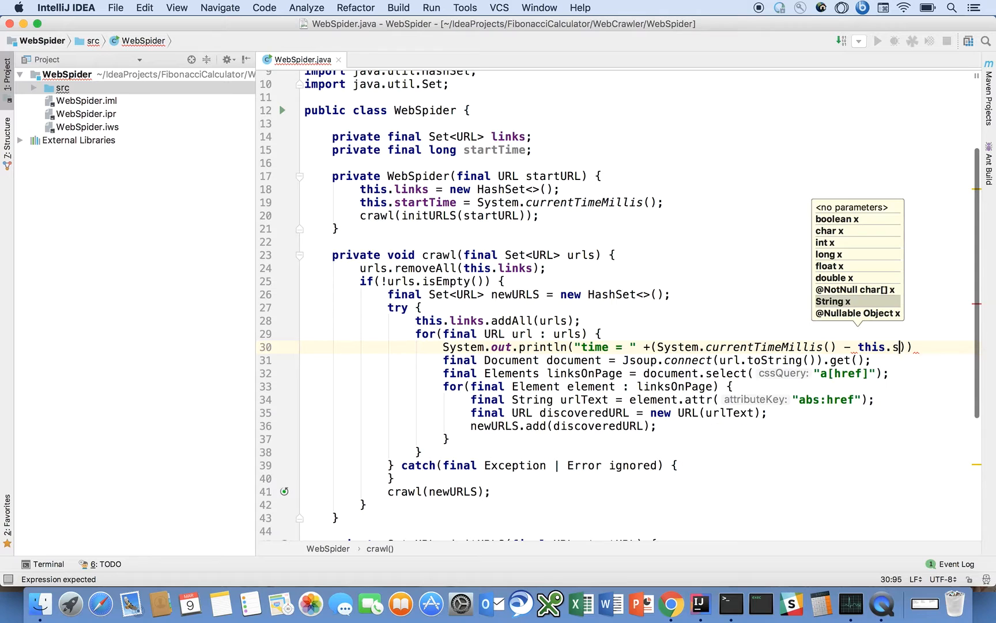
pyautogui.write('tartTime)')
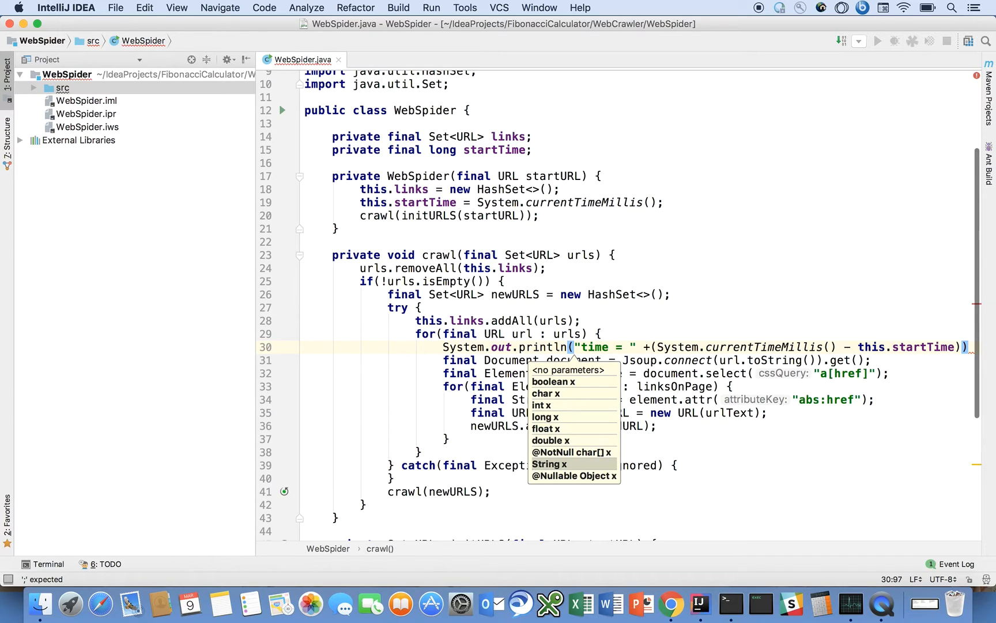
# - Append " connected to " + url to the message and terminate the statement
pyautogui.write('+')
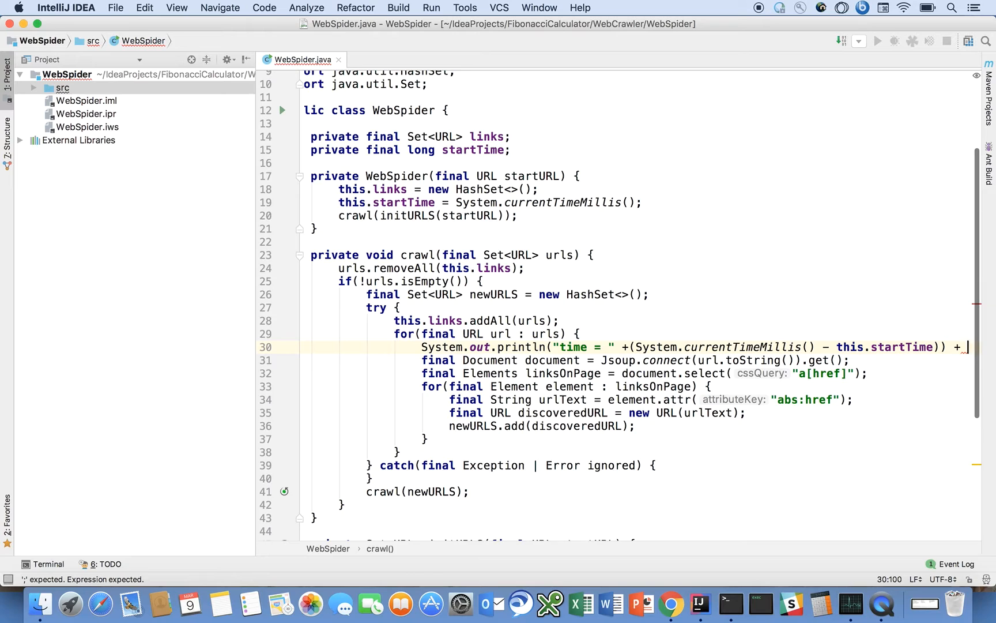
pyautogui.write('connected to "')
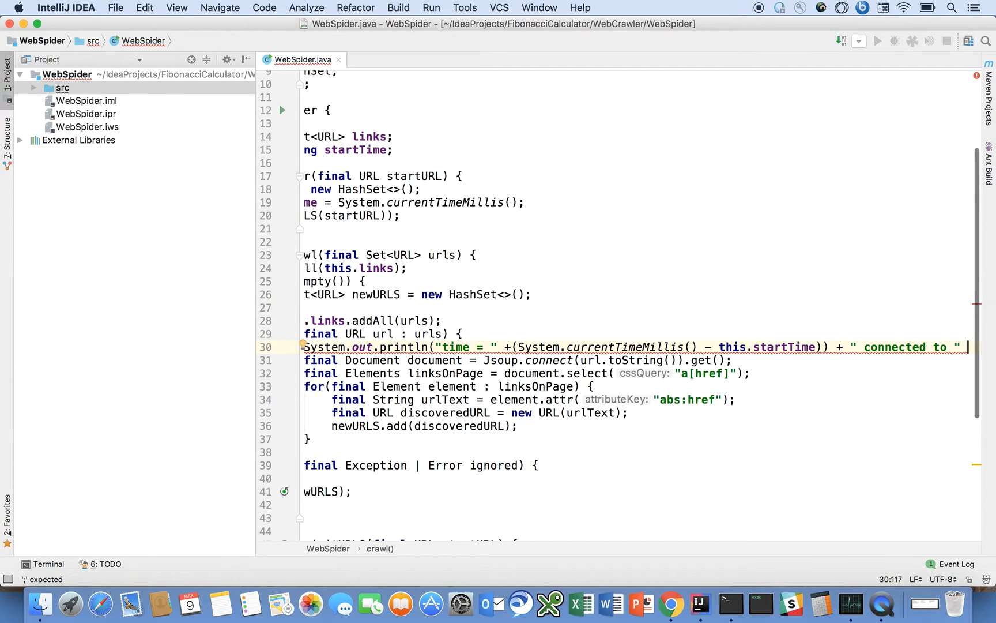
pyautogui.write('url);')
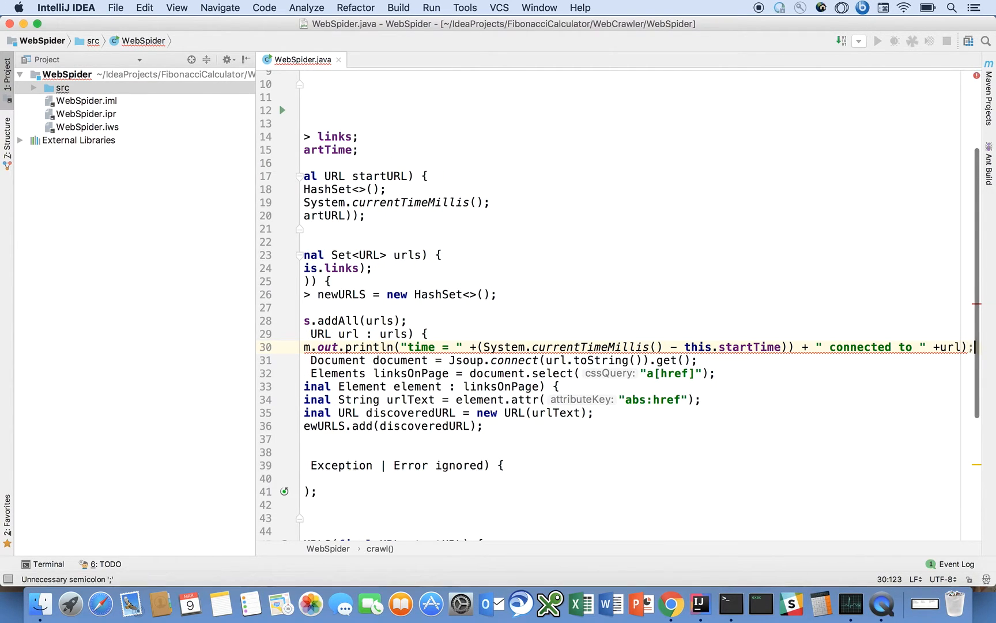
pyautogui.press('backspace')
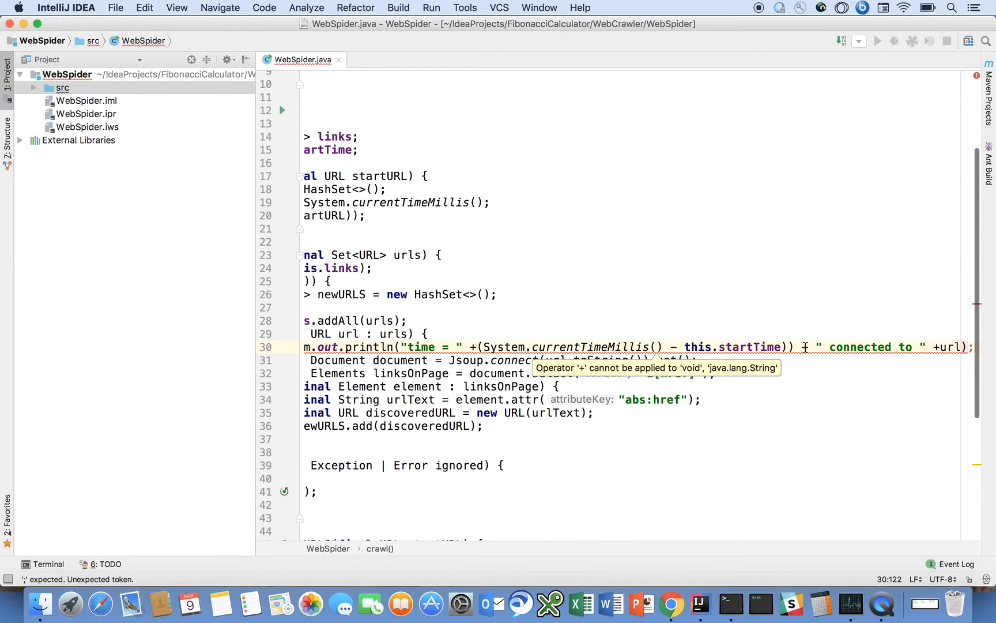
pyautogui.moveTo(481, 347)
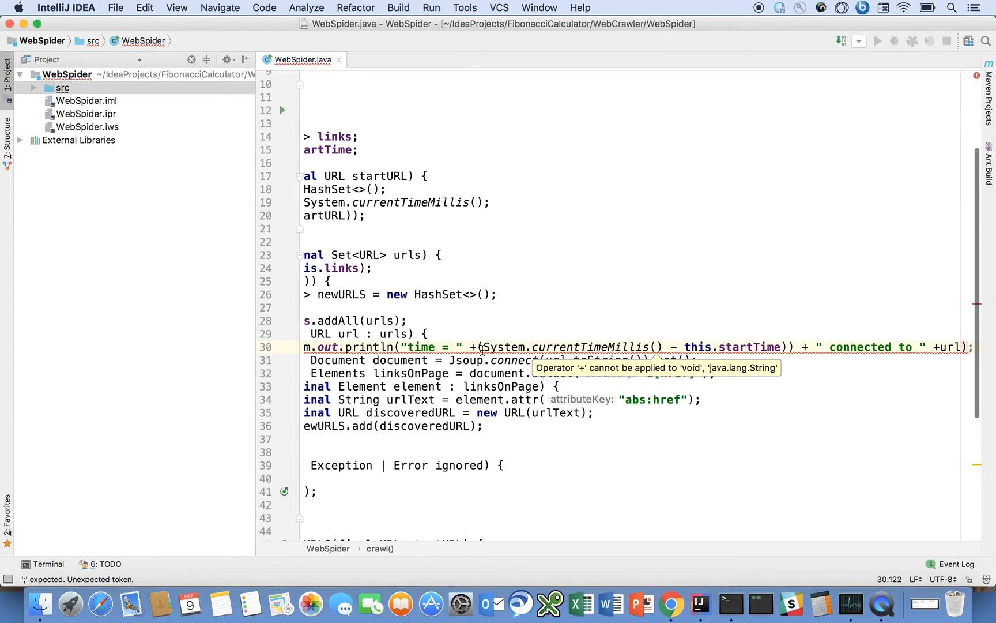
pyautogui.moveTo(899, 349)
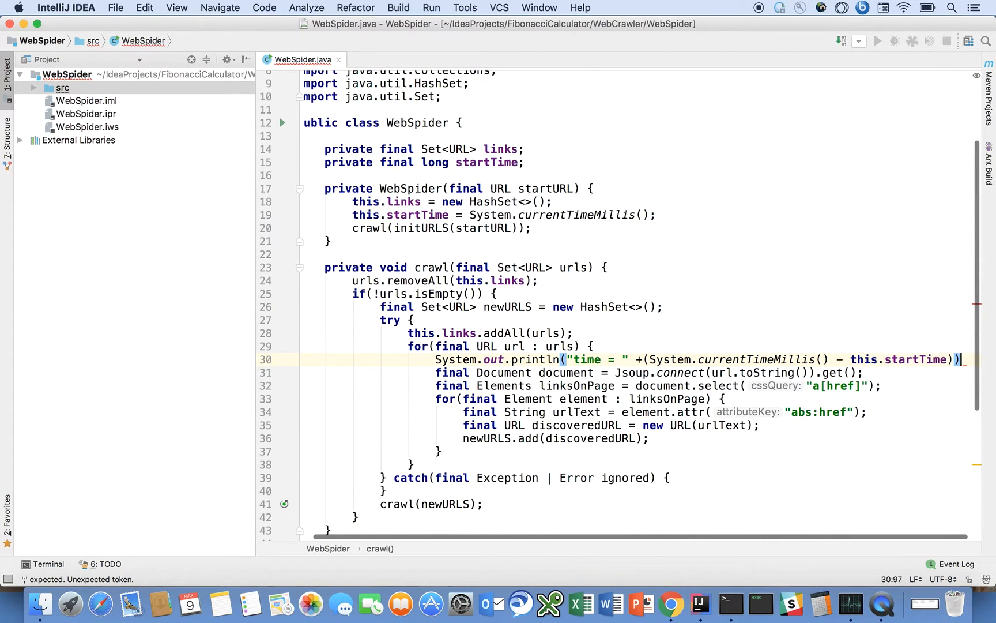
pyautogui.write(';')
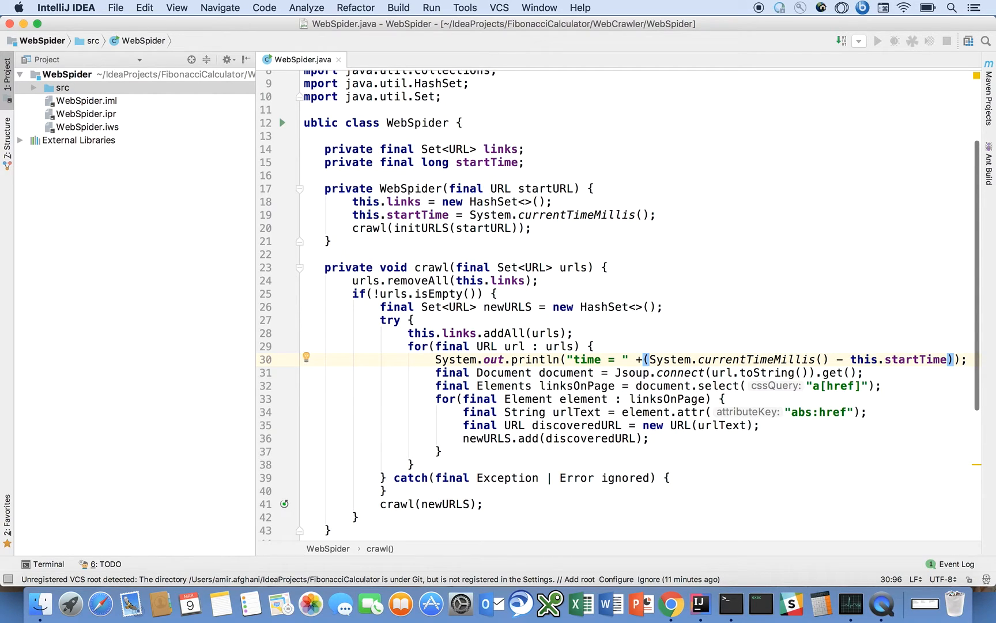
pyautogui.write('+ " foo')
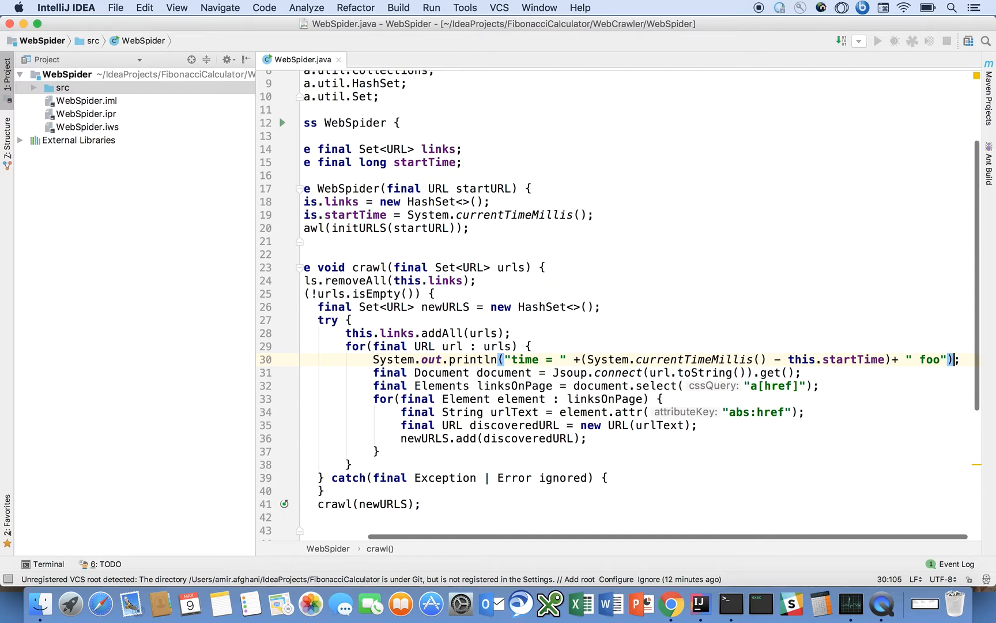
pyautogui.press('backspace')
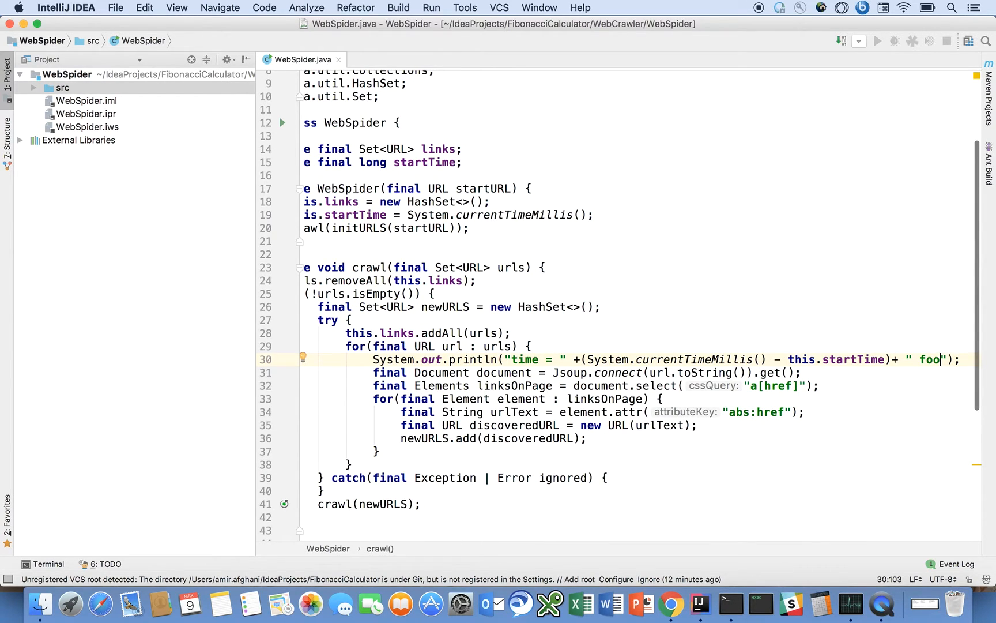
pyautogui.write('connected to :')
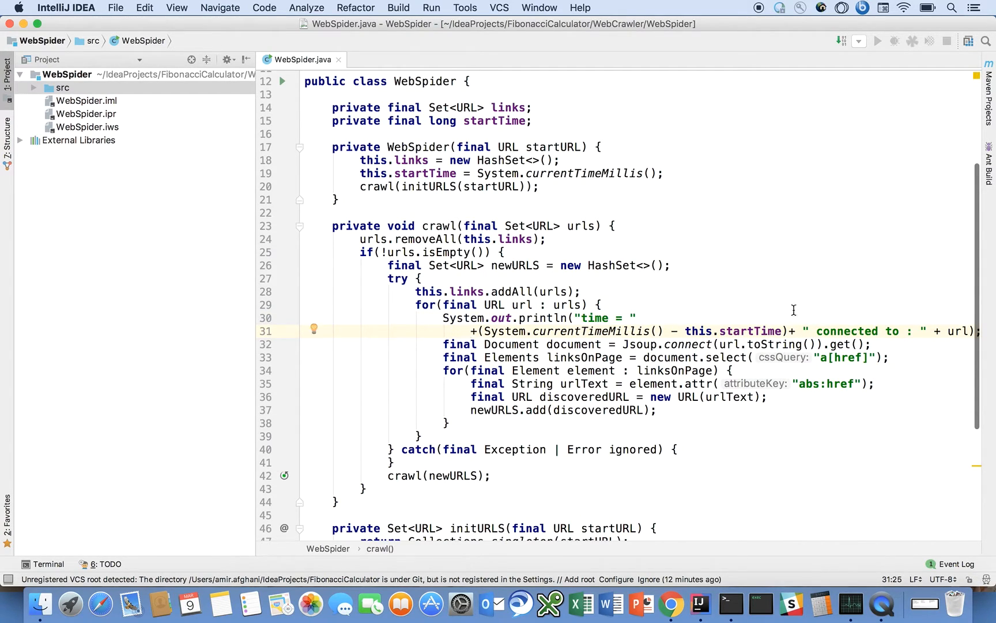
# - Review crawl and main, then add a blank line after the WebSpider construction in main
pyautogui.scroll(-3)
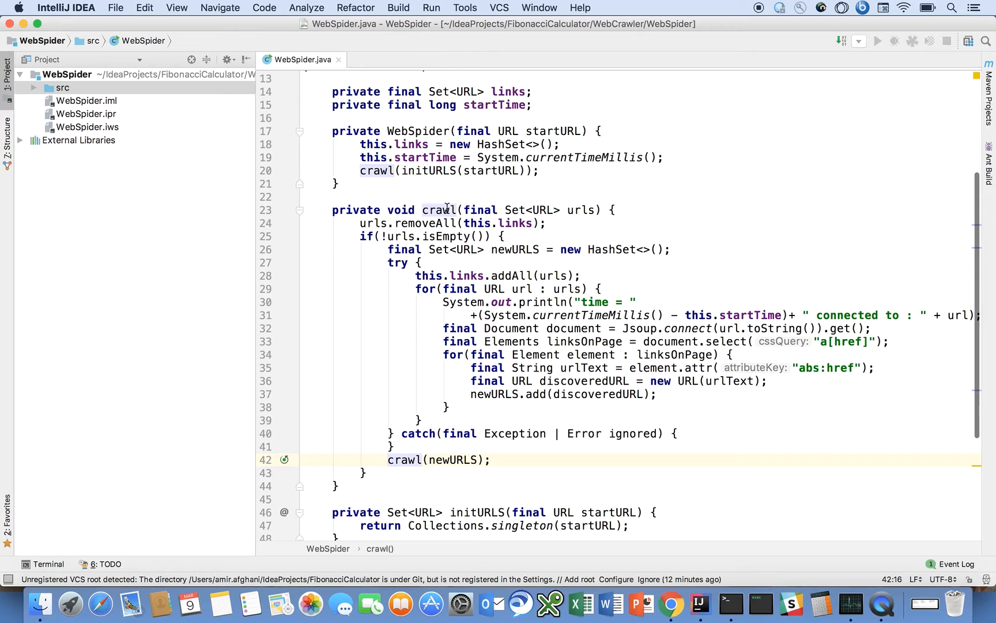
pyautogui.moveTo(420, 210)
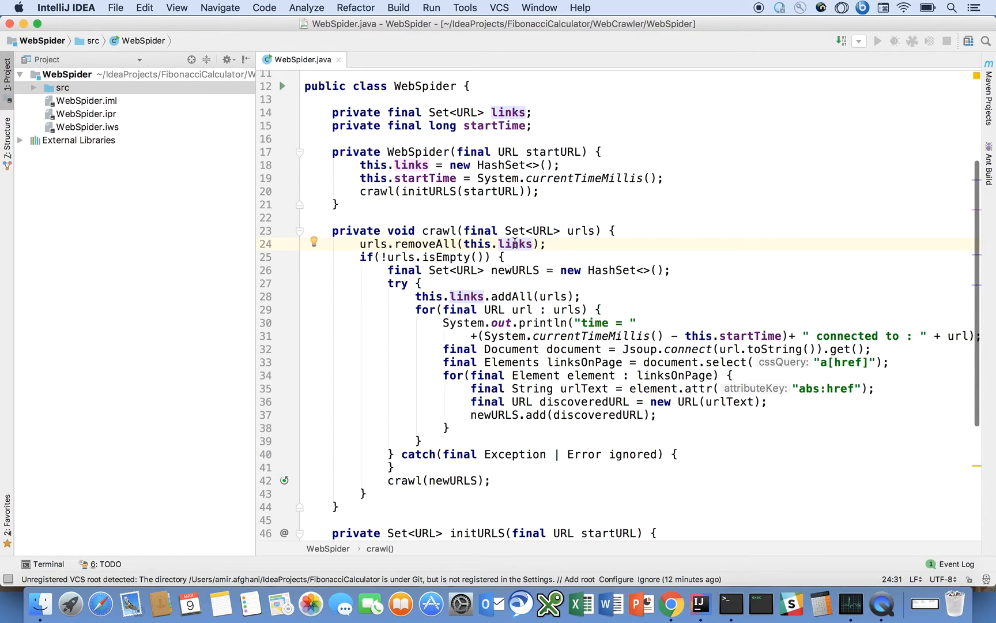
pyautogui.moveTo(451, 245)
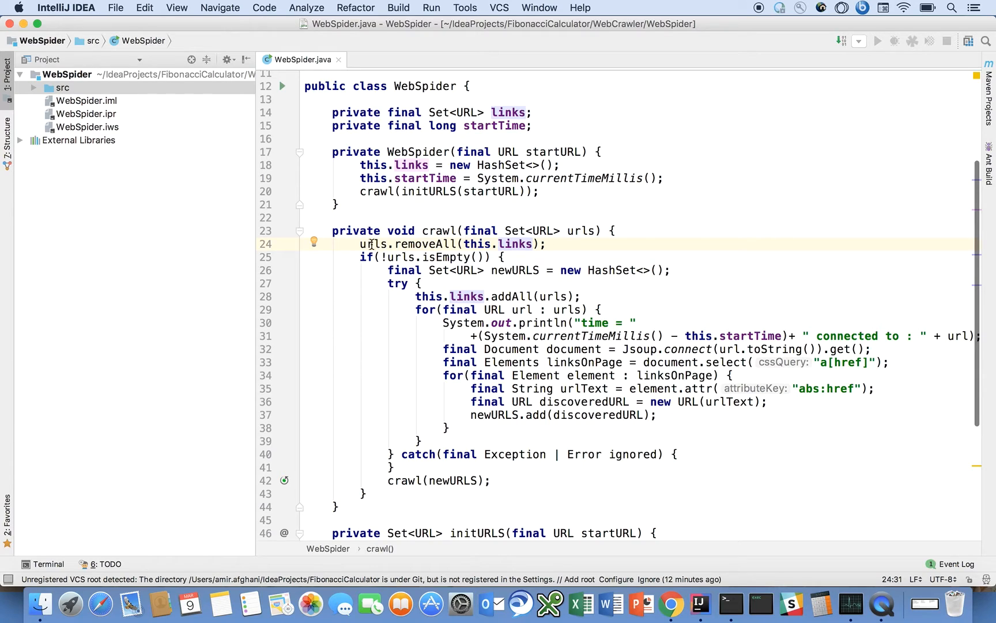
pyautogui.click(373, 245)
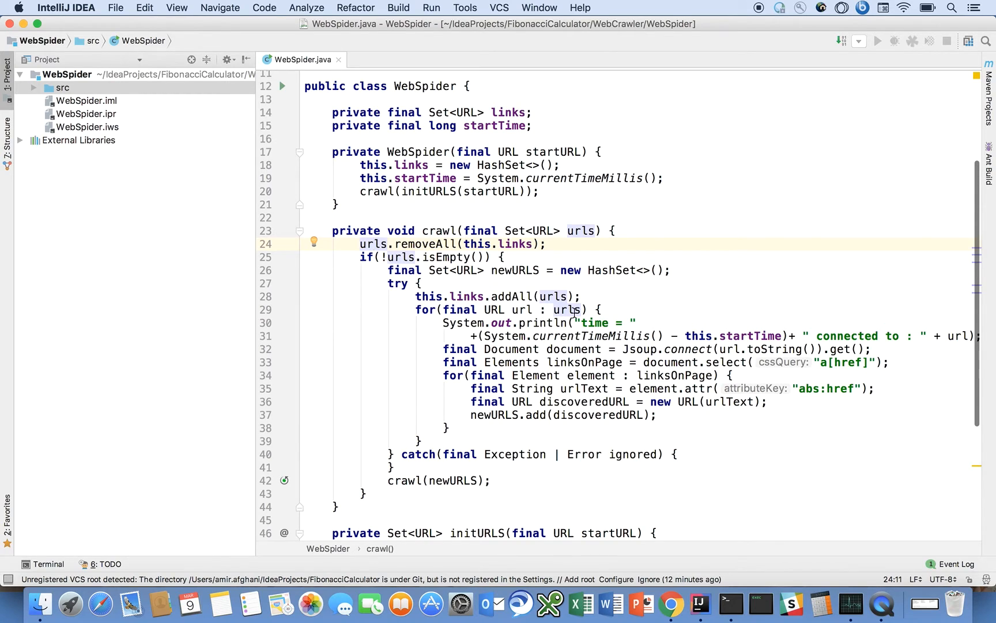
pyautogui.moveTo(571, 339)
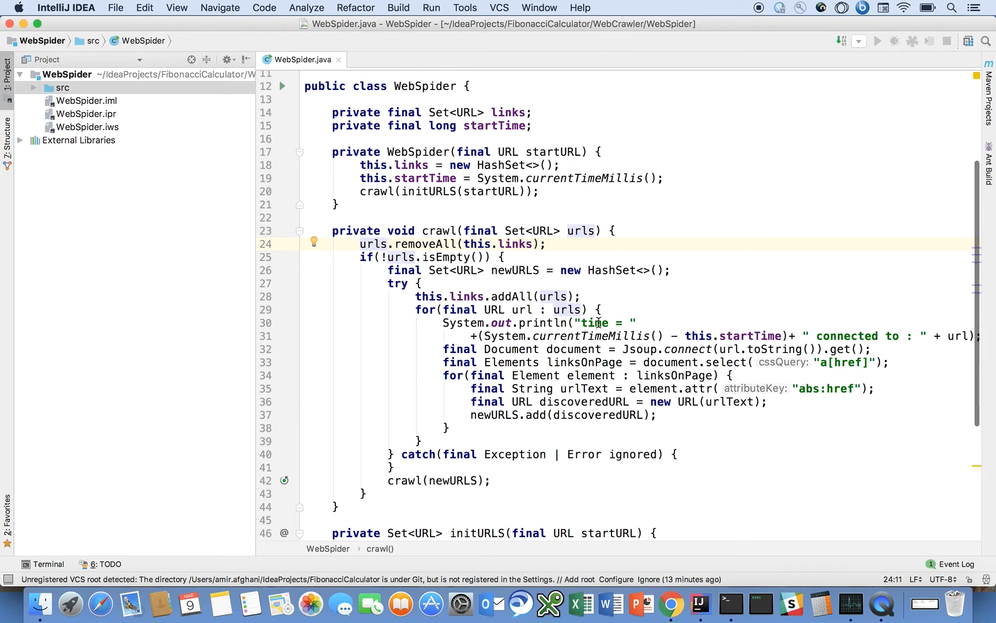
pyautogui.moveTo(649, 349)
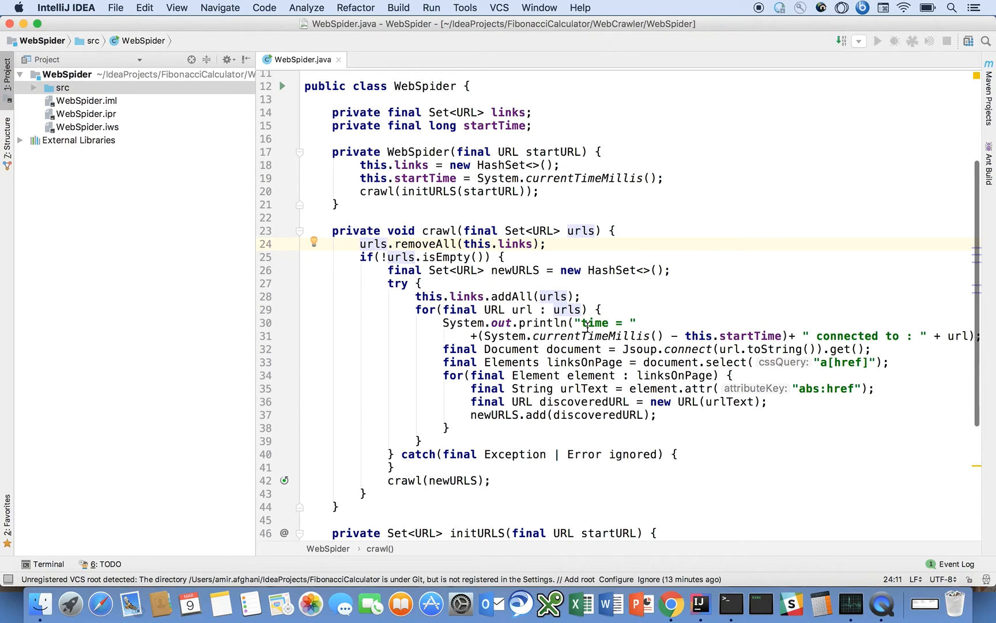
pyautogui.moveTo(605, 376)
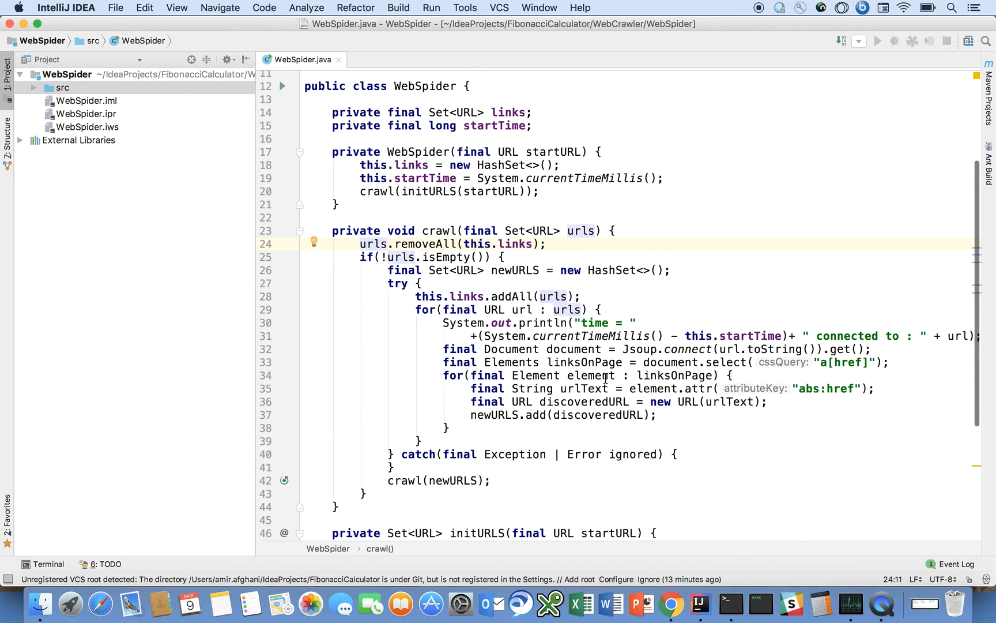
pyautogui.moveTo(603, 412)
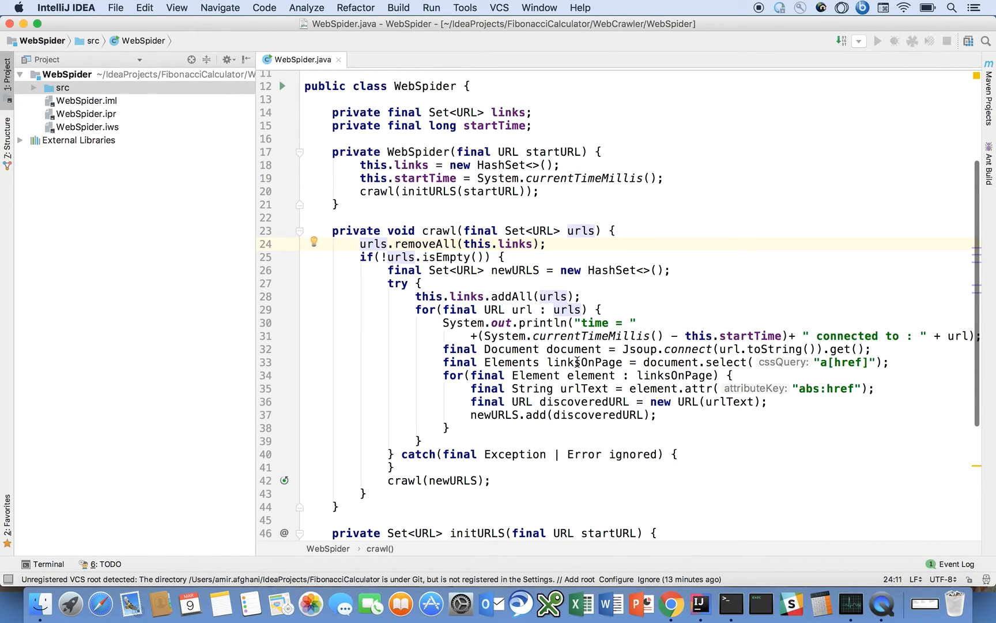
pyautogui.scroll(-3)
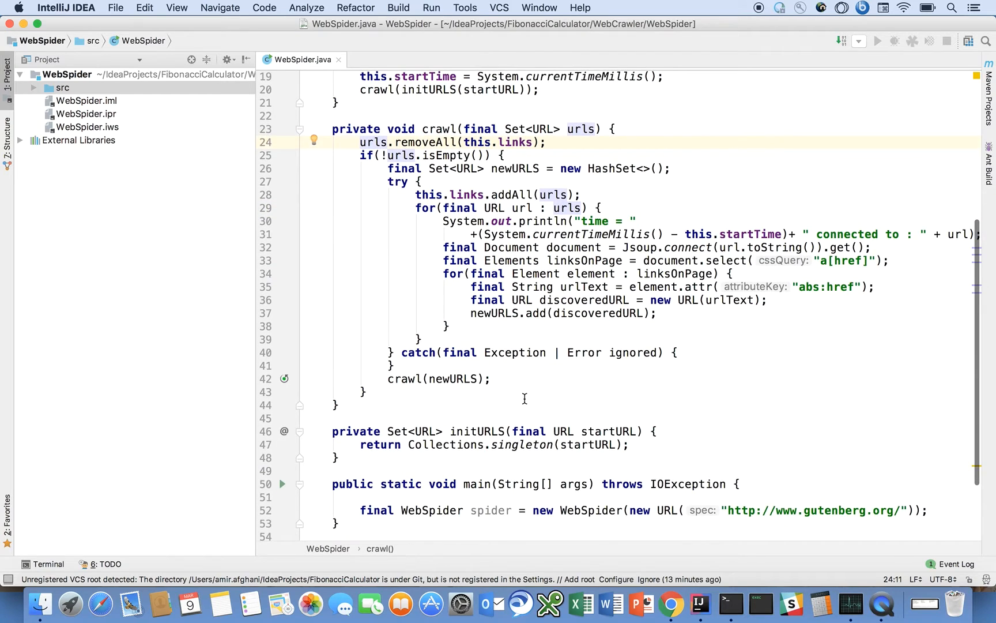
pyautogui.scroll(-3)
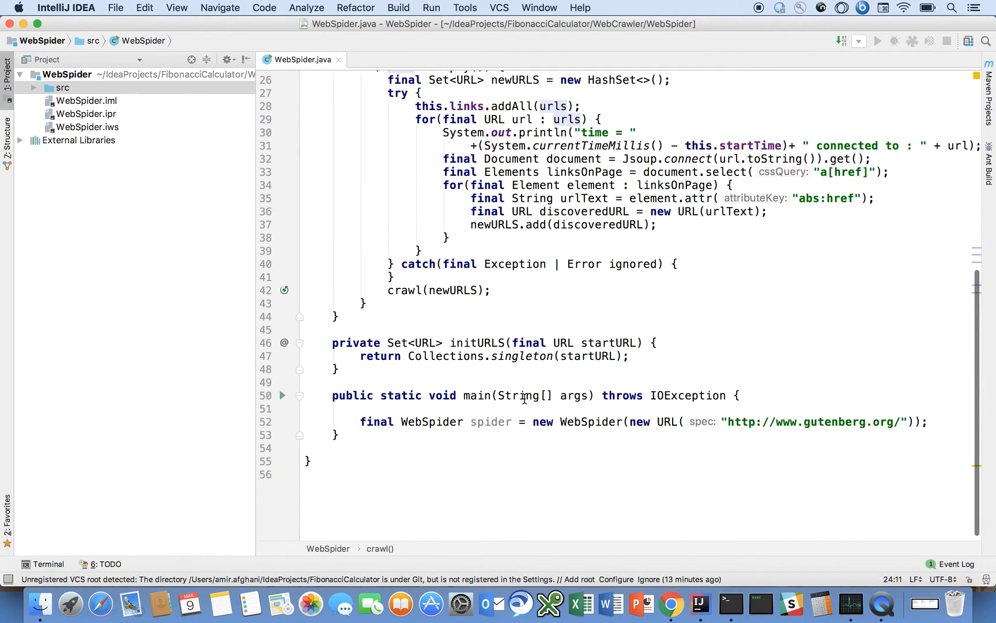
pyautogui.press('enter')
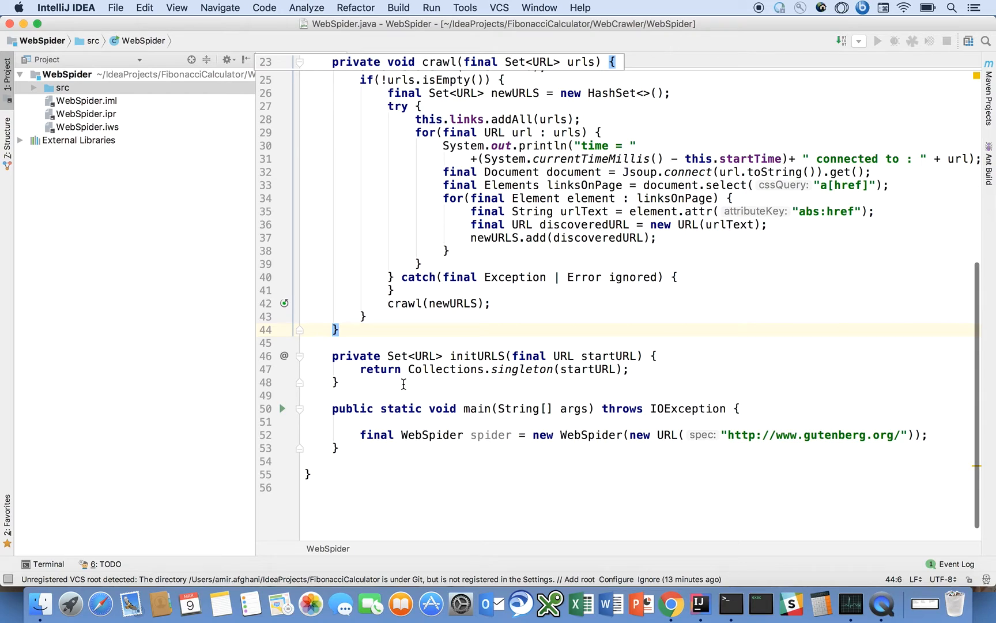
pyautogui.moveTo(313, 459)
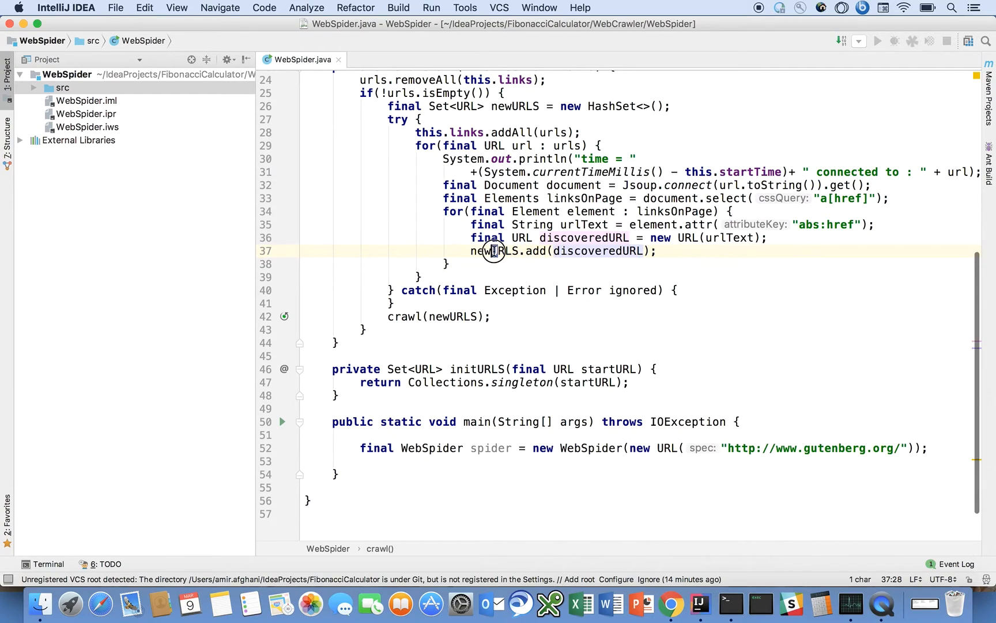
# - Run WebSpider.main() from the editor context menu and watch the gutenberg.org output
pyautogui.click(494, 251)
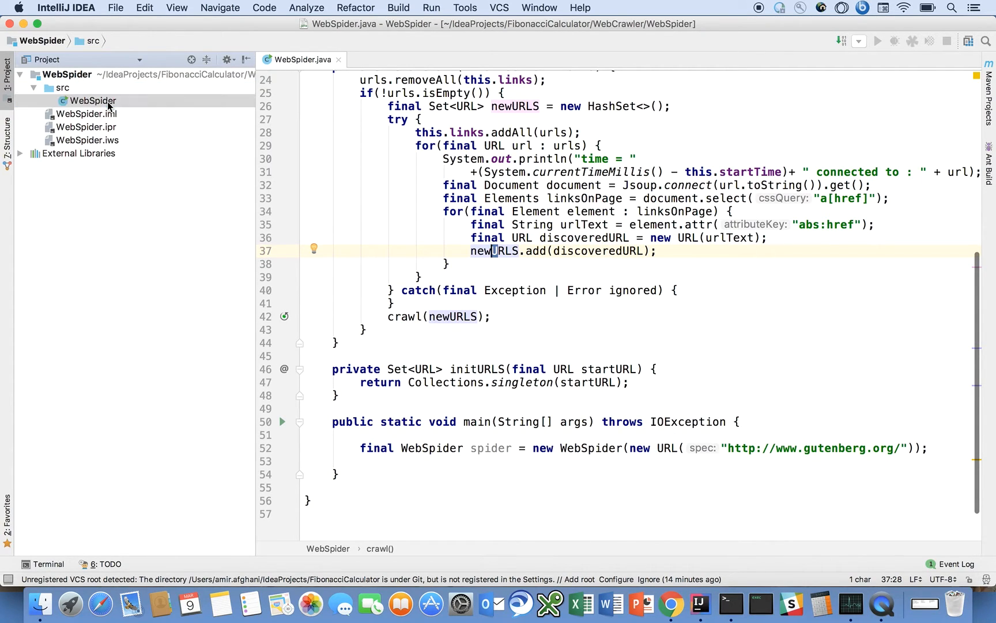
pyautogui.rightClick(496, 184)
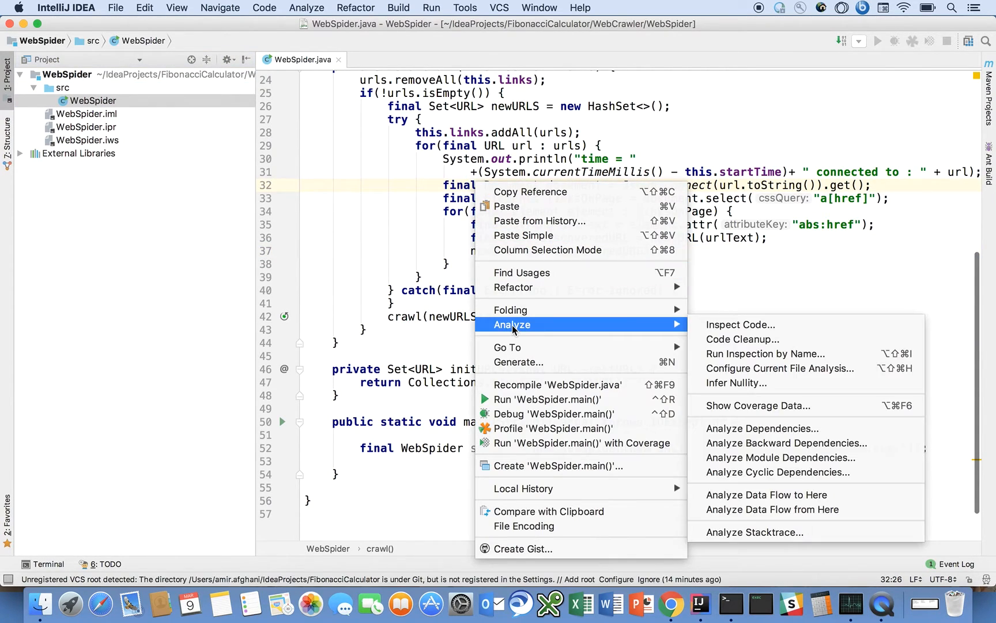
pyautogui.moveTo(546, 399)
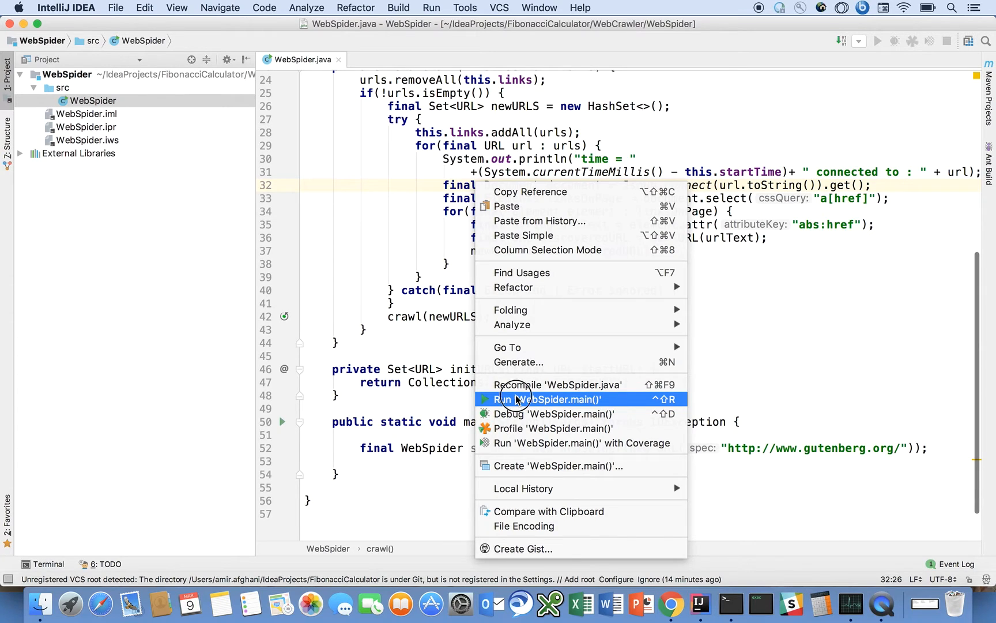
pyautogui.click(547, 399)
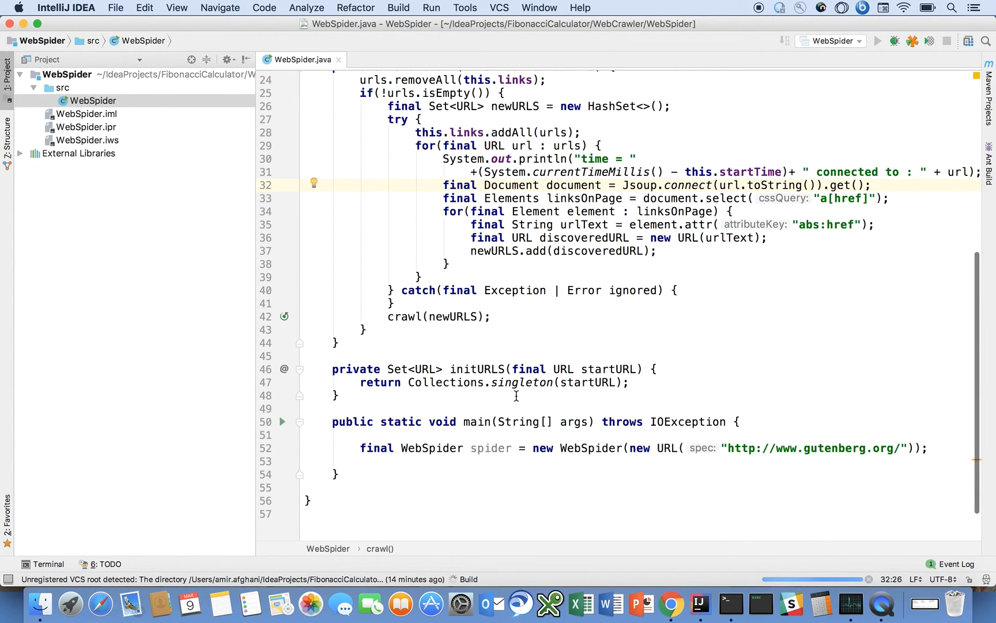
pyautogui.click(876, 41)
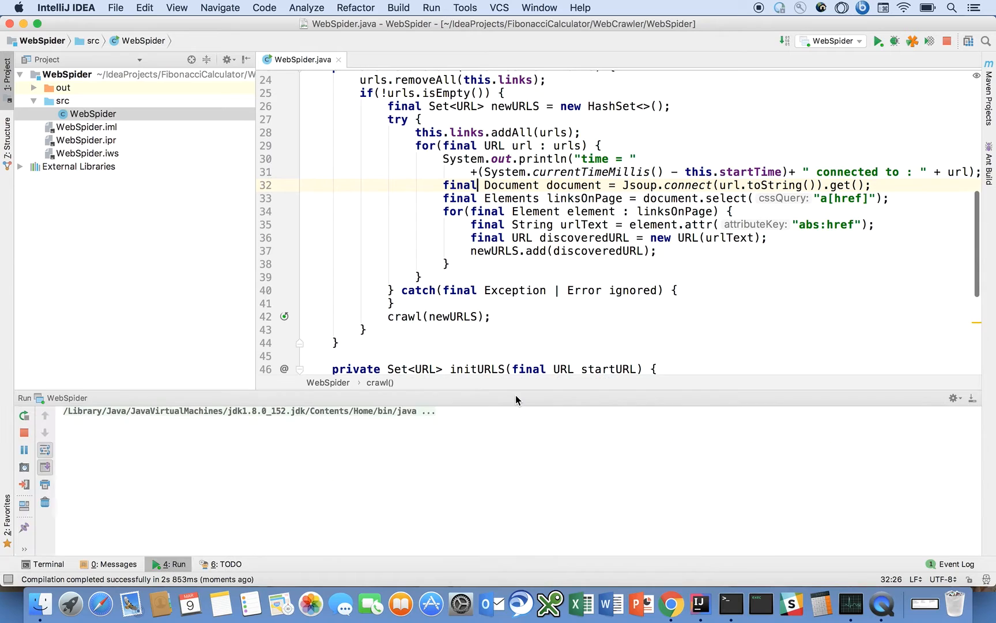
pyautogui.click(877, 41)
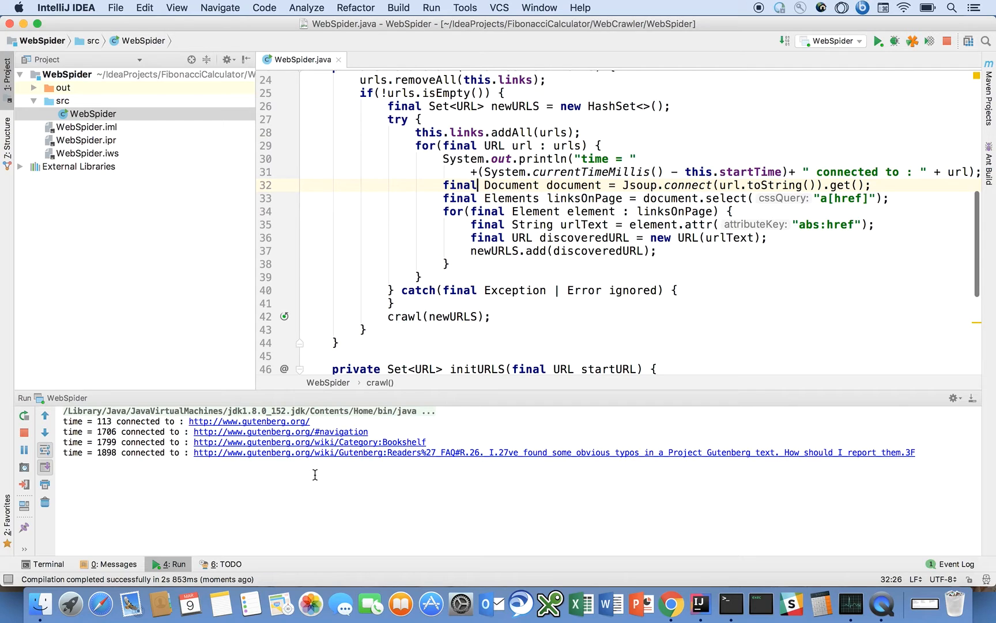
pyautogui.moveTo(382, 478)
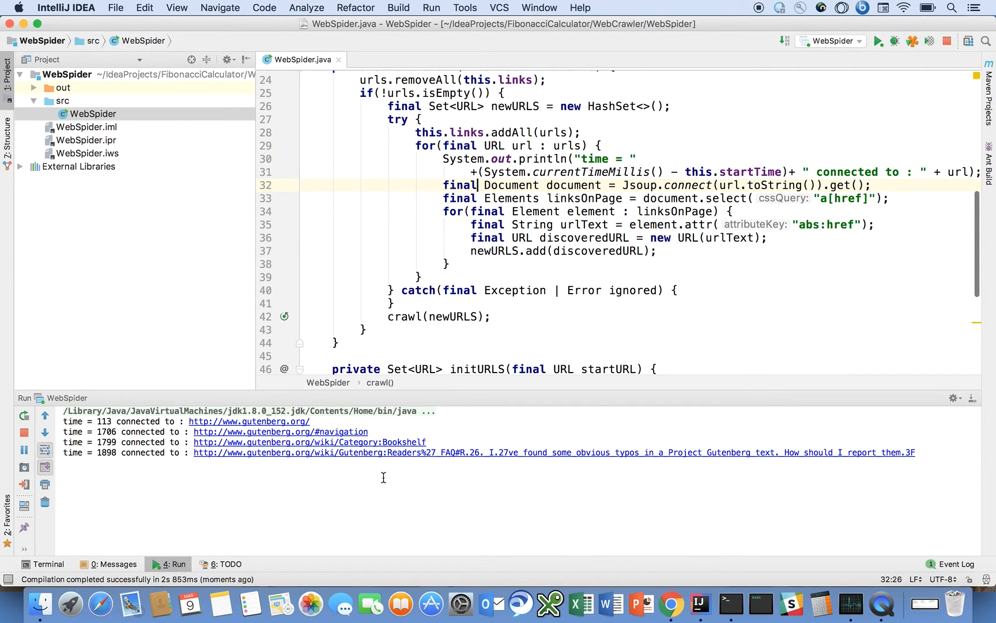
pyautogui.moveTo(364, 451)
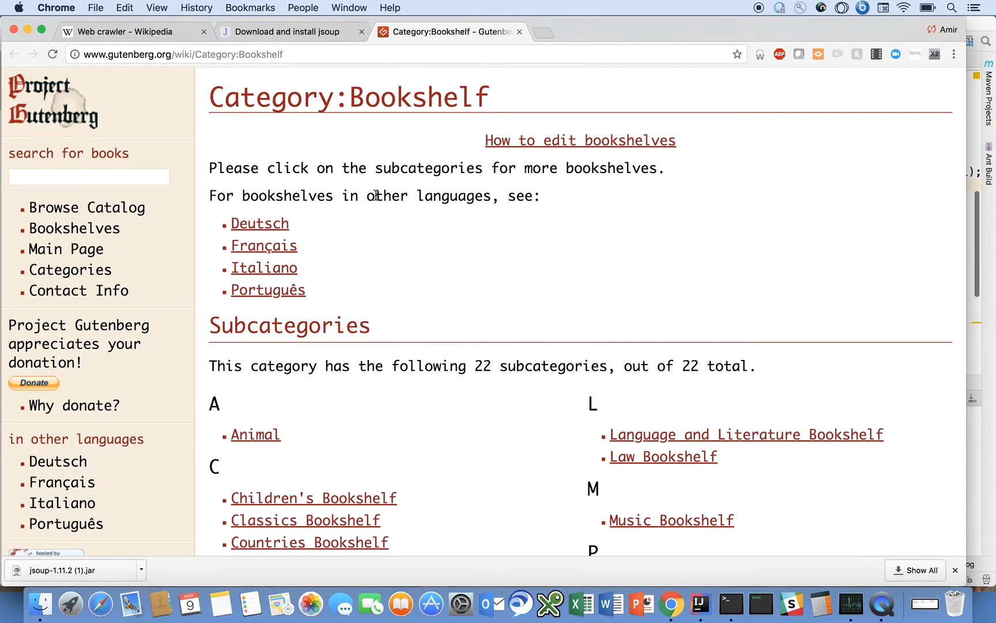
pyautogui.moveTo(717, 587)
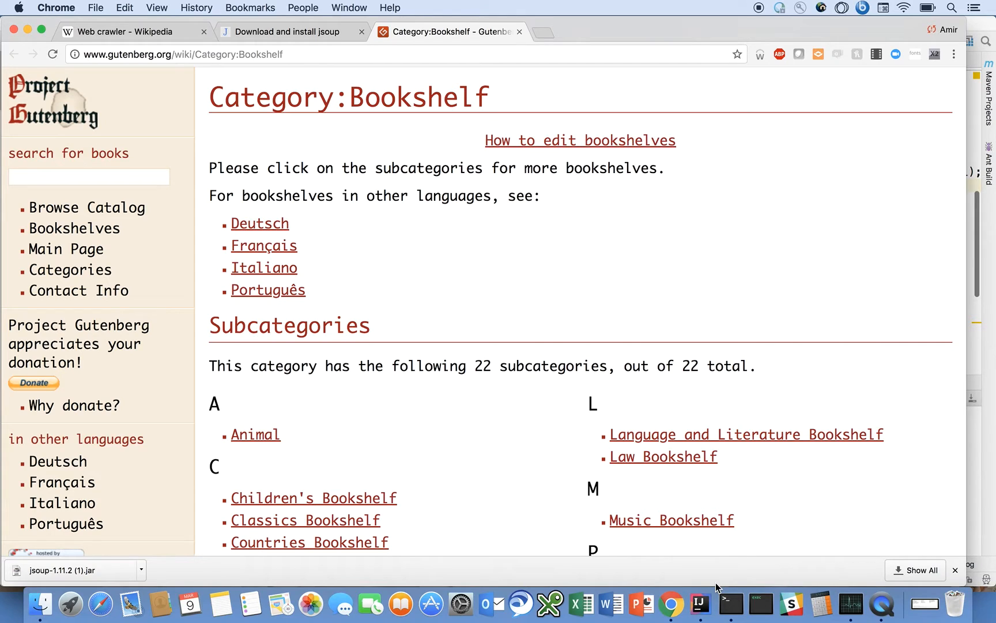
# - Return from the Gutenberg Category:Bookshelf page in Chrome to IntelliJ IDEA
pyautogui.click(700, 604)
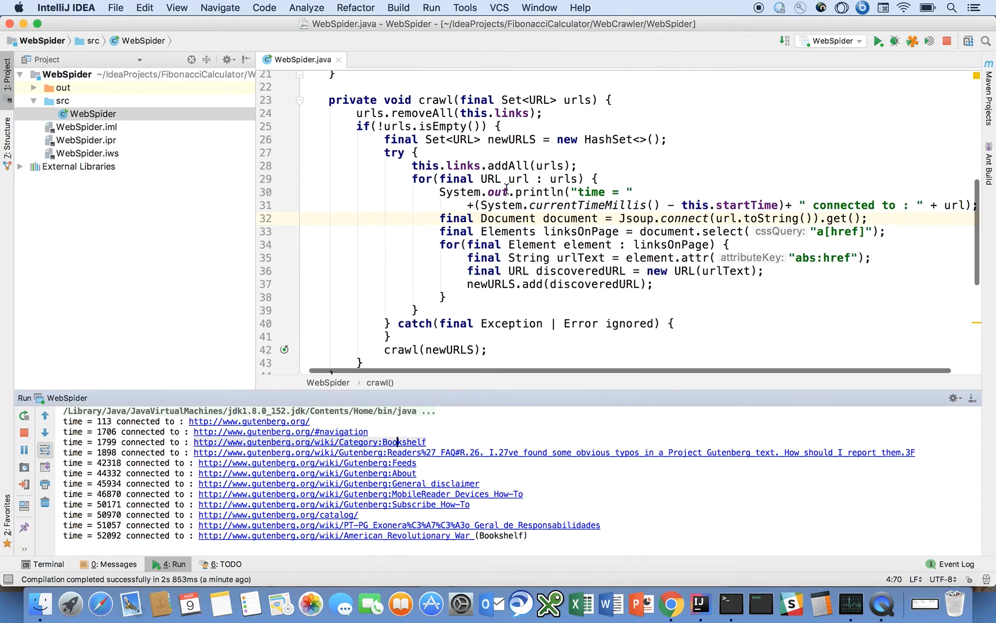
# - Enter -Xss256m as VM options in the WebSpider run configuration, then follow the latest crawler output
pyautogui.click(431, 8)
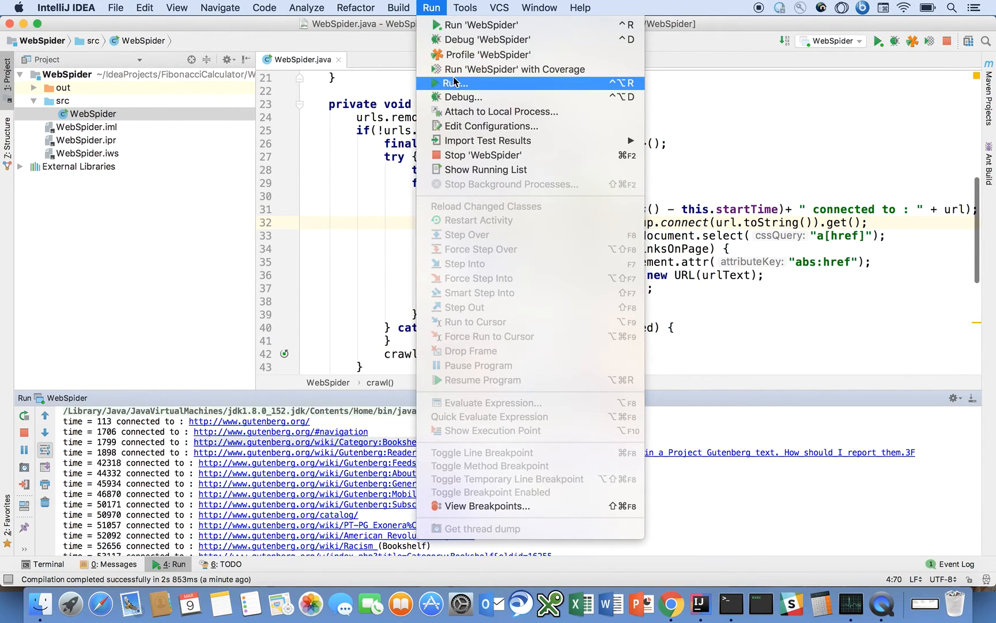
pyautogui.moveTo(477, 126)
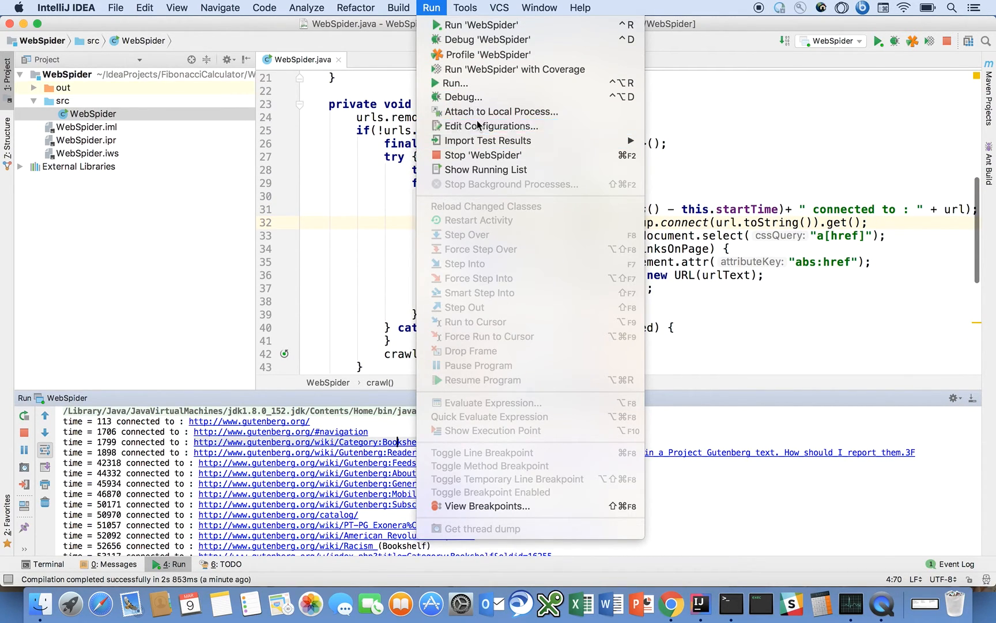
pyautogui.click(491, 125)
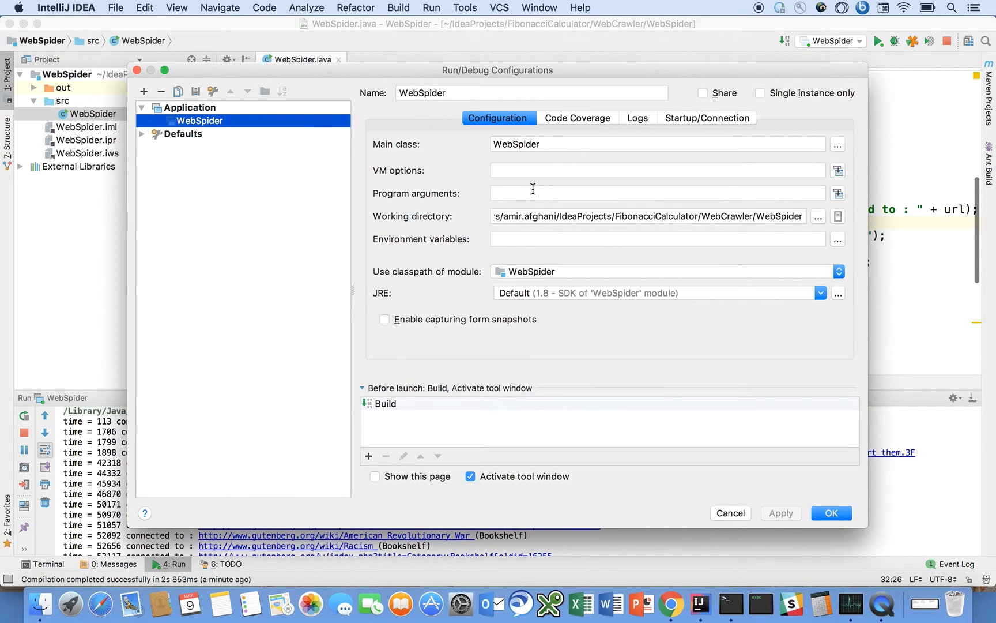
pyautogui.write('-X')
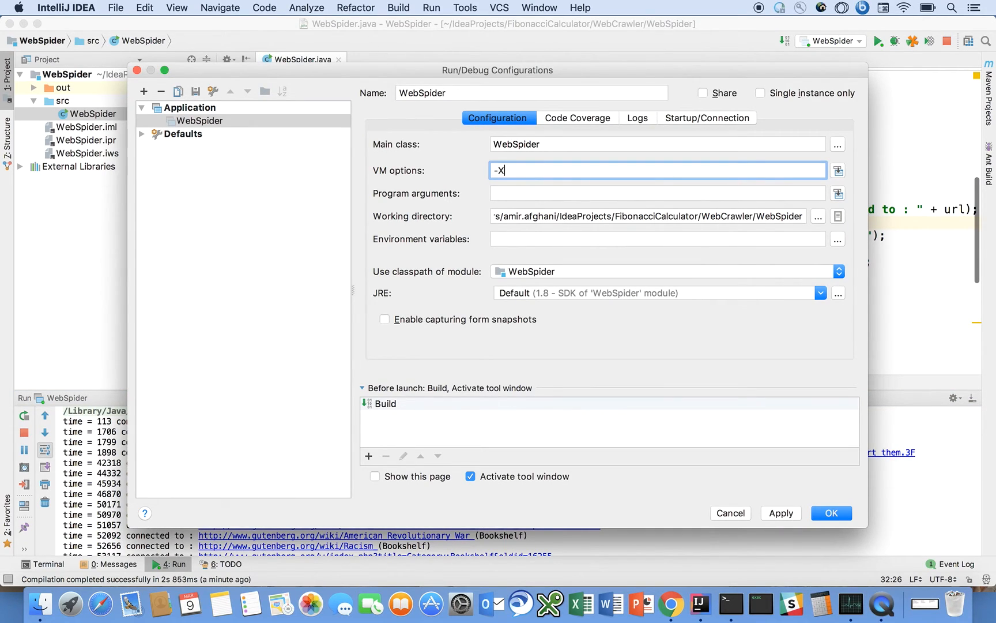
pyautogui.write('ss')
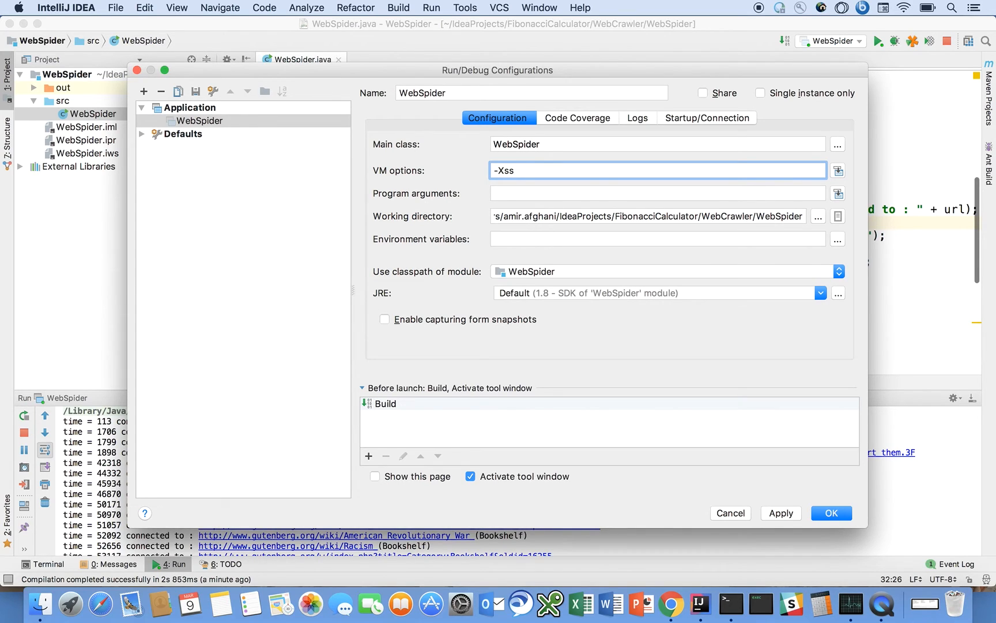
pyautogui.write('256')
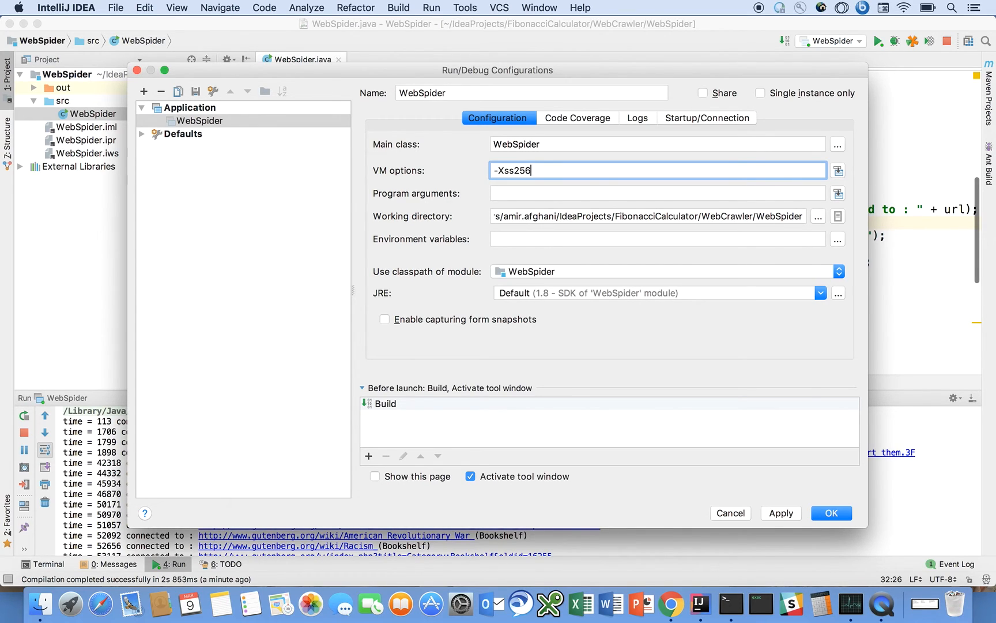
pyautogui.write('m')
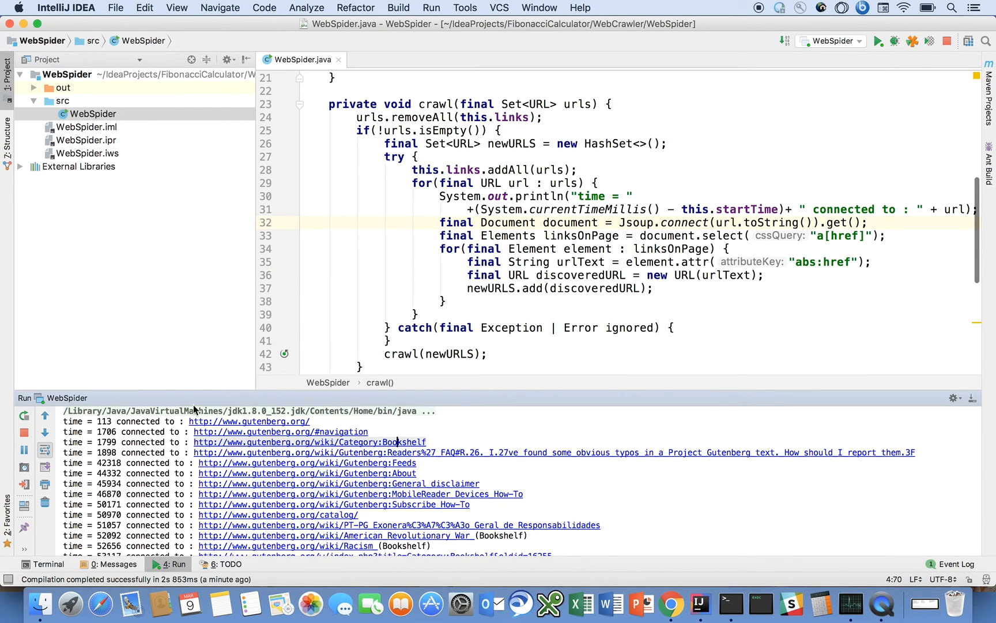
pyautogui.click(45, 468)
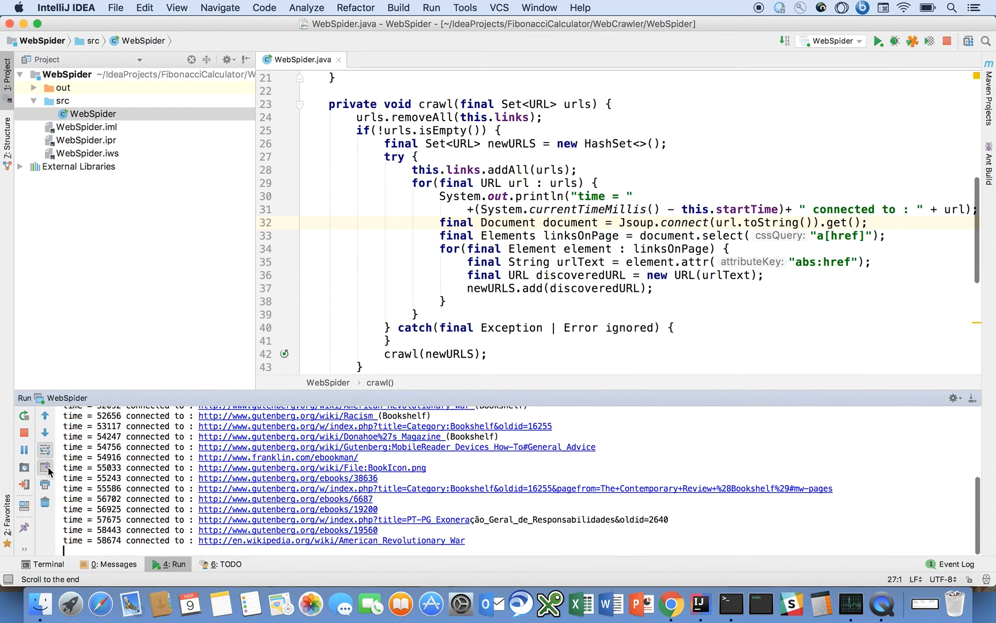